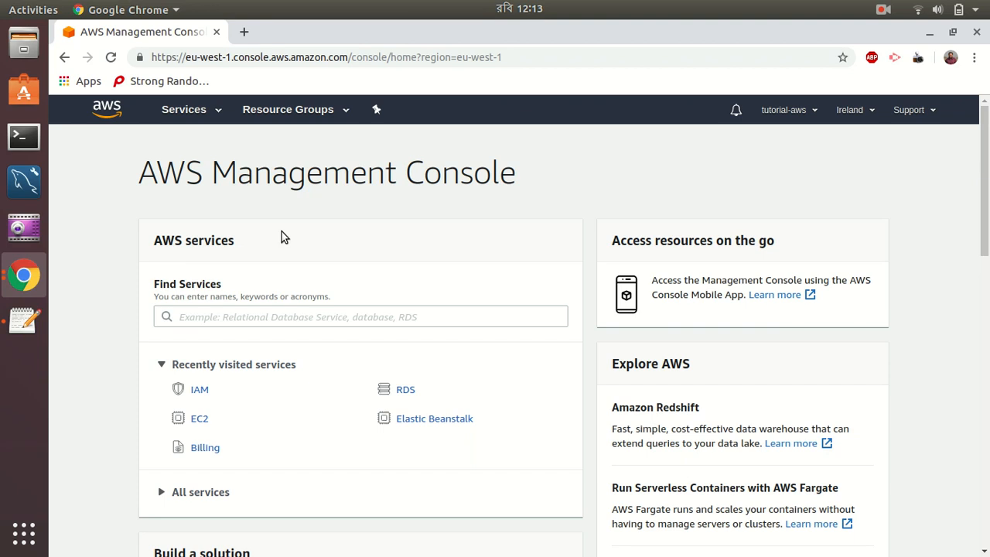
{"action": "mouse_move", "coordinate": [266, 299]}
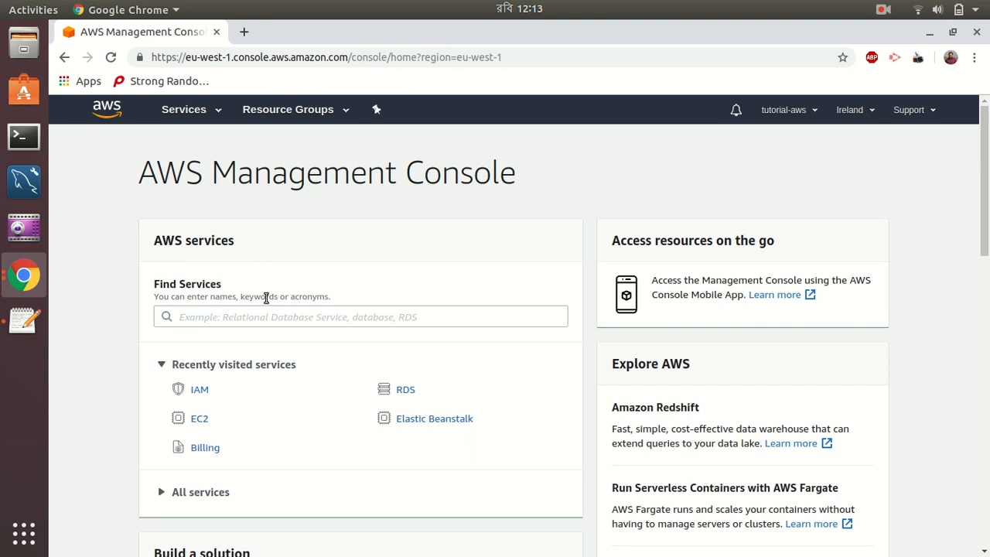
- Search the services for 'iam' and go to the IAM dashboard
{"action": "left_click", "coordinate": [359, 316]}
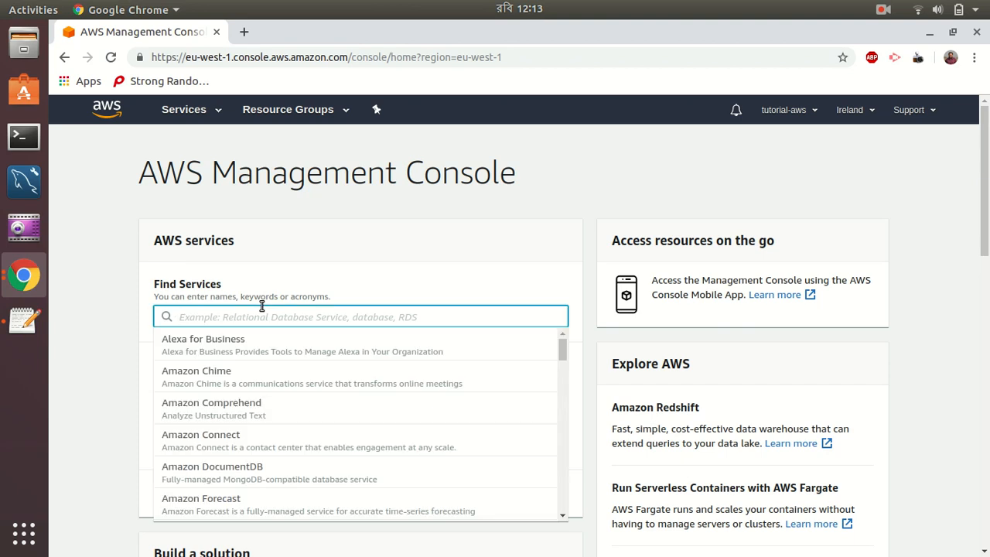
{"action": "type", "text": "iam"}
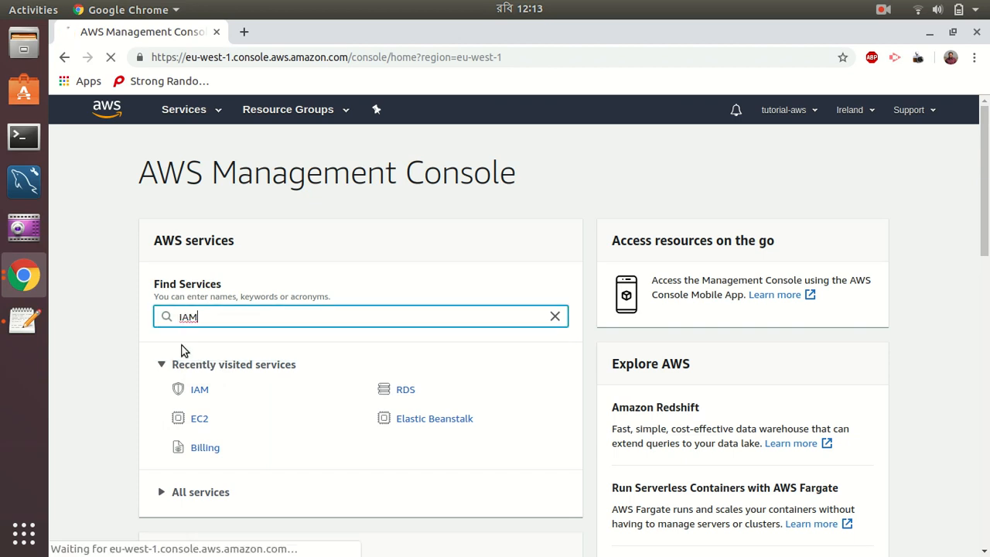
{"action": "left_click", "coordinate": [198, 390]}
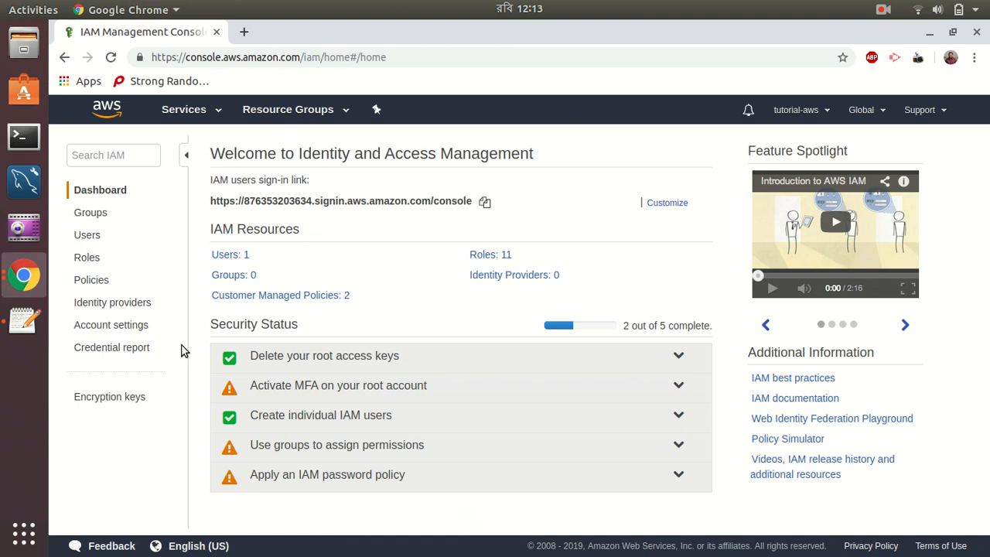
{"action": "mouse_move", "coordinate": [86, 257]}
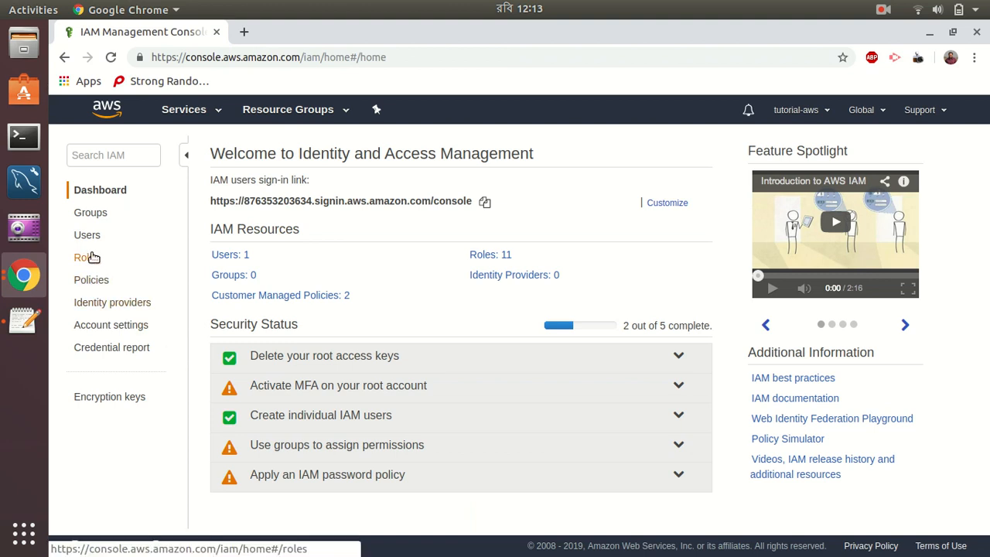
- From Roles, start a new role trusted by the EC2 service and proceed to permissions
{"action": "left_click", "coordinate": [86, 257]}
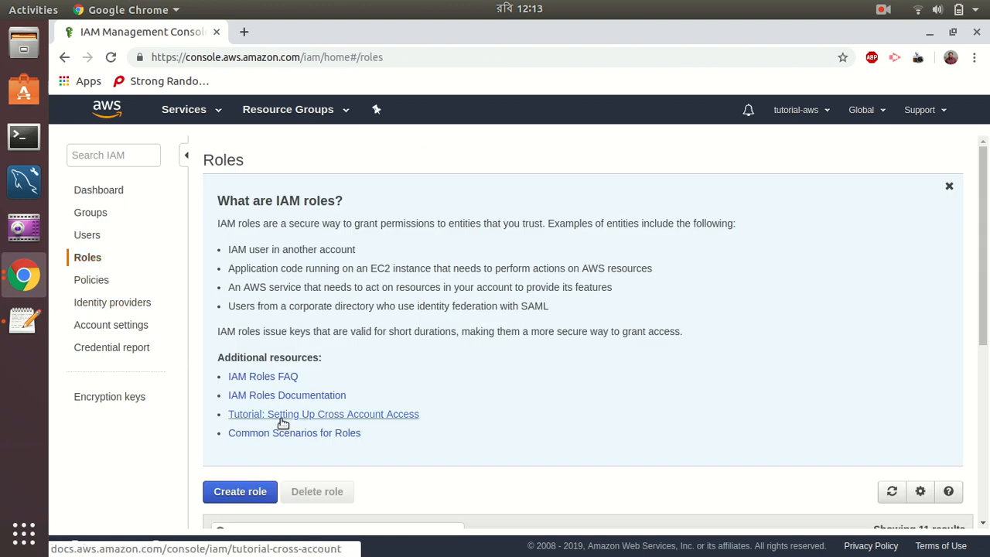
{"action": "left_click", "coordinate": [240, 492]}
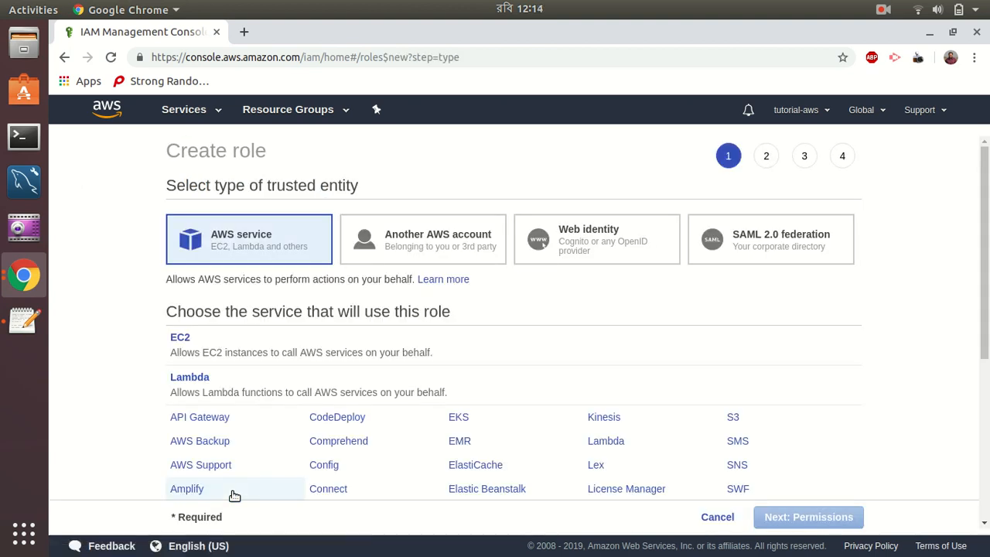
{"action": "left_click", "coordinate": [883, 9]}
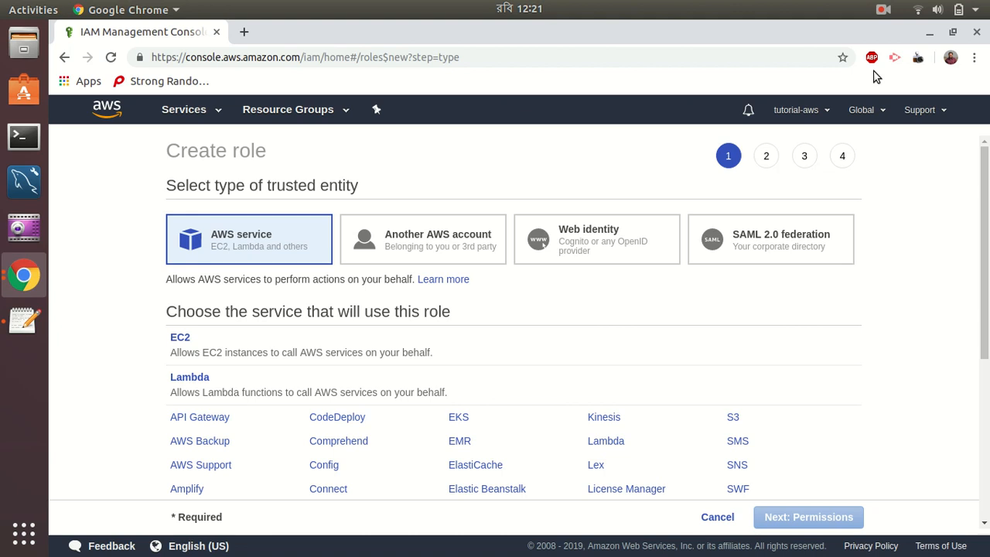
{"action": "mouse_move", "coordinate": [887, 302]}
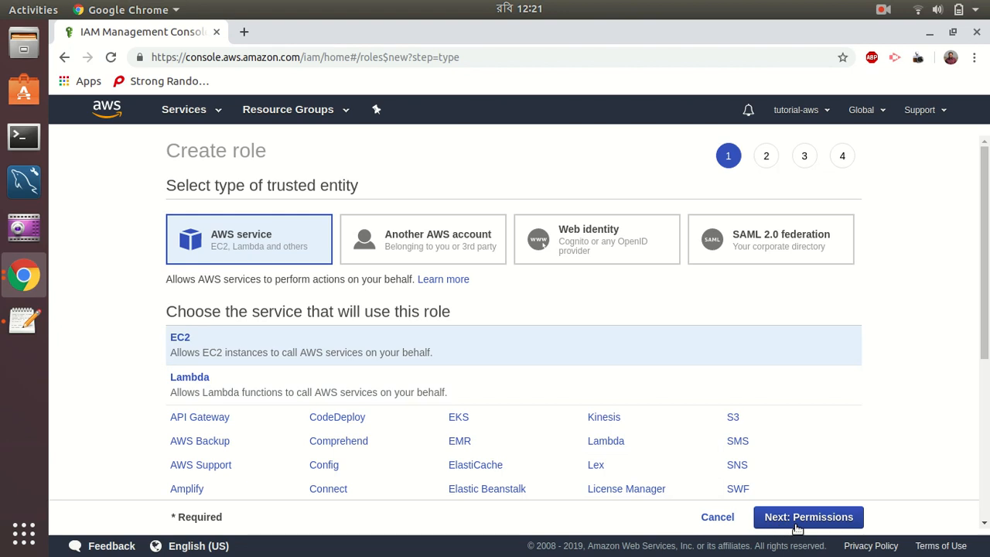
{"action": "left_click", "coordinate": [807, 517]}
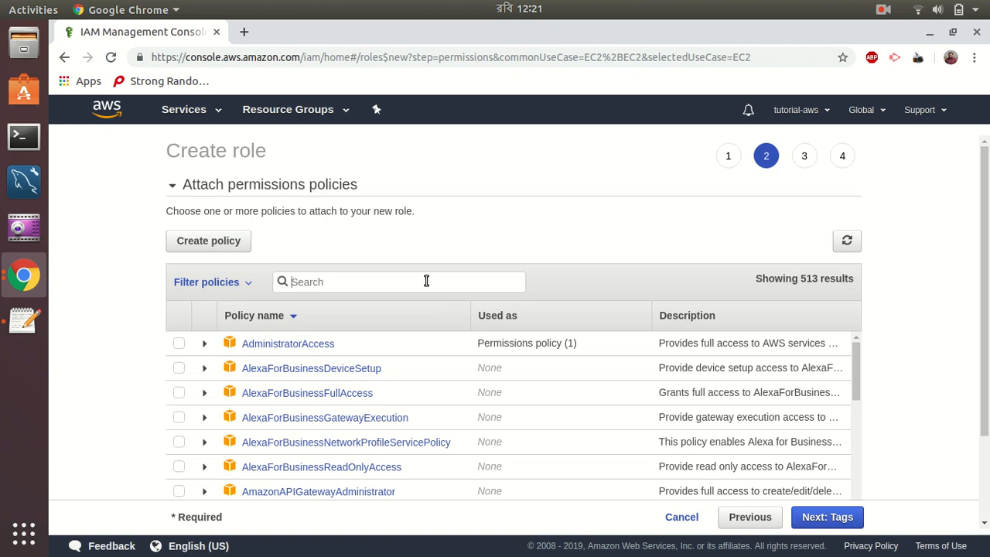
- Attach the AmazonEC2RoleforSSM policy (found by 'ssm') and skip tags to the review
{"action": "type", "text": "ssm"}
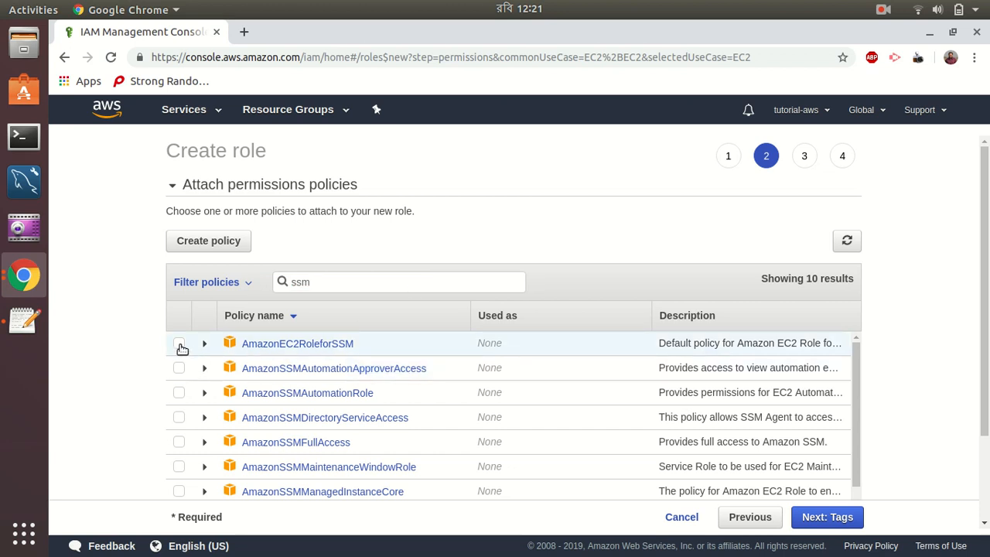
{"action": "left_click", "coordinate": [180, 343]}
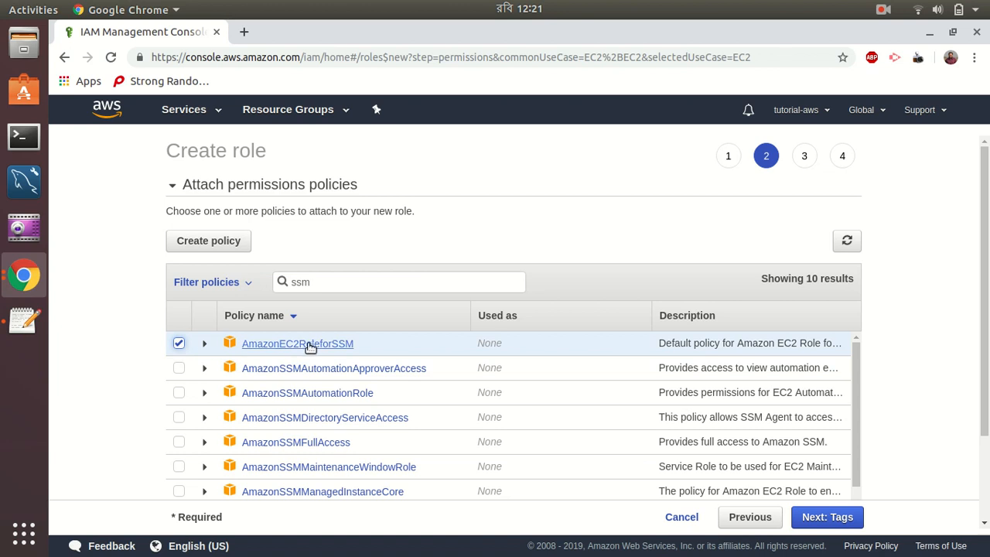
{"action": "mouse_move", "coordinate": [826, 516]}
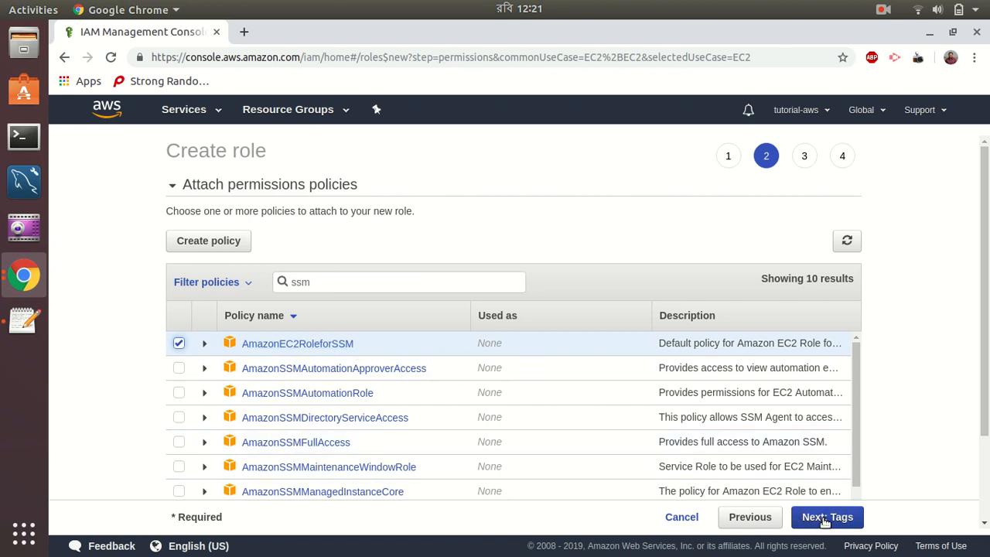
{"action": "left_click", "coordinate": [826, 517]}
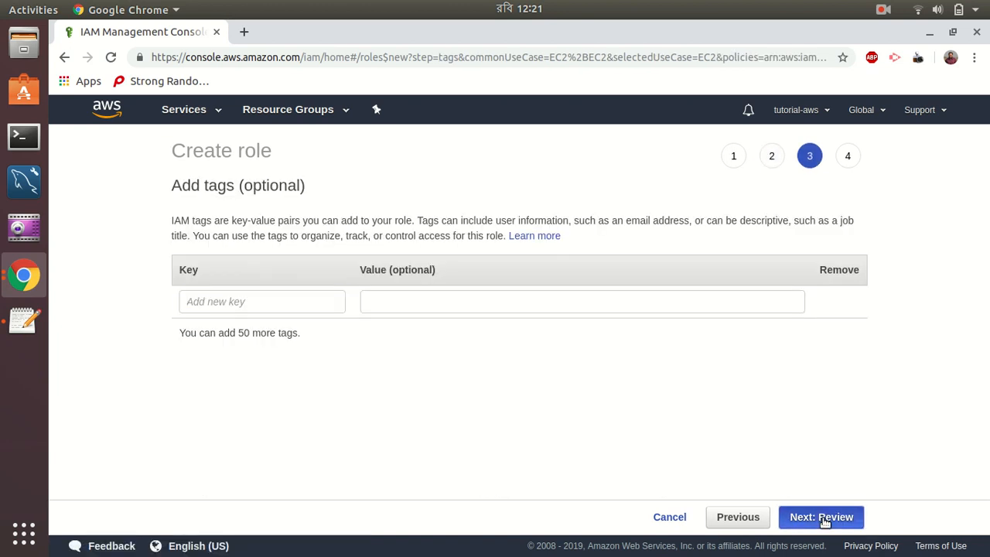
{"action": "left_click", "coordinate": [821, 517]}
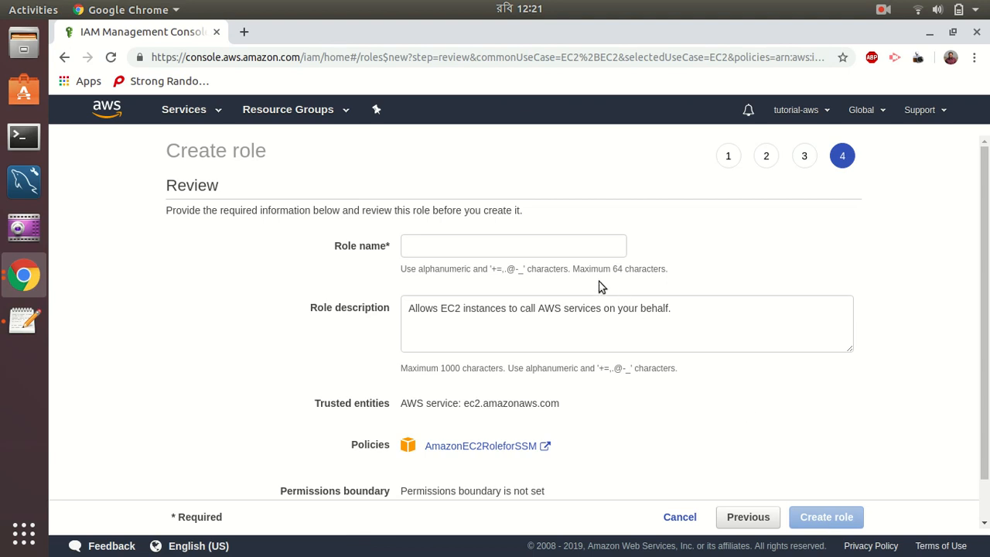
- Name the role ec2ssm and create it
{"action": "left_click", "coordinate": [514, 244]}
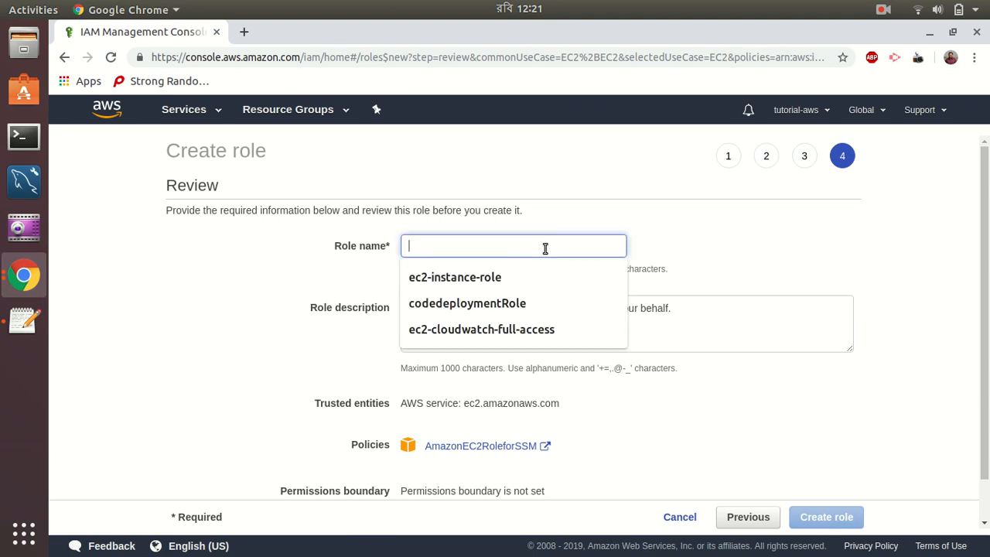
{"action": "type", "text": "ec2ss"}
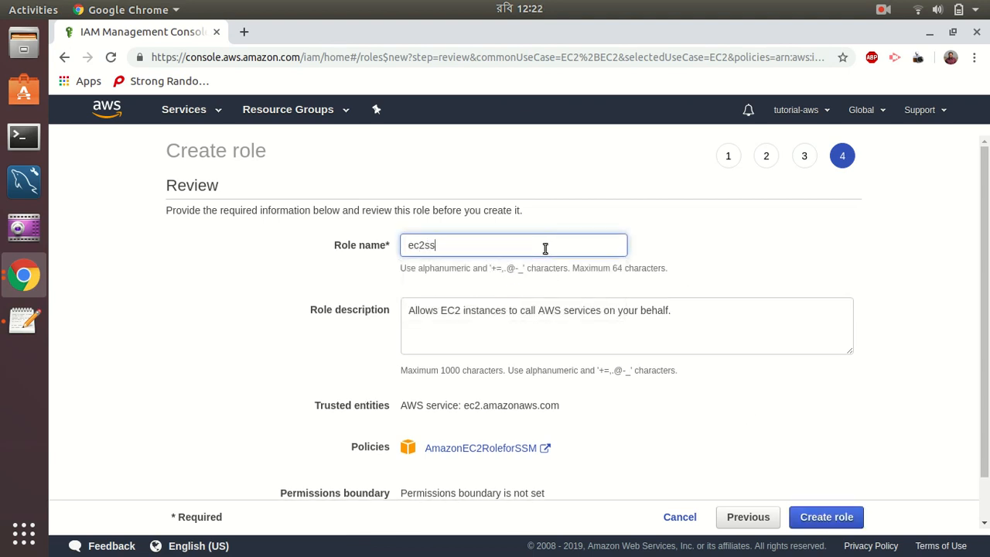
{"action": "type", "text": "m"}
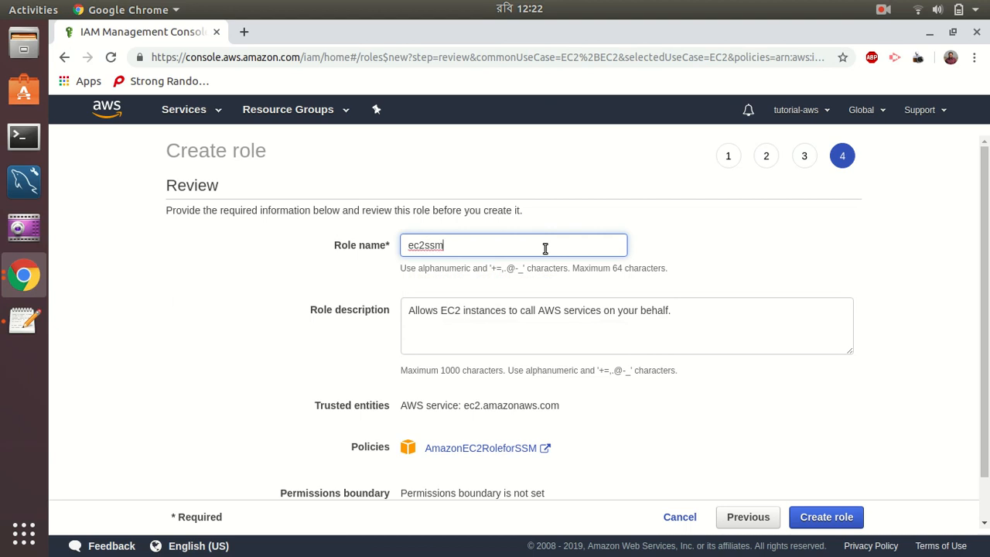
{"action": "left_click", "coordinate": [826, 516]}
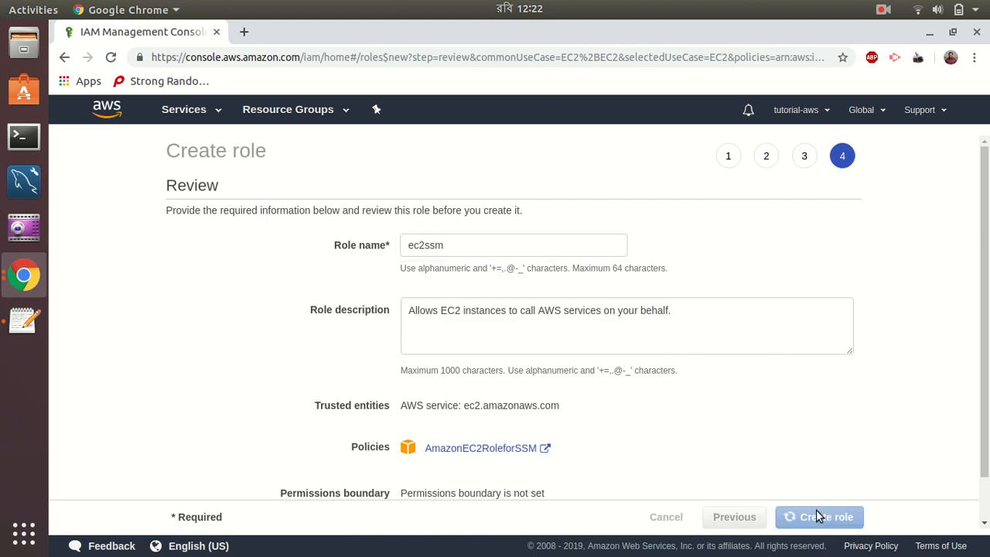
{"action": "left_click", "coordinate": [826, 517]}
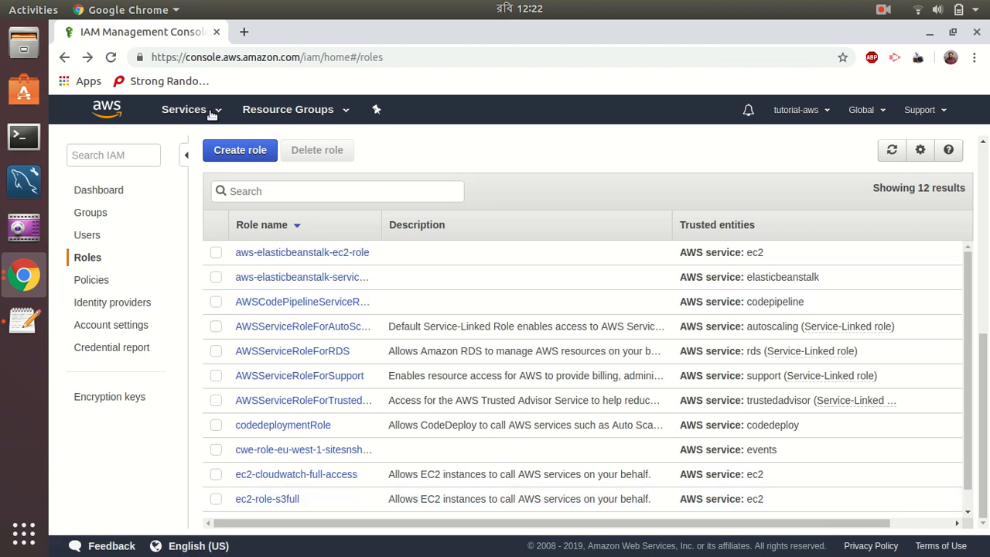
- Go to EC2 via Services and launch a new instance up to the t2.micro type choice
{"action": "left_click", "coordinate": [184, 108]}
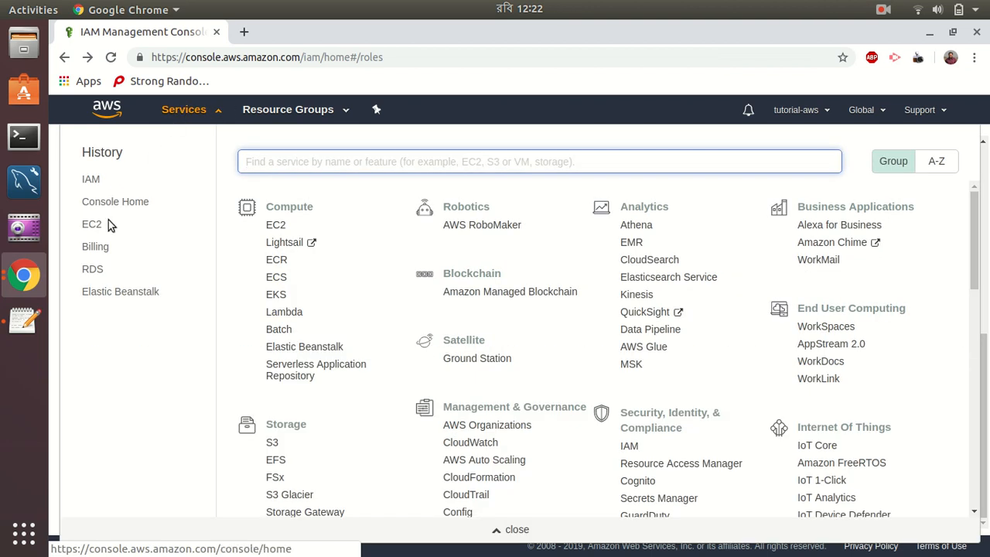
{"action": "left_click", "coordinate": [91, 223]}
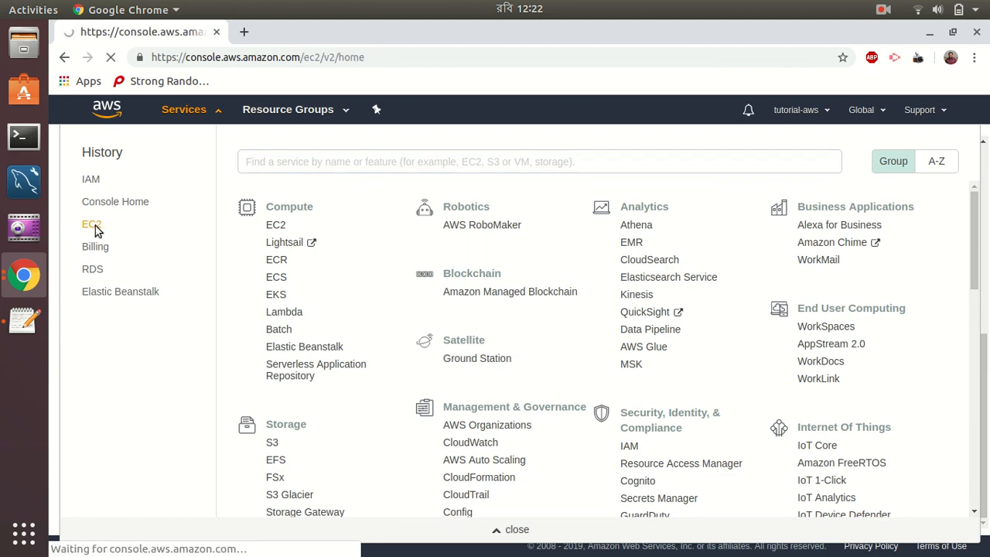
{"action": "left_click", "coordinate": [92, 224]}
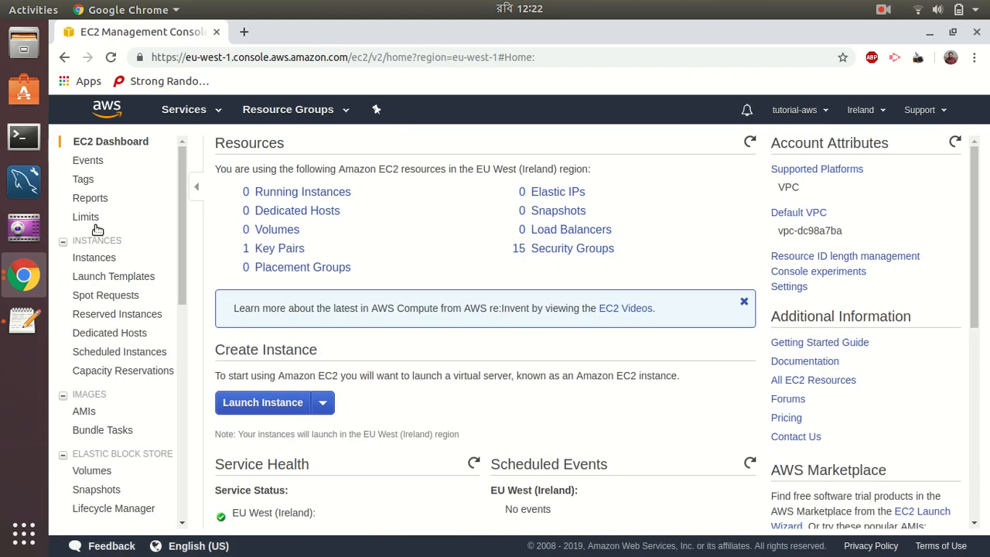
{"action": "mouse_move", "coordinate": [263, 402]}
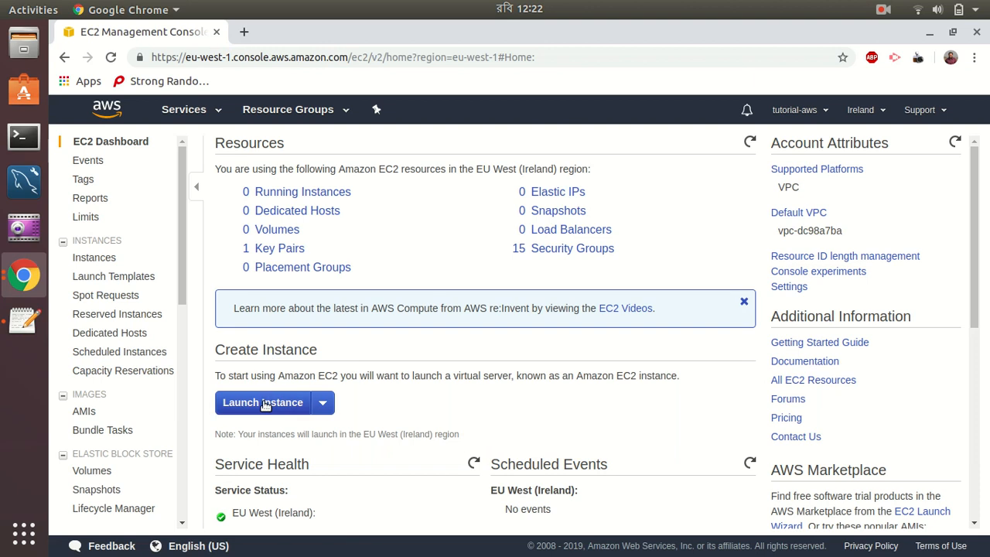
{"action": "left_click", "coordinate": [263, 402]}
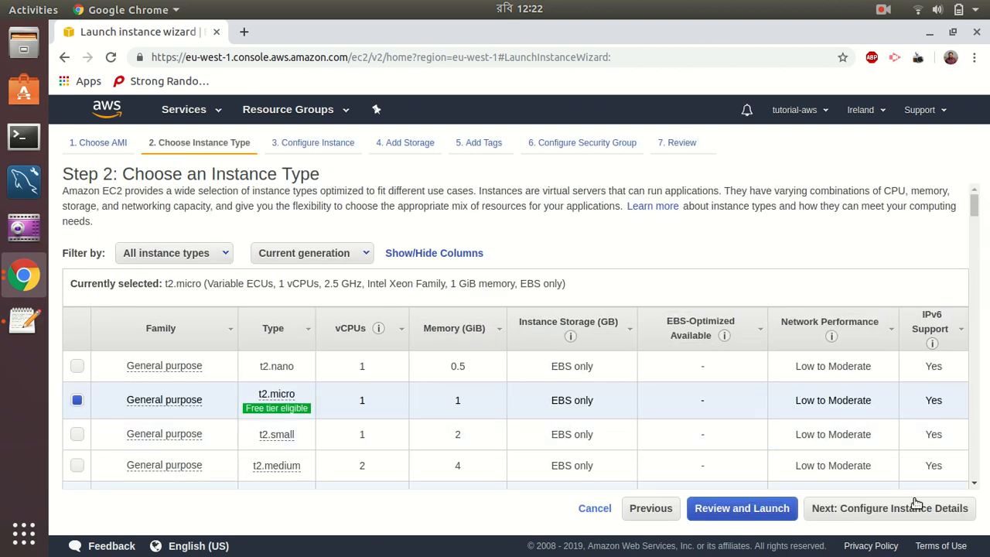
- Assign the ec2ssm IAM role in instance details and advance past storage and tags
{"action": "left_click", "coordinate": [889, 508]}
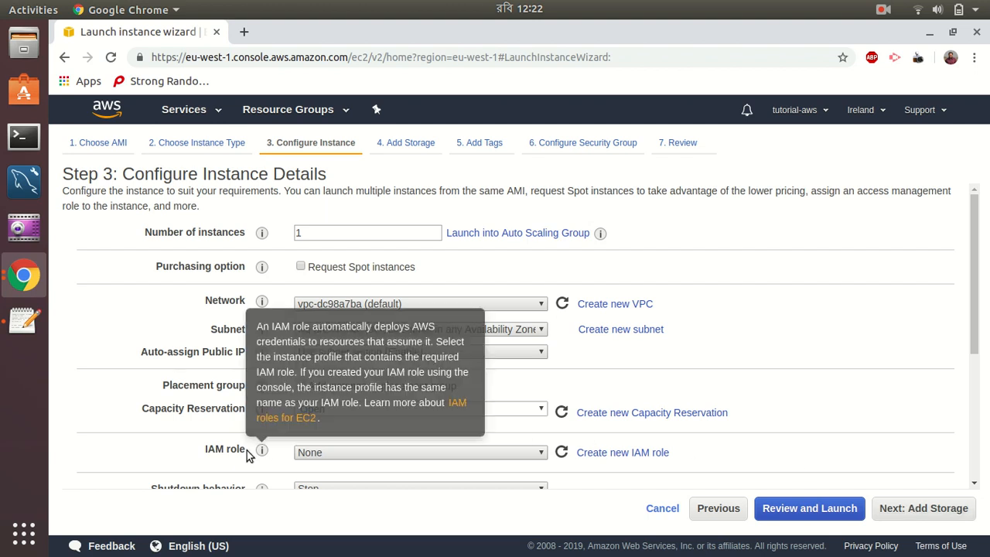
{"action": "left_click", "coordinate": [421, 452]}
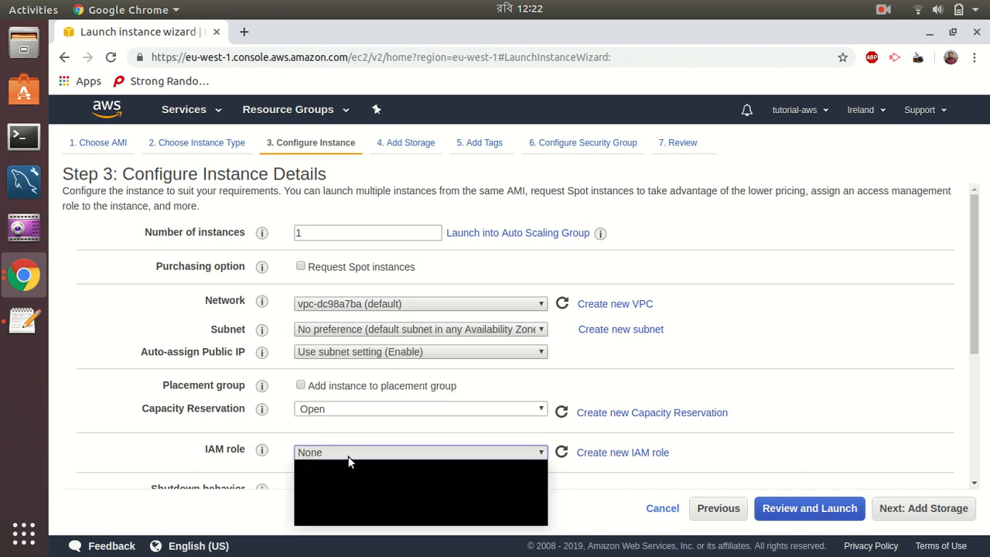
{"action": "left_click", "coordinate": [421, 451]}
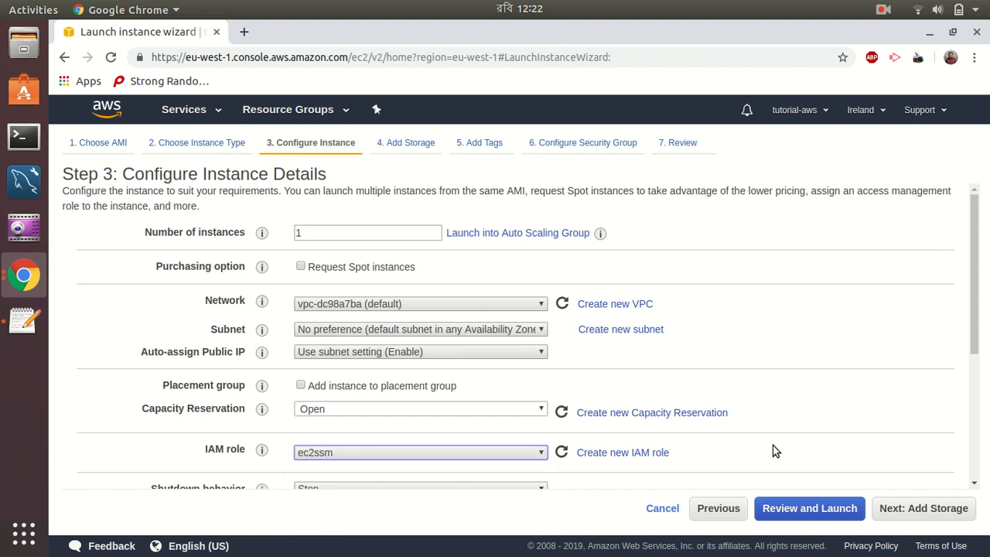
{"action": "left_click", "coordinate": [924, 507]}
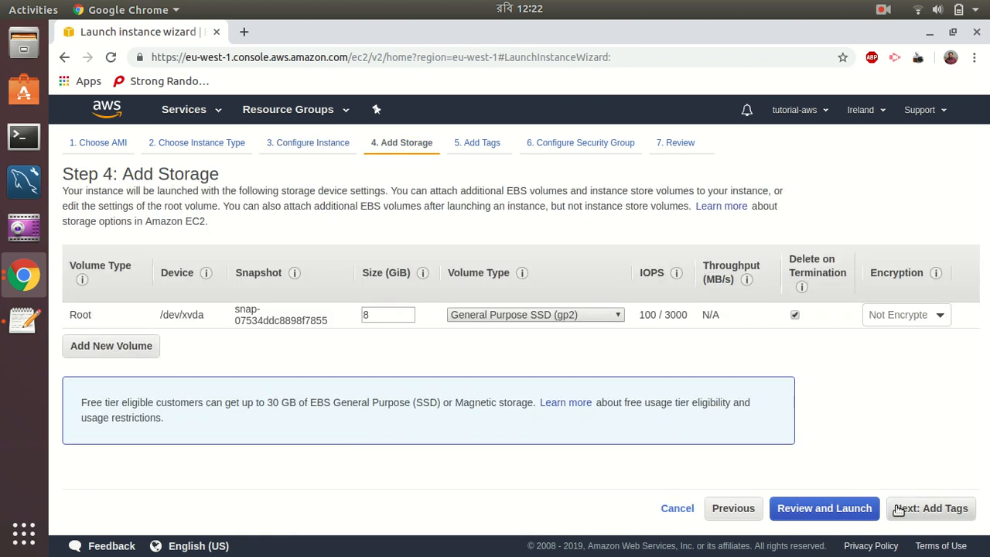
{"action": "left_click", "coordinate": [930, 507]}
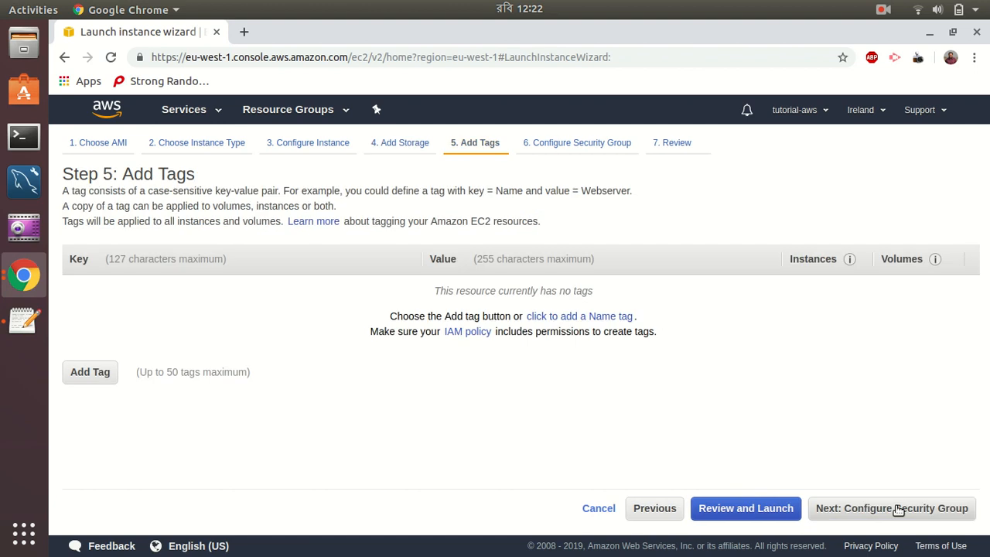
{"action": "left_click", "coordinate": [891, 507]}
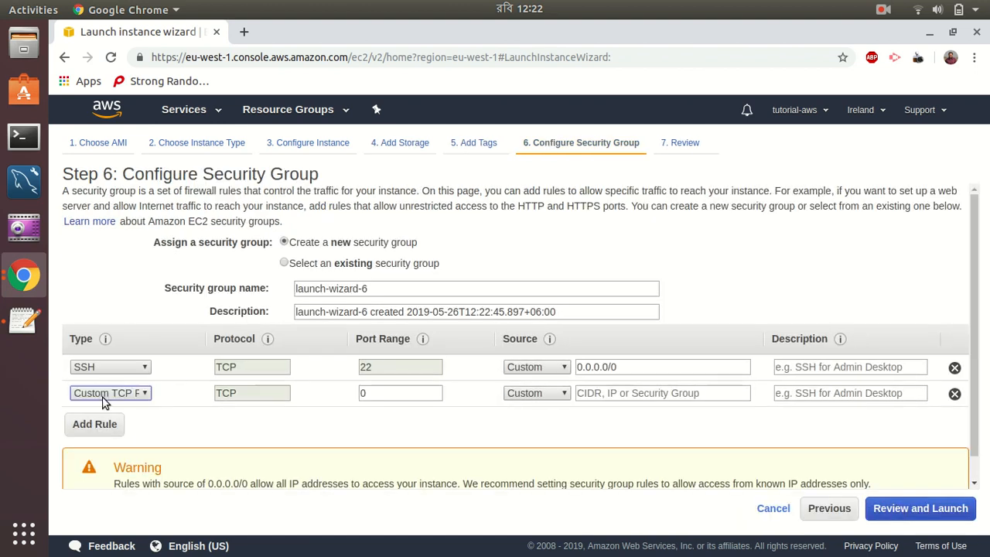
- Add an HTTP port 80 rule to the security group and go to Review and Launch
{"action": "left_click", "coordinate": [109, 392]}
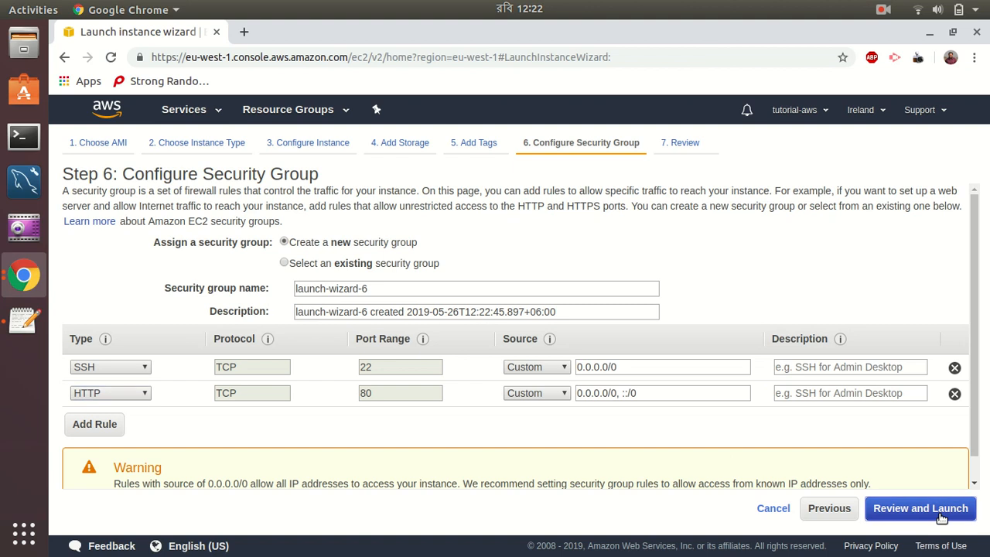
{"action": "left_click", "coordinate": [919, 507]}
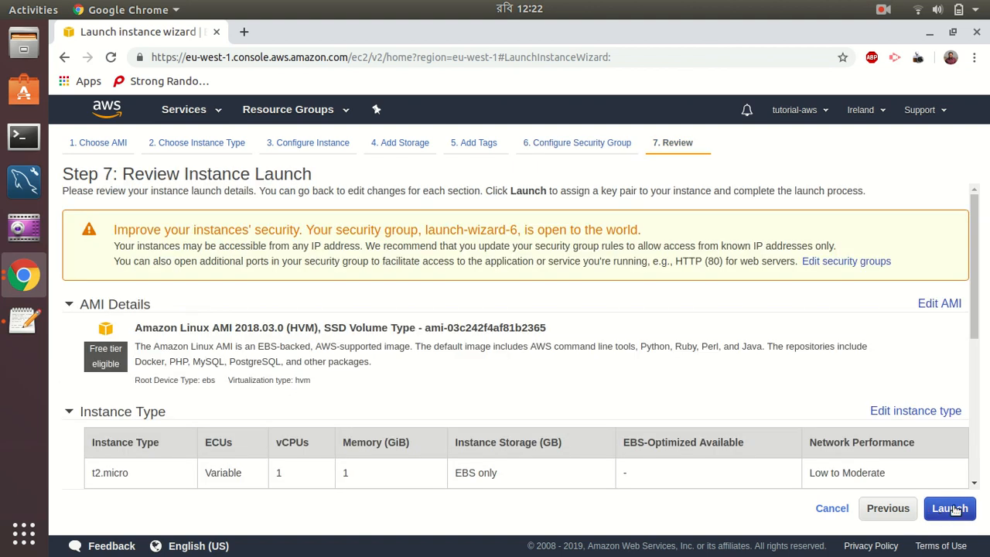
- Launch with the existing 31march2019 key pair acknowledged and view the pending instance list
{"action": "left_click", "coordinate": [949, 507]}
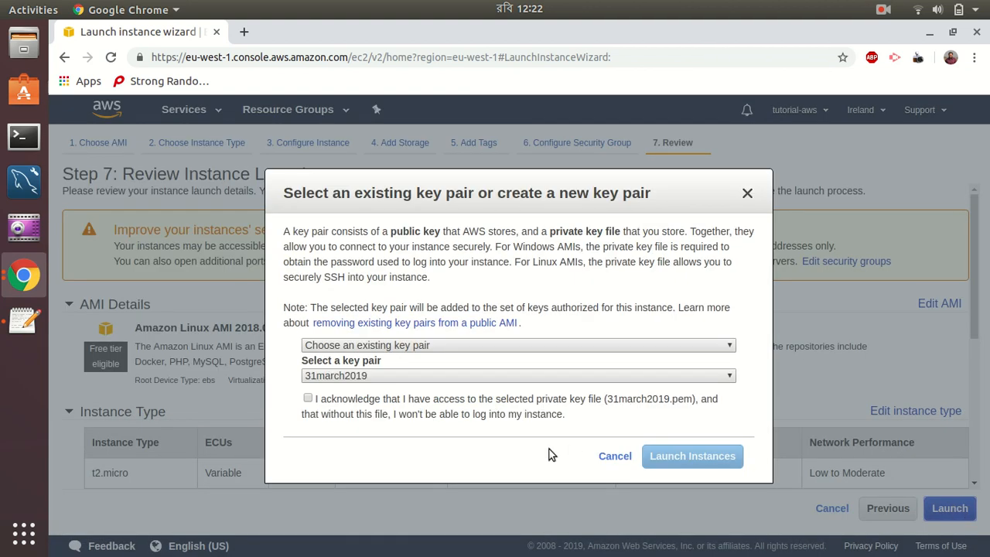
{"action": "left_click", "coordinate": [308, 398]}
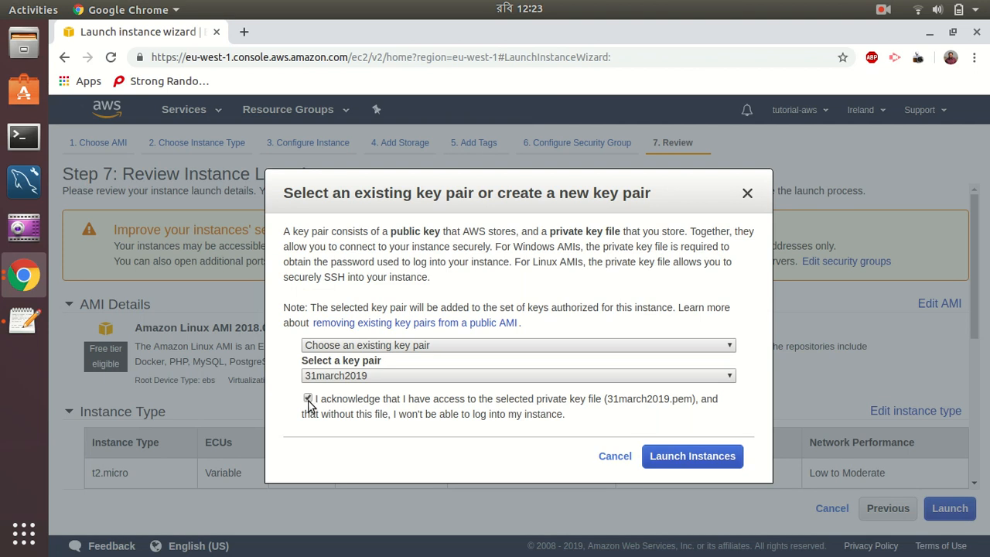
{"action": "mouse_move", "coordinate": [693, 455]}
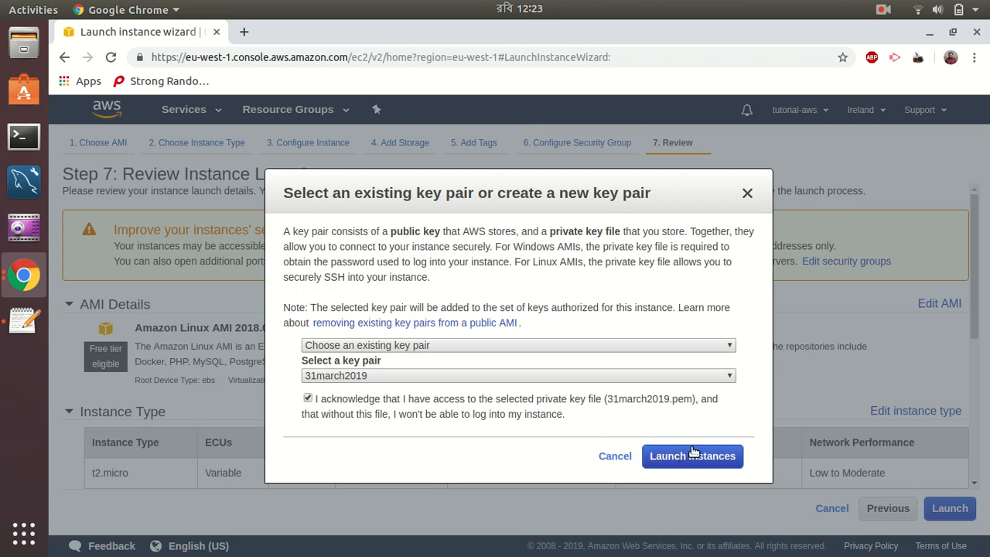
{"action": "left_click", "coordinate": [691, 455]}
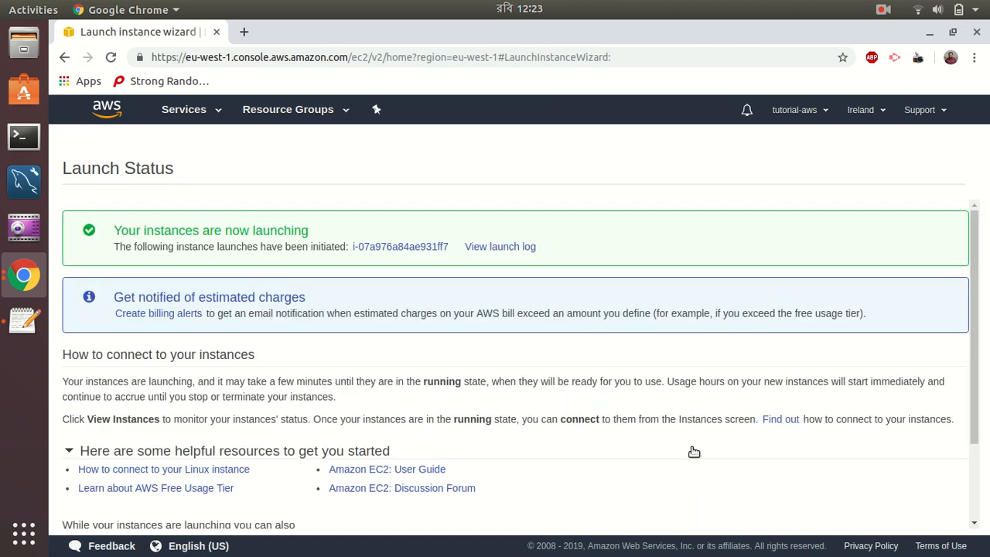
{"action": "scroll", "scroll_direction": "down", "scroll_amount": 3}
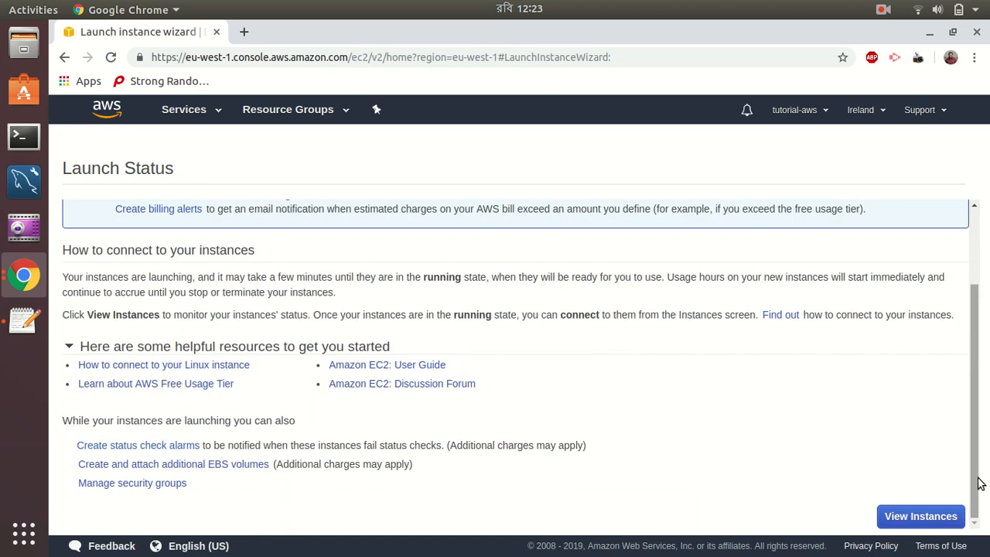
{"action": "left_click", "coordinate": [920, 517]}
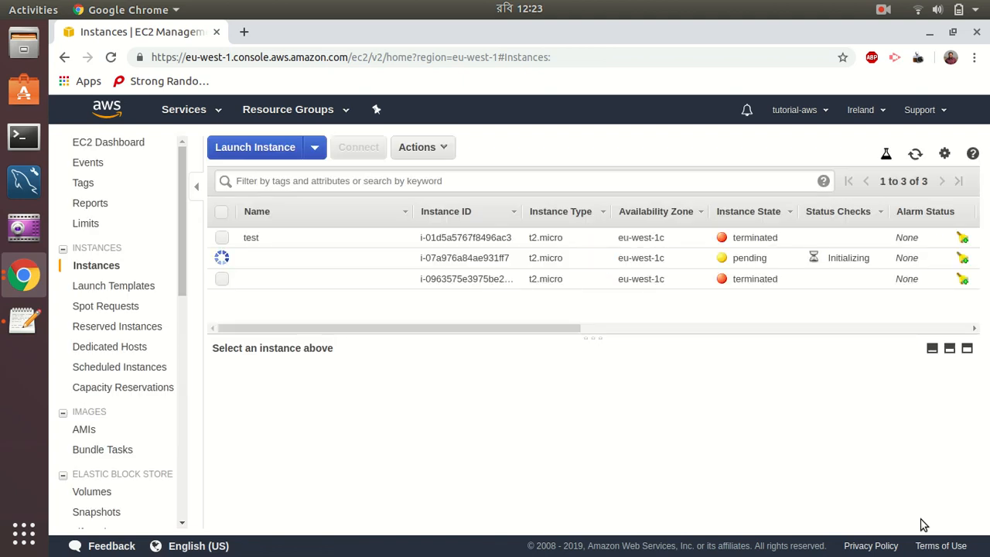
{"action": "mouse_move", "coordinate": [400, 257]}
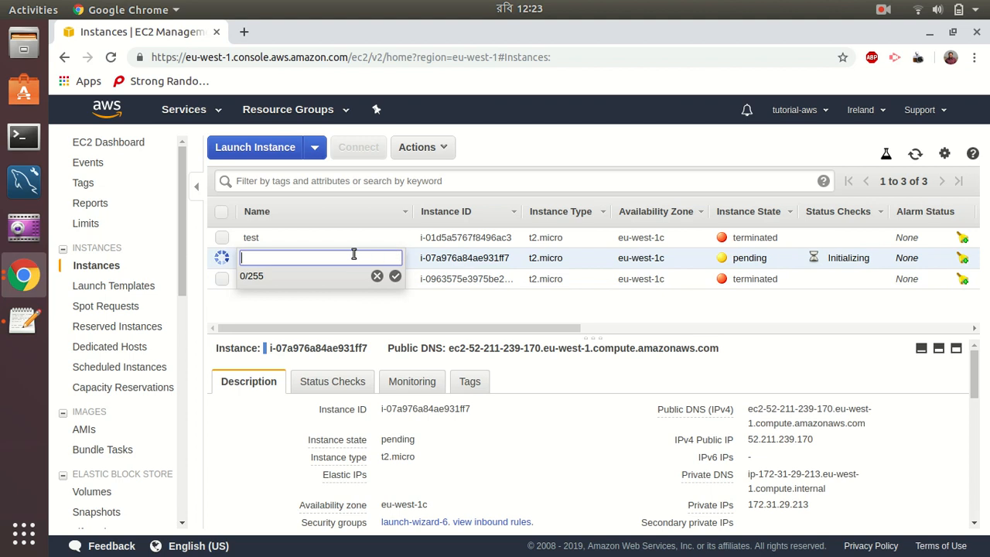
- Name the instance ssmtetst, copy its IPv4 public IP, and switch to Terminal
{"action": "type", "text": "ssm"}
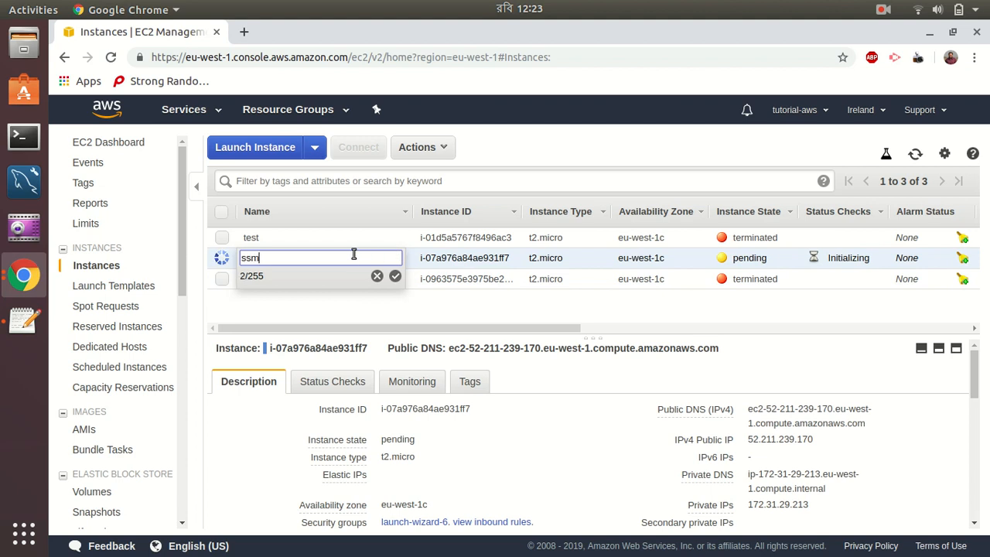
{"action": "type", "text": "tetst"}
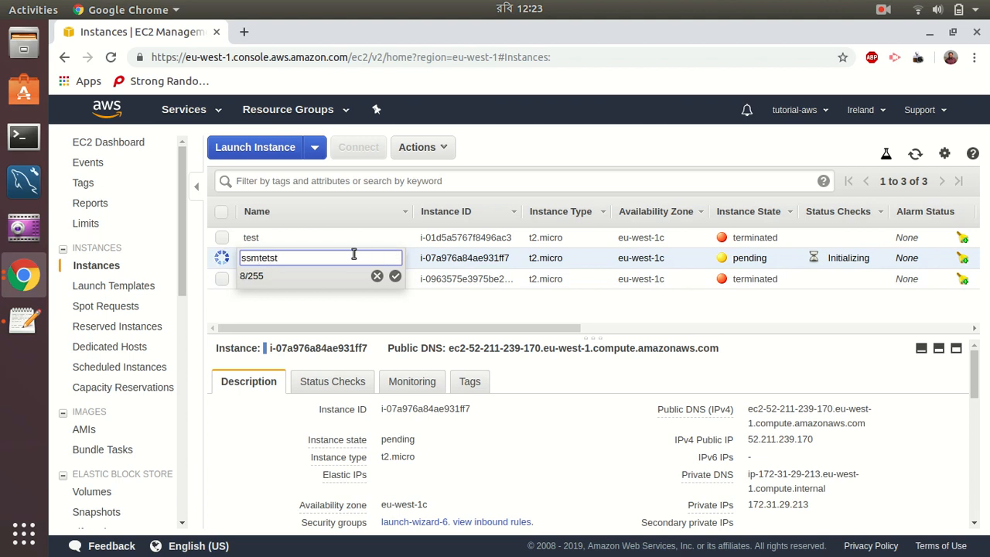
{"action": "mouse_move", "coordinate": [396, 276]}
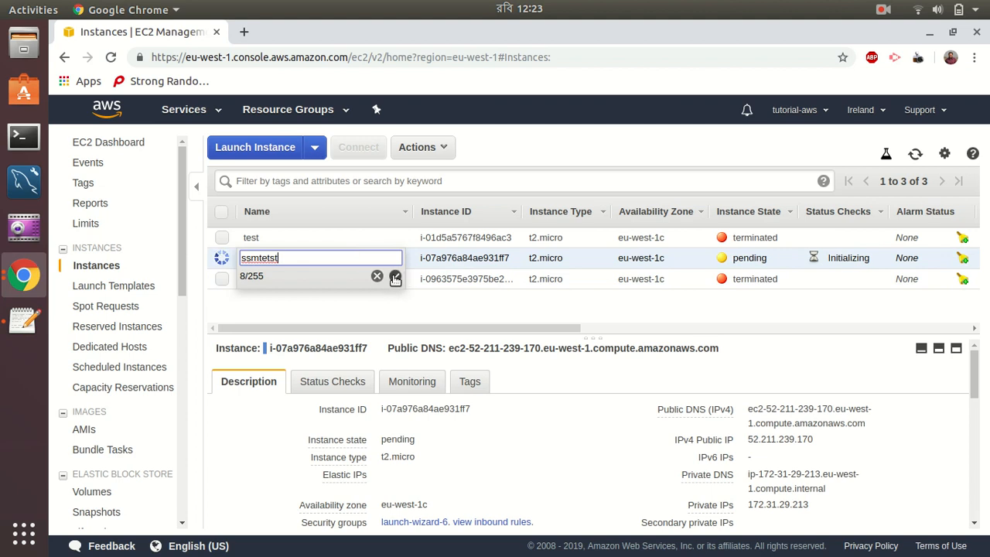
{"action": "left_click", "coordinate": [396, 275]}
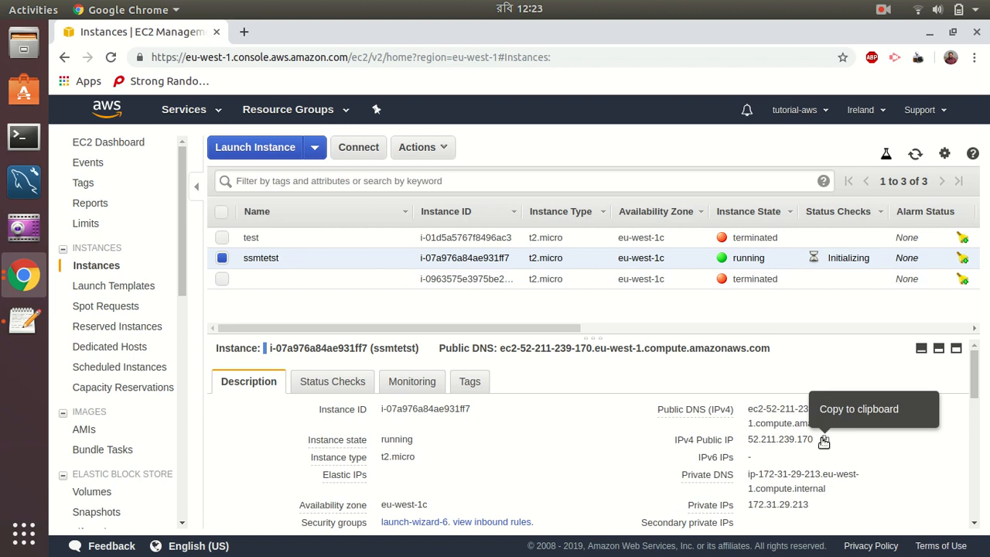
{"action": "left_click", "coordinate": [825, 440]}
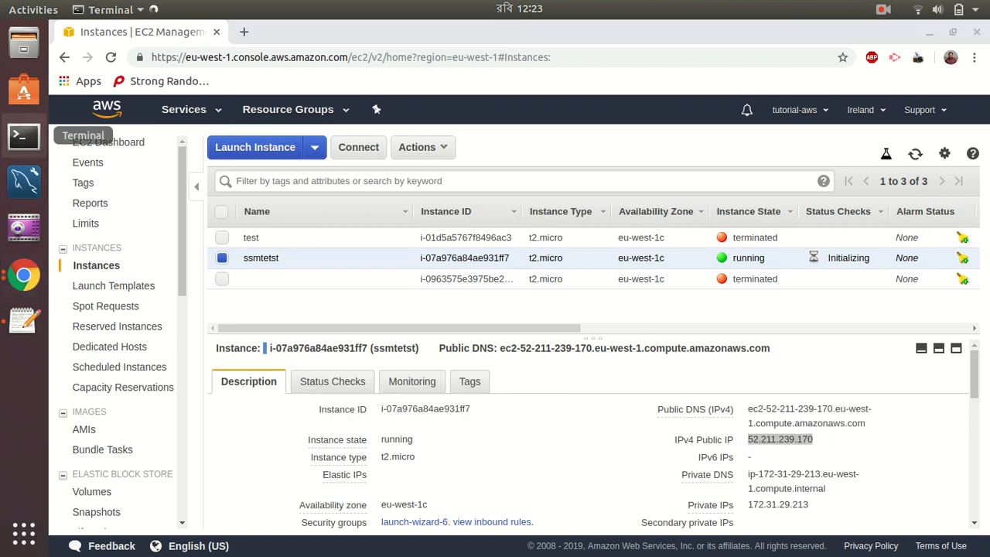
{"action": "left_click", "coordinate": [23, 136]}
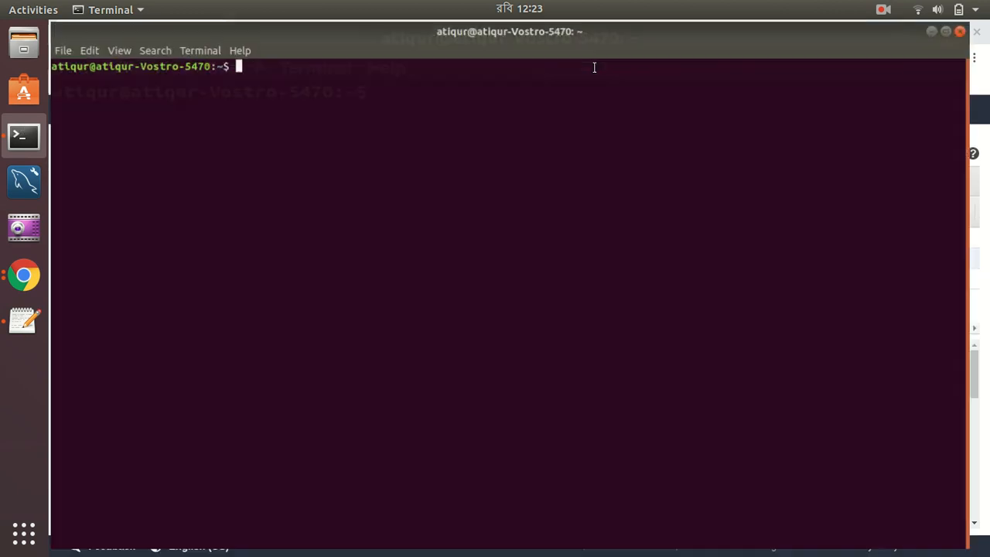
- Change into the Downloads folder
{"action": "type", "text": "cd"}
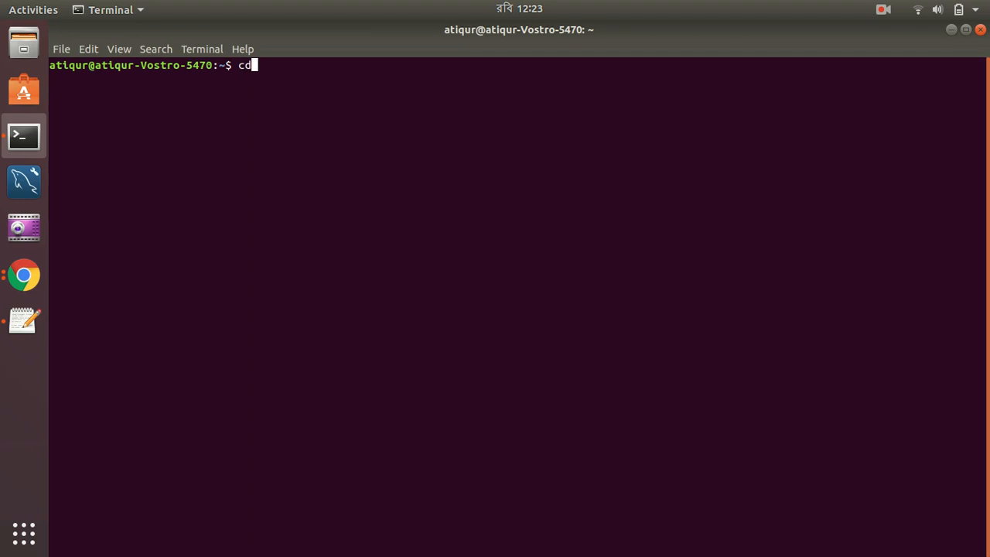
{"action": "type", "text": "Dow"}
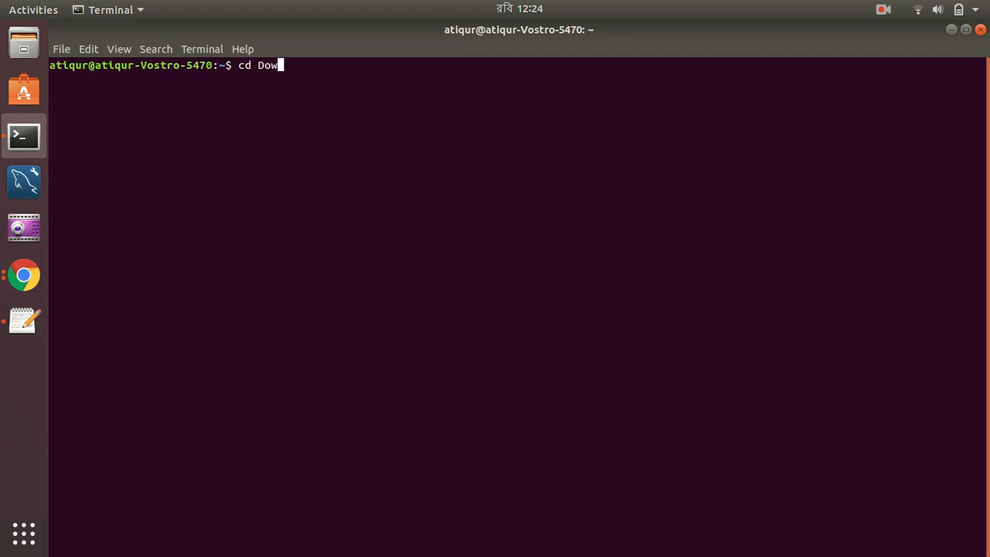
{"action": "key", "text": "Return"}
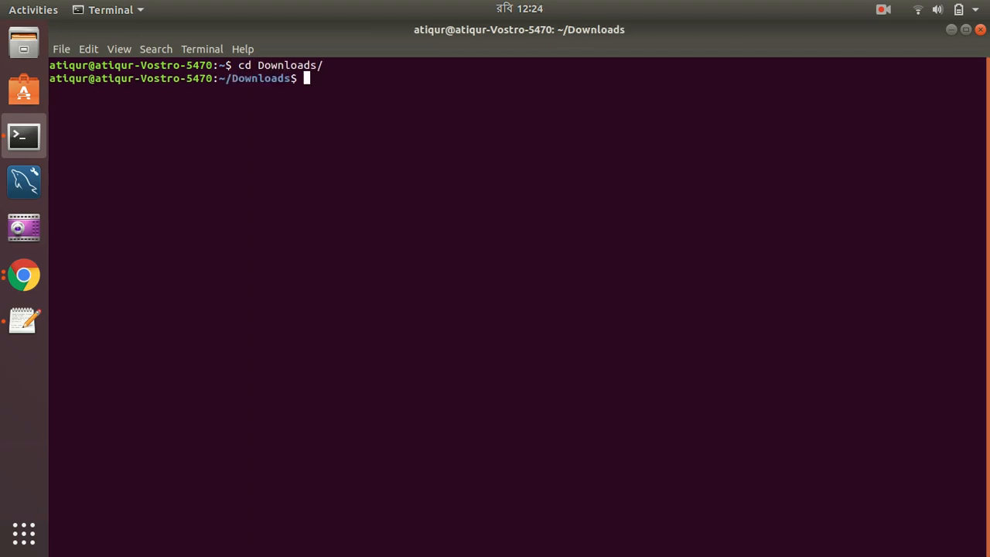
{"action": "type", "text": "ssh"}
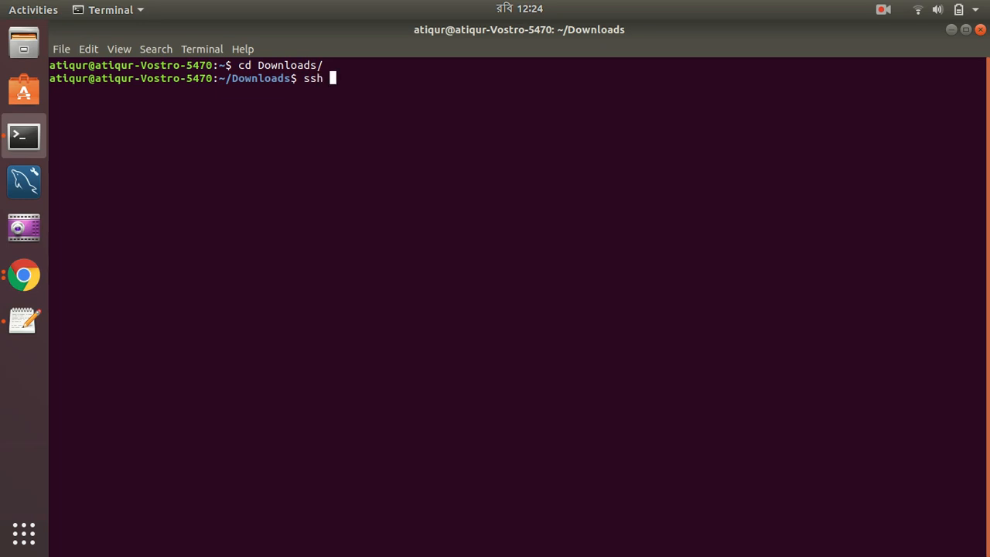
{"action": "type", "text": "-i"}
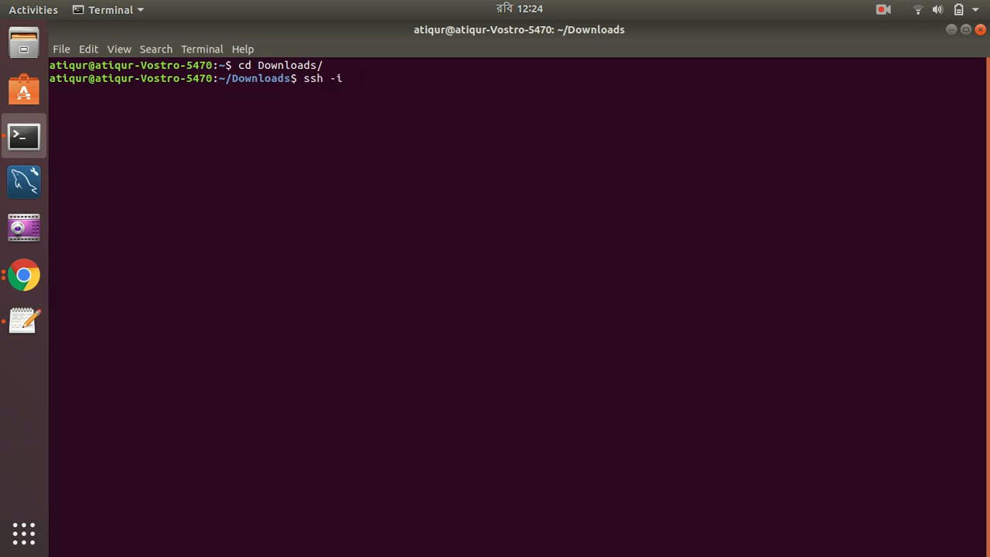
{"action": "type", "text": "31march2019.pem"}
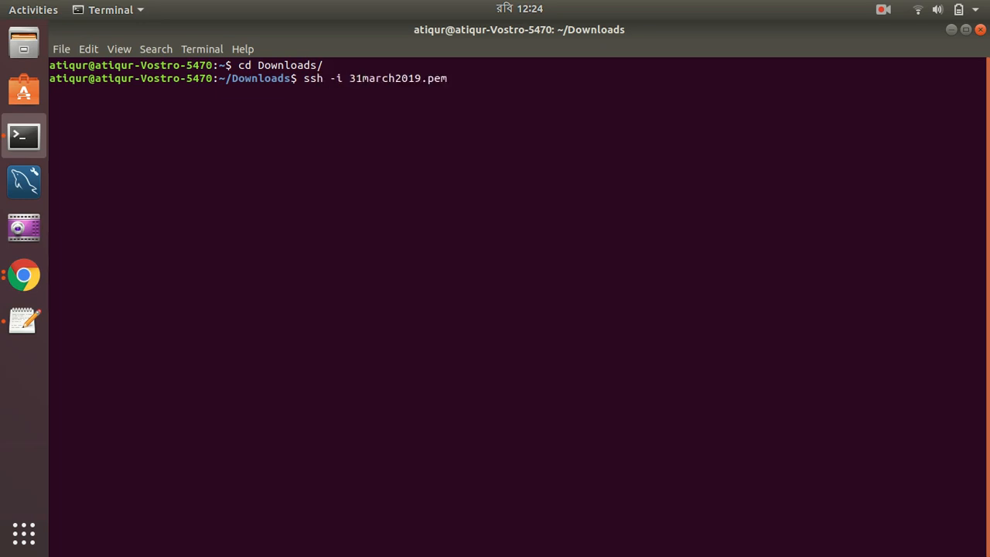
{"action": "type", "text": "ec"}
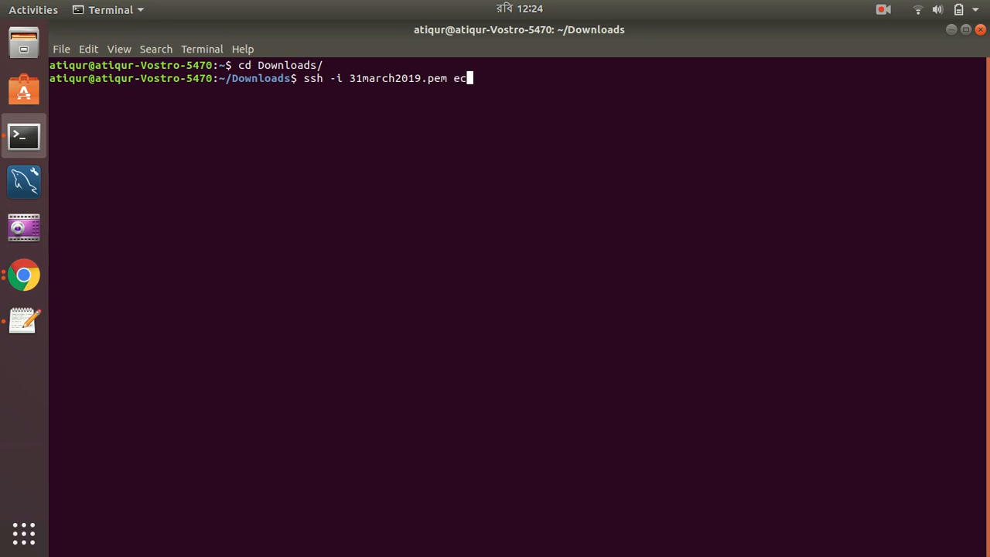
{"action": "type", "text": "2-"}
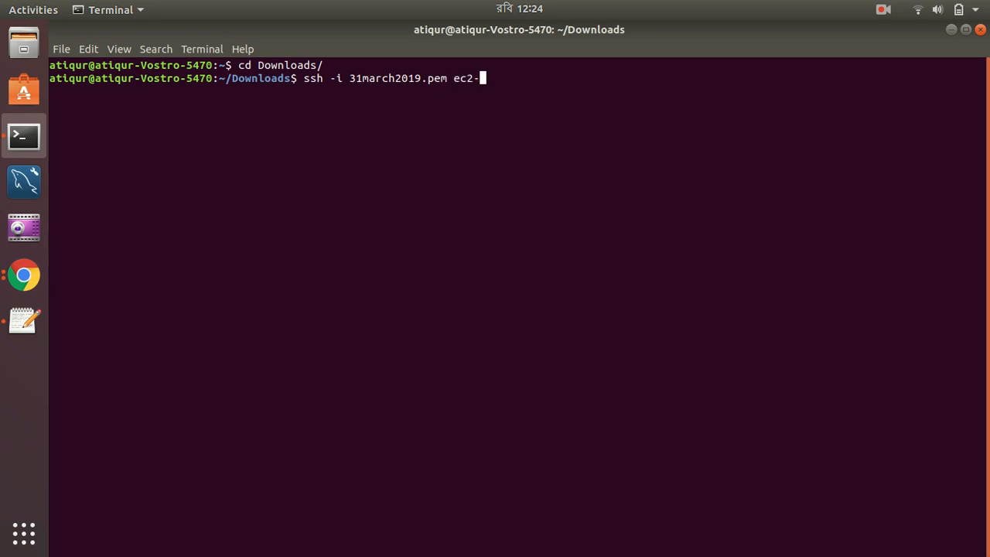
{"action": "type", "text": "user"}
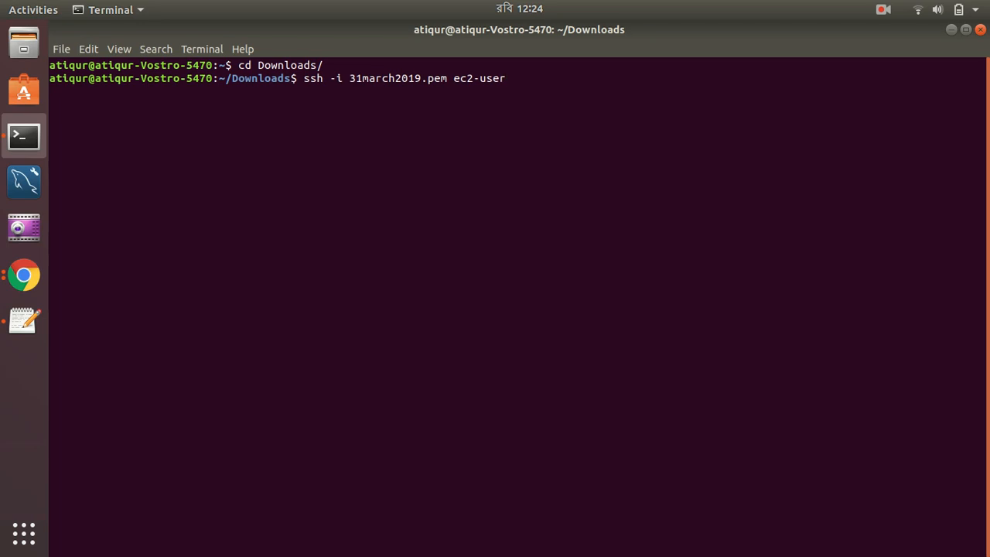
{"action": "type", "text": "@"}
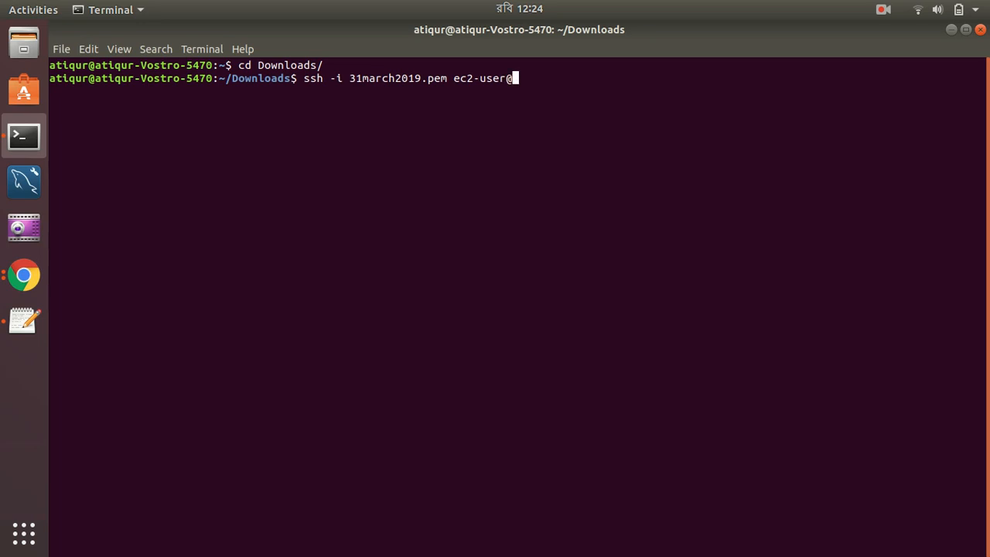
{"action": "right_click", "coordinate": [554, 93]}
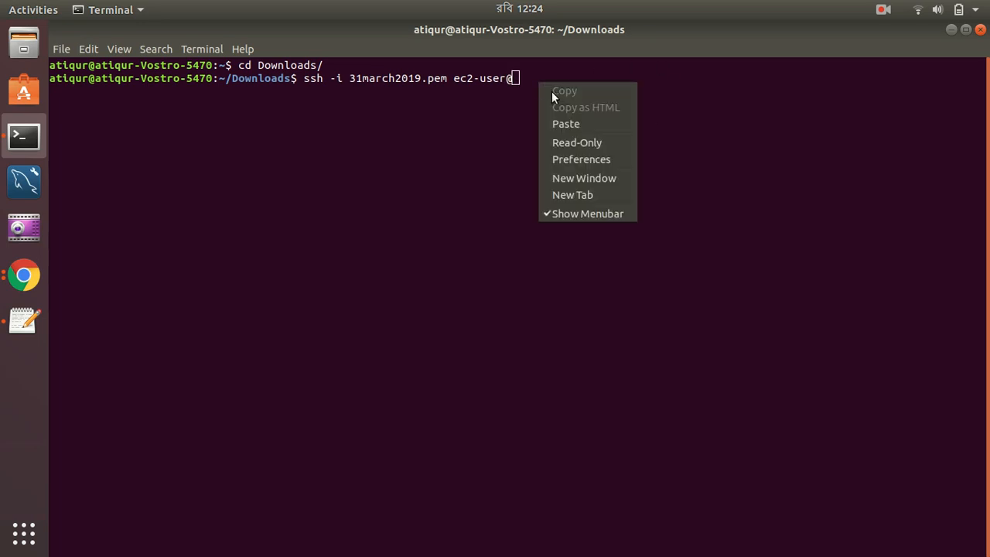
{"action": "left_click", "coordinate": [566, 124]}
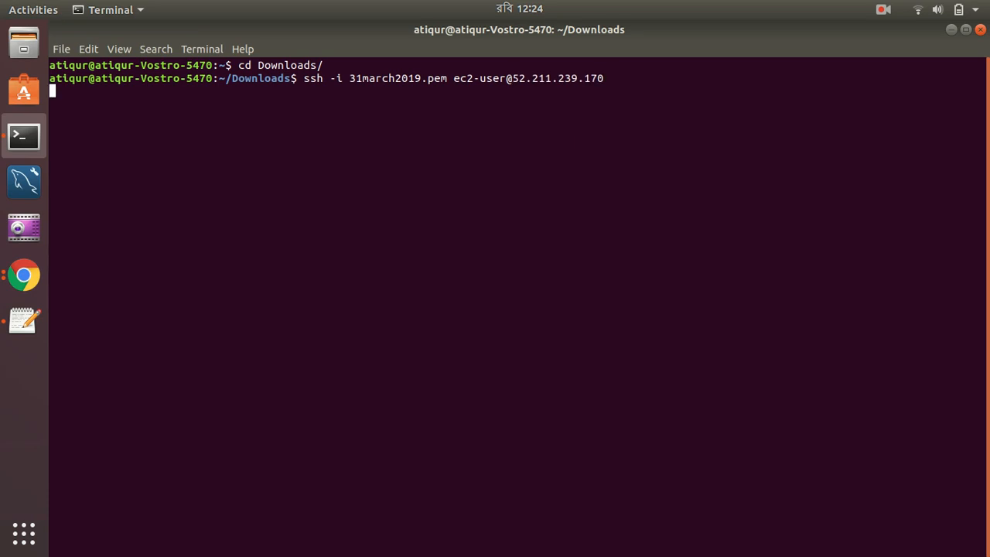
{"action": "key", "text": "Return"}
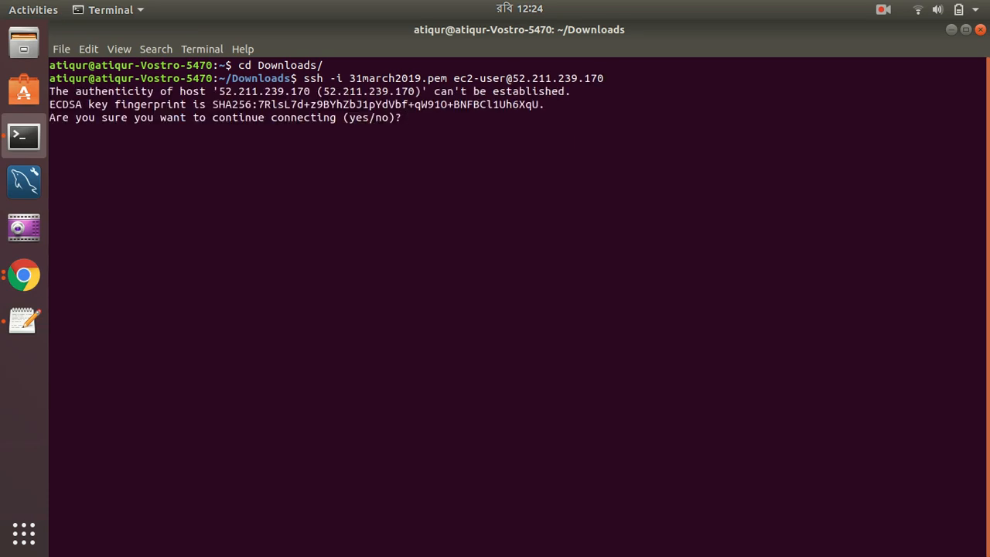
{"action": "type", "text": "yes"}
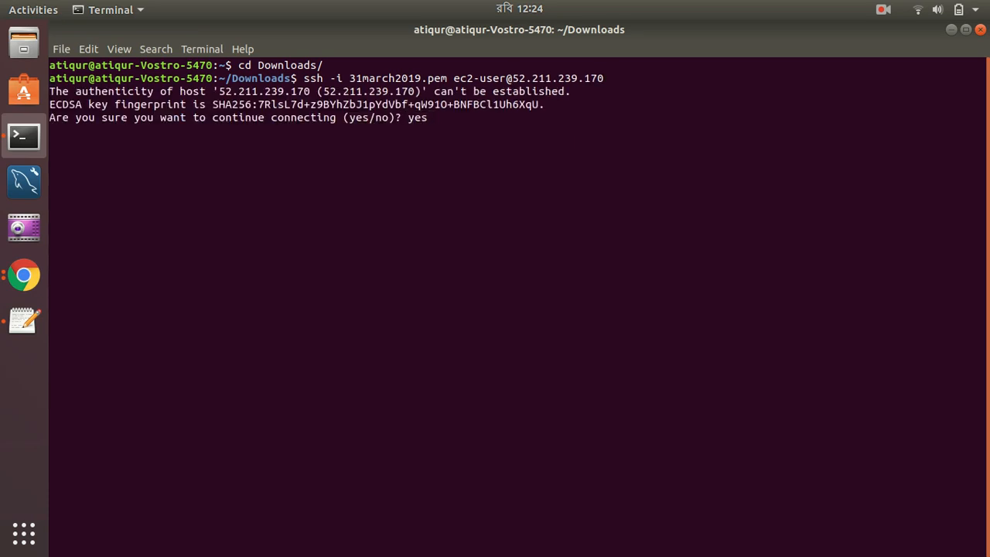
{"action": "key", "text": "Return"}
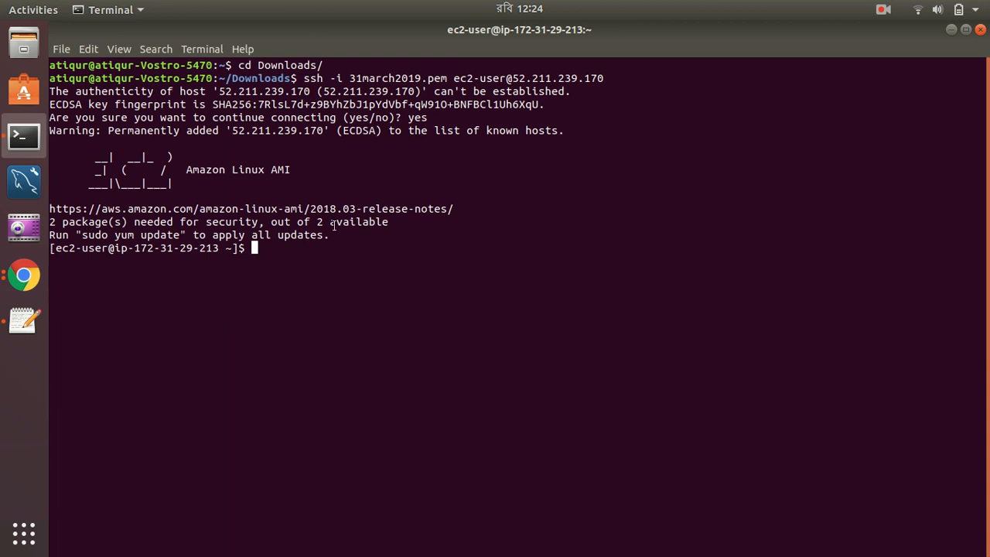
{"action": "mouse_move", "coordinate": [235, 272]}
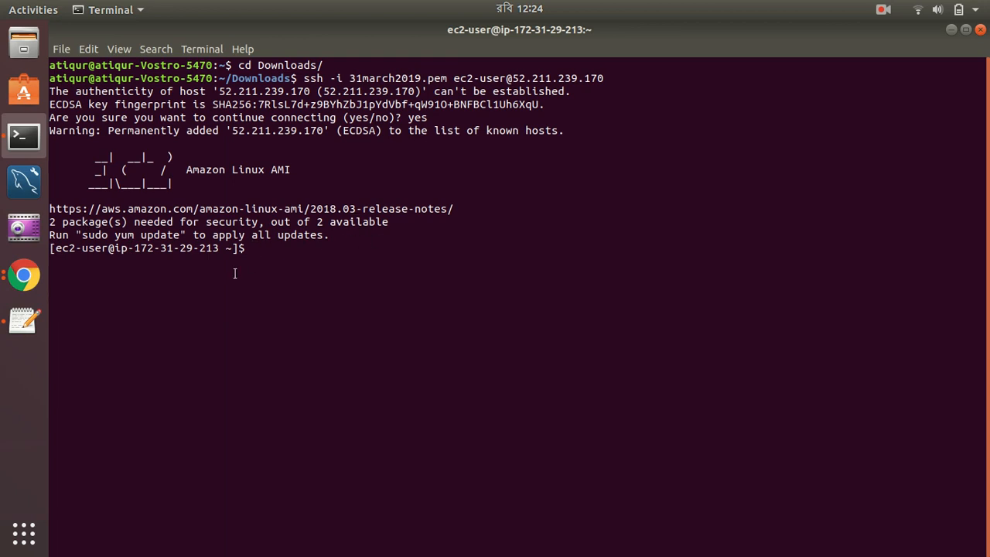
- Switch back to the EC2 instances page in Chrome
{"action": "left_click", "coordinate": [23, 276]}
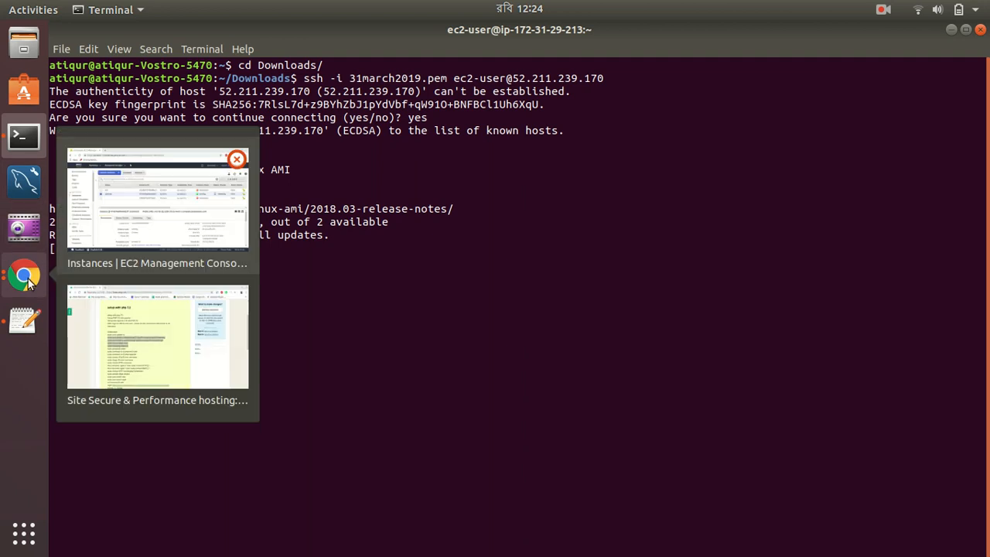
{"action": "left_click", "coordinate": [158, 200]}
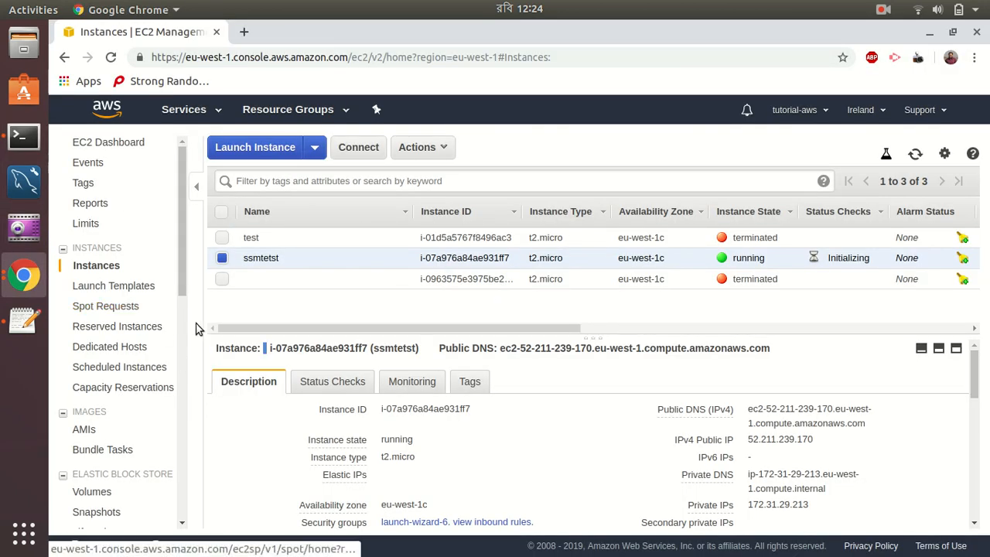
- From the EC2 sidebar's Systems Manager Run Command history, start running a new command
{"action": "scroll", "scroll_direction": "down", "scroll_amount": 3}
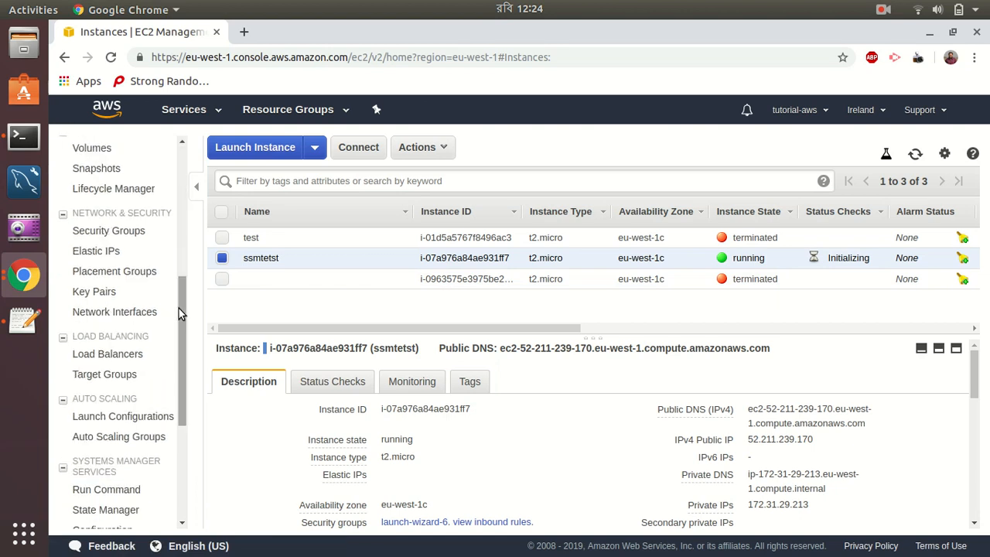
{"action": "mouse_move", "coordinate": [173, 393]}
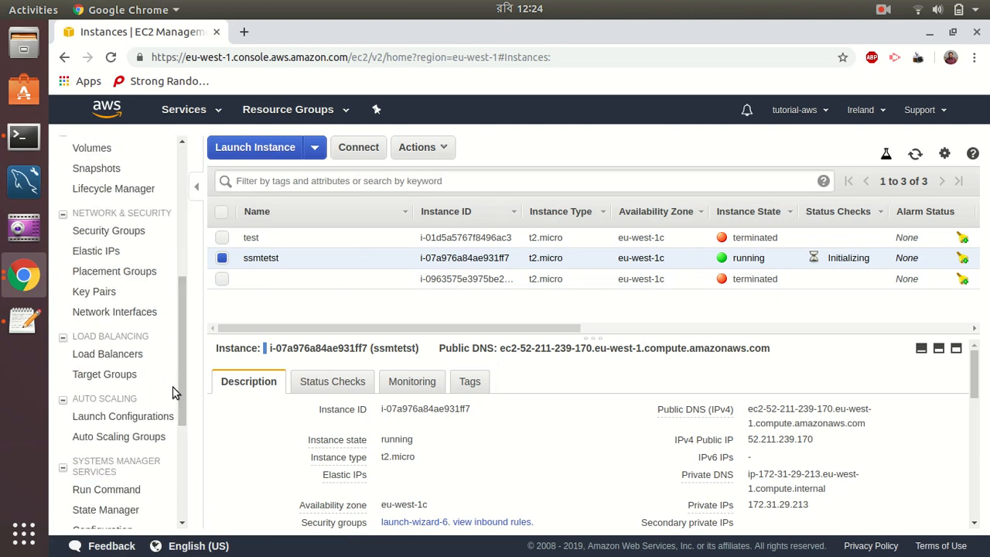
{"action": "mouse_move", "coordinate": [117, 436]}
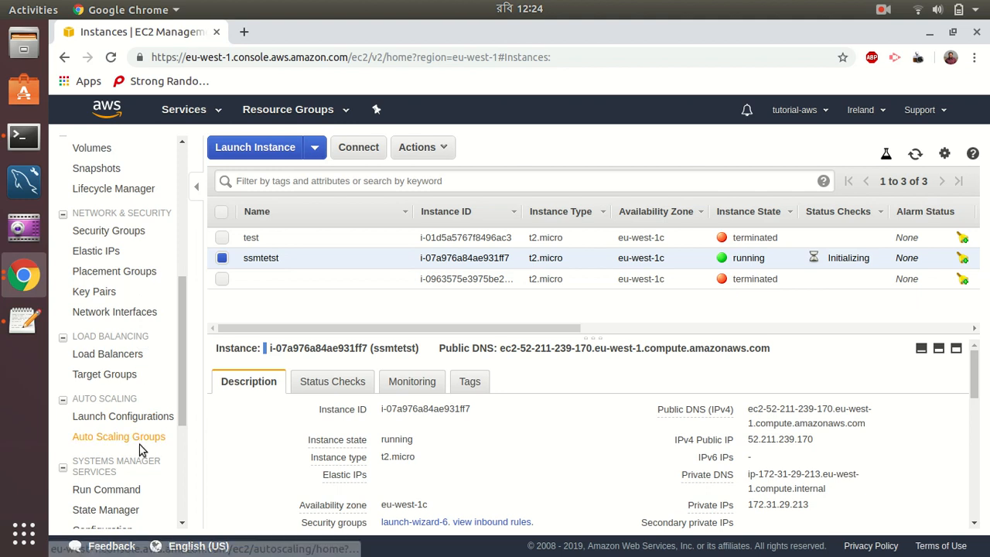
{"action": "mouse_move", "coordinate": [116, 467]}
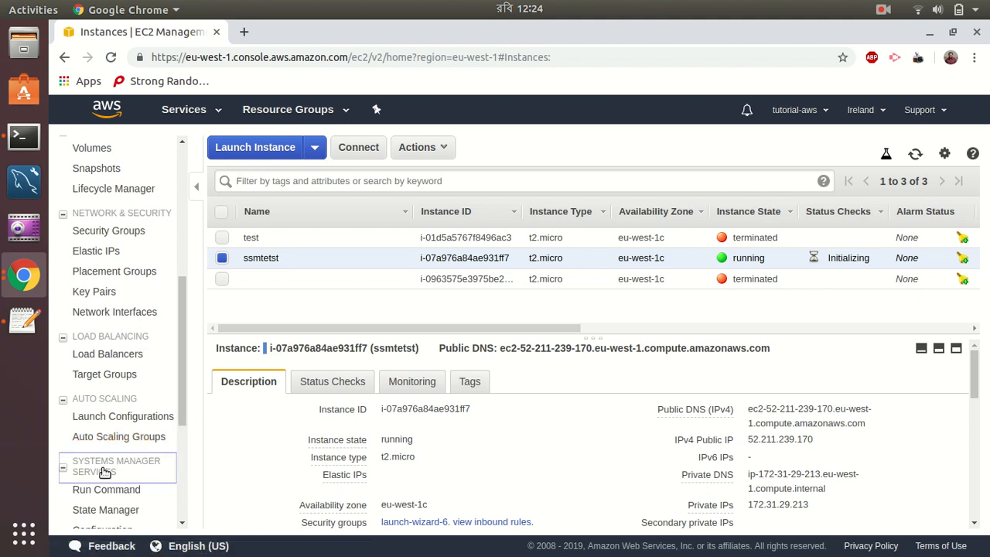
{"action": "left_click", "coordinate": [105, 489]}
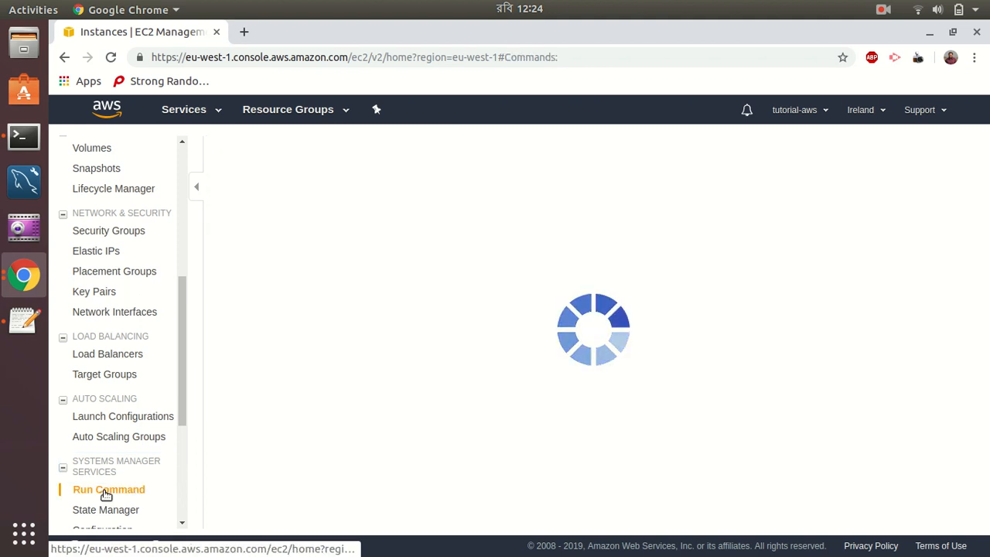
{"action": "left_click", "coordinate": [108, 489]}
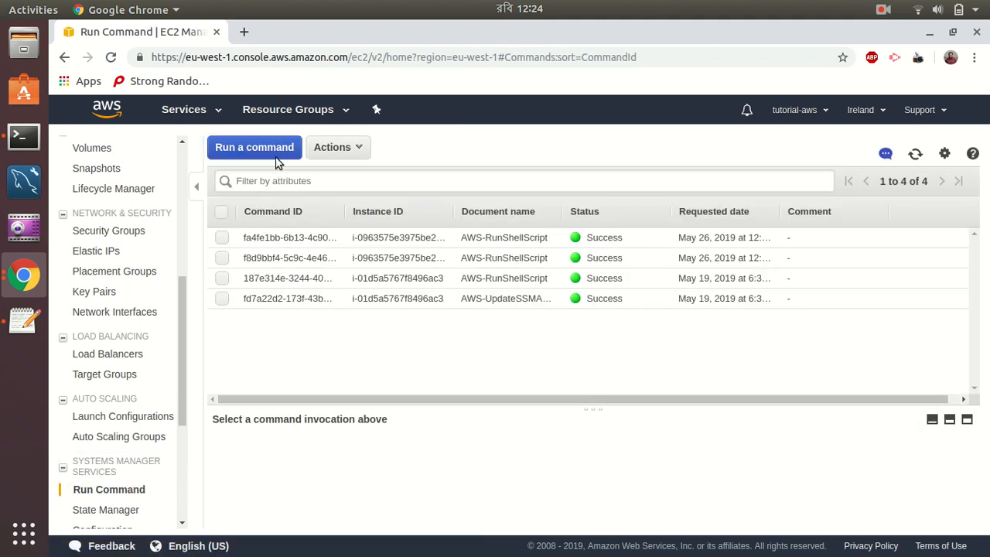
{"action": "left_click", "coordinate": [254, 147]}
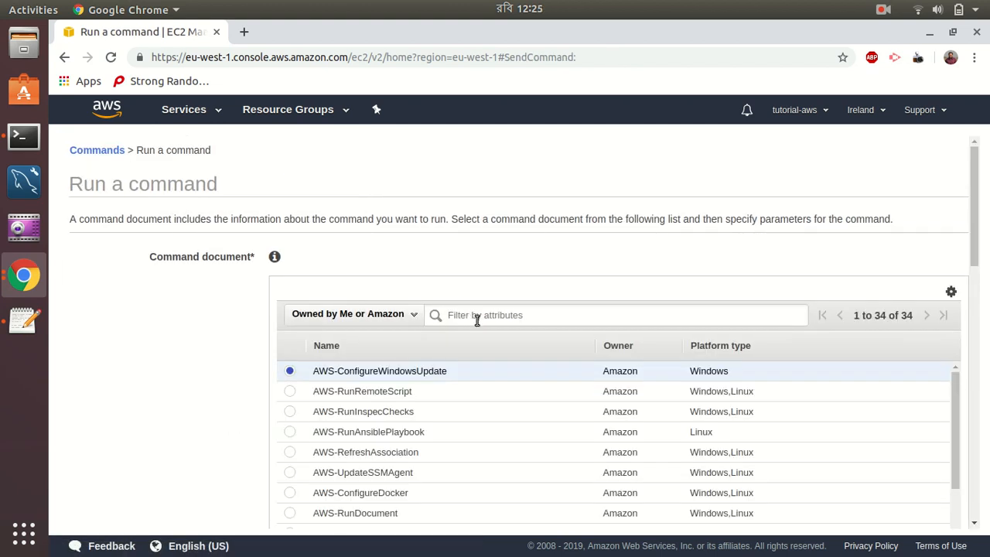
- Filter documents to Platform Types: Linux and select AWS-RunShellScript
{"action": "left_click", "coordinate": [619, 316]}
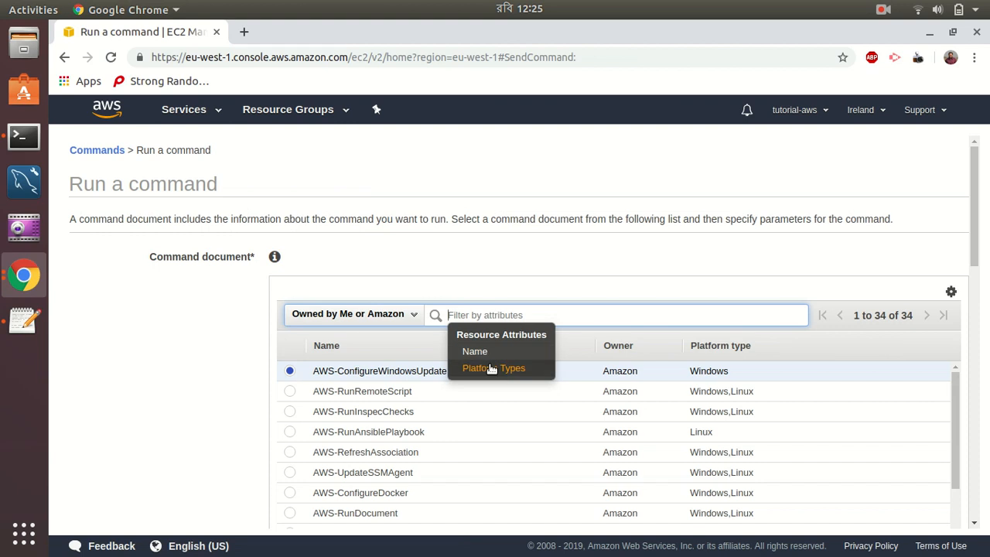
{"action": "left_click", "coordinate": [493, 368]}
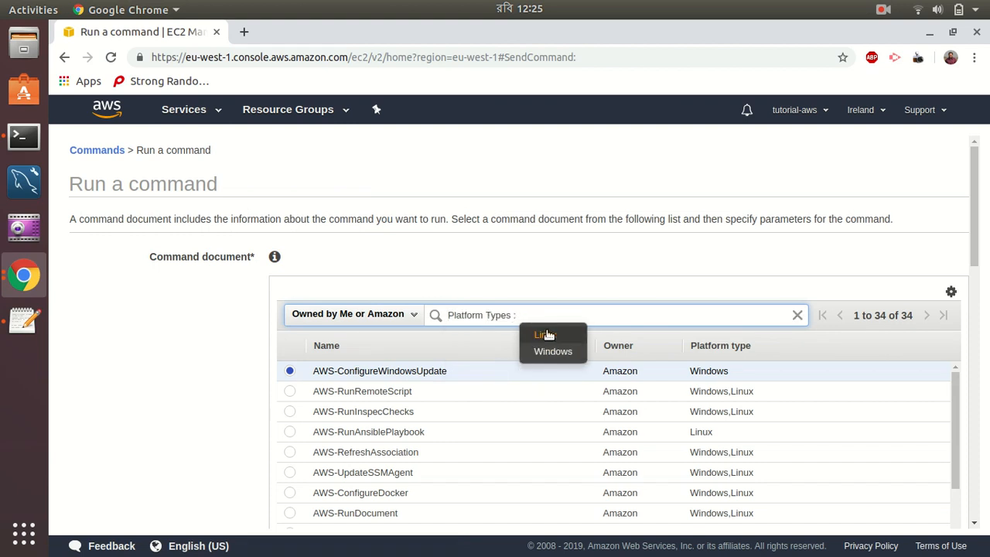
{"action": "left_click", "coordinate": [542, 334]}
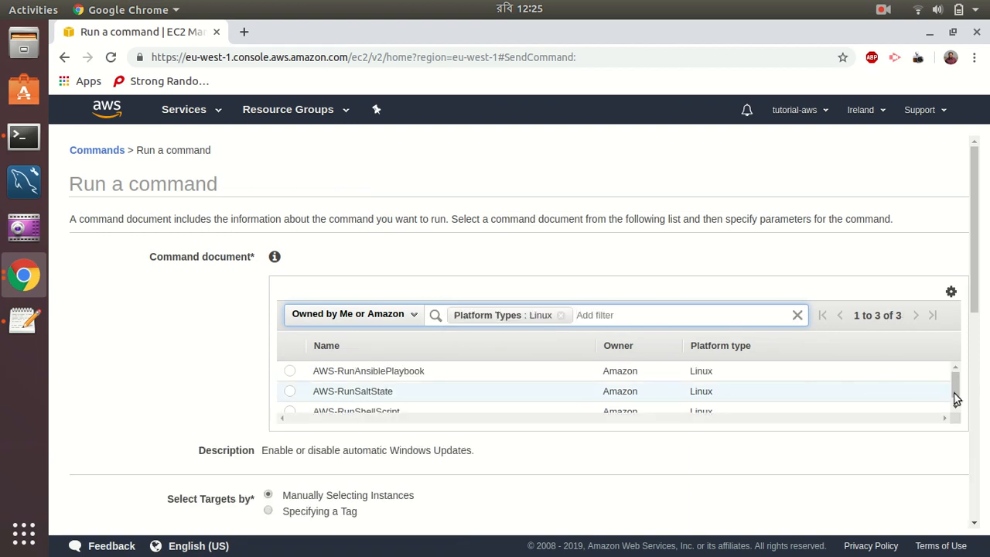
{"action": "scroll", "scroll_direction": "down", "scroll_amount": 3}
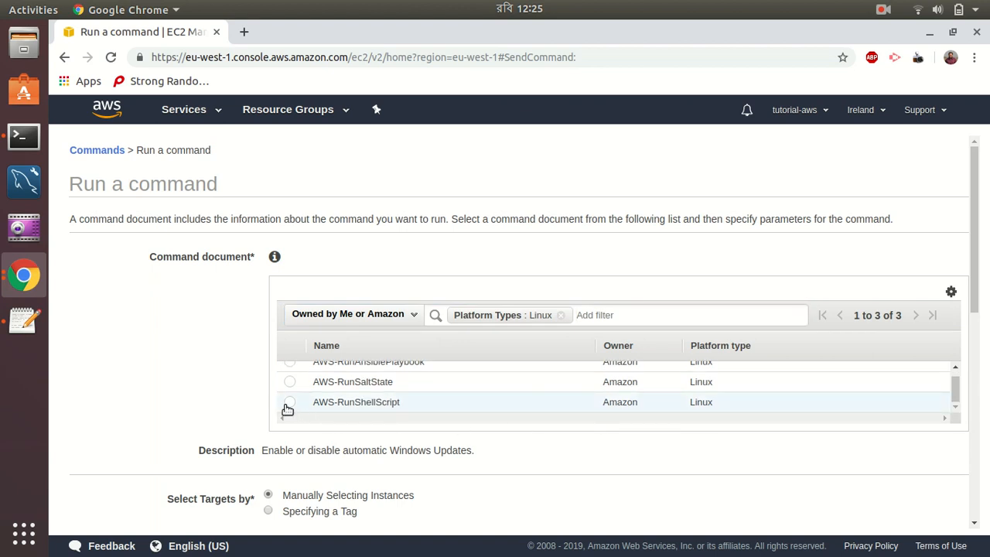
{"action": "left_click", "coordinate": [290, 402]}
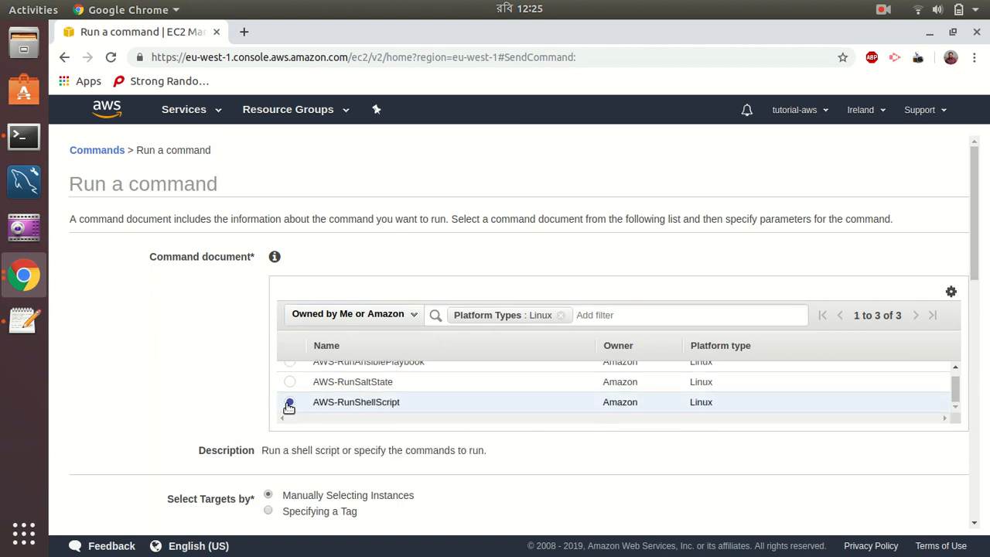
{"action": "left_click", "coordinate": [289, 402]}
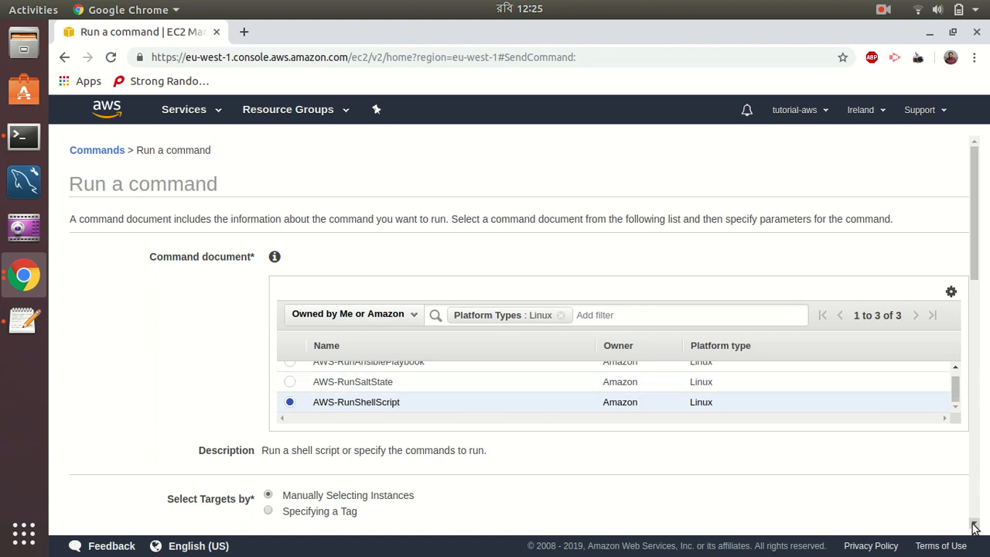
{"action": "scroll", "scroll_direction": "down", "scroll_amount": 3}
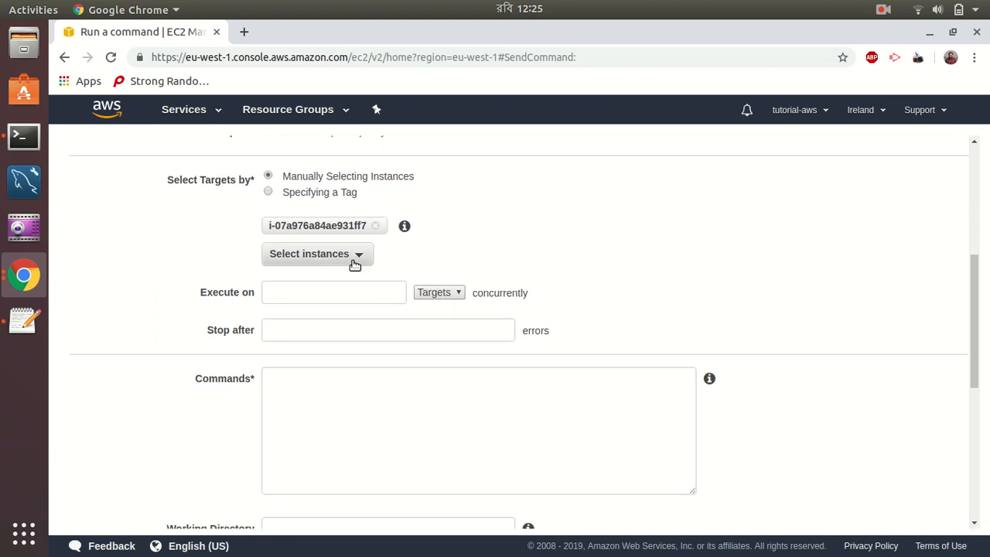
- Confirm ssmtest as the target instance and move into the empty Commands field
{"action": "left_click", "coordinate": [317, 254]}
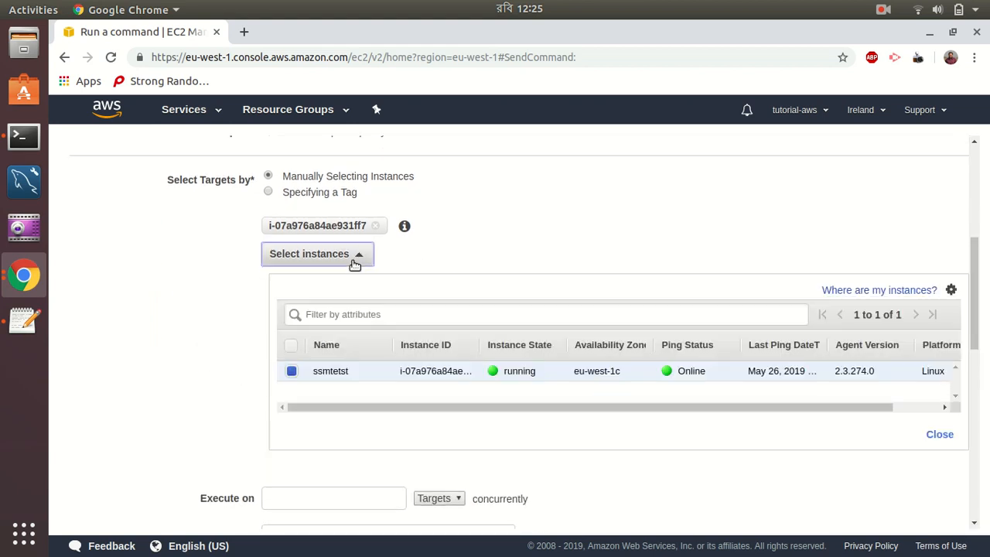
{"action": "mouse_move", "coordinate": [411, 409]}
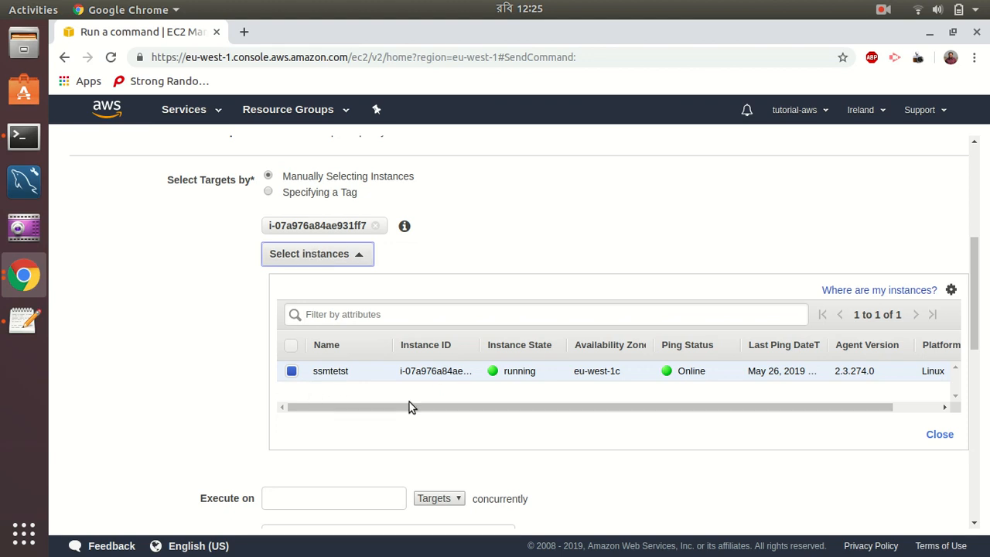
{"action": "mouse_move", "coordinate": [971, 529]}
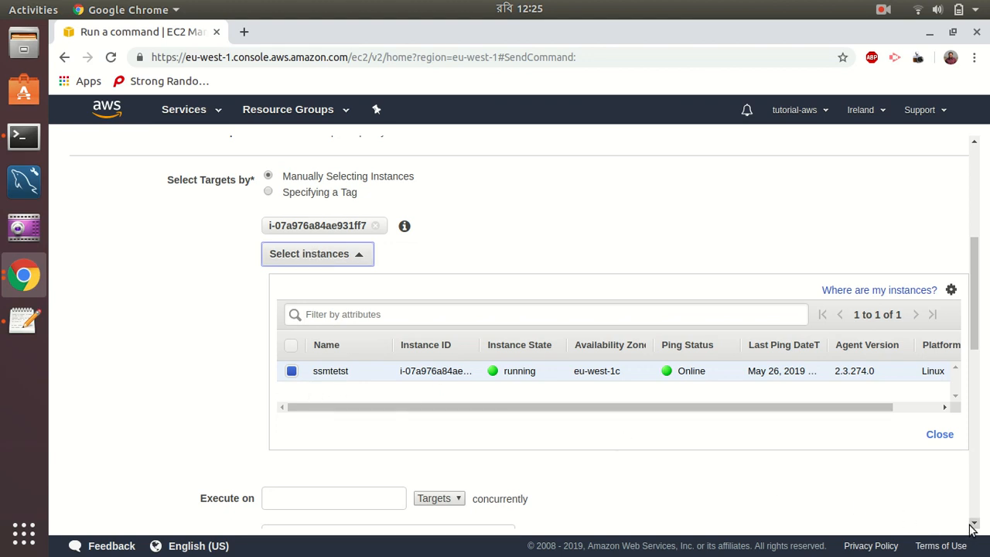
{"action": "scroll", "scroll_direction": "down", "scroll_amount": 3}
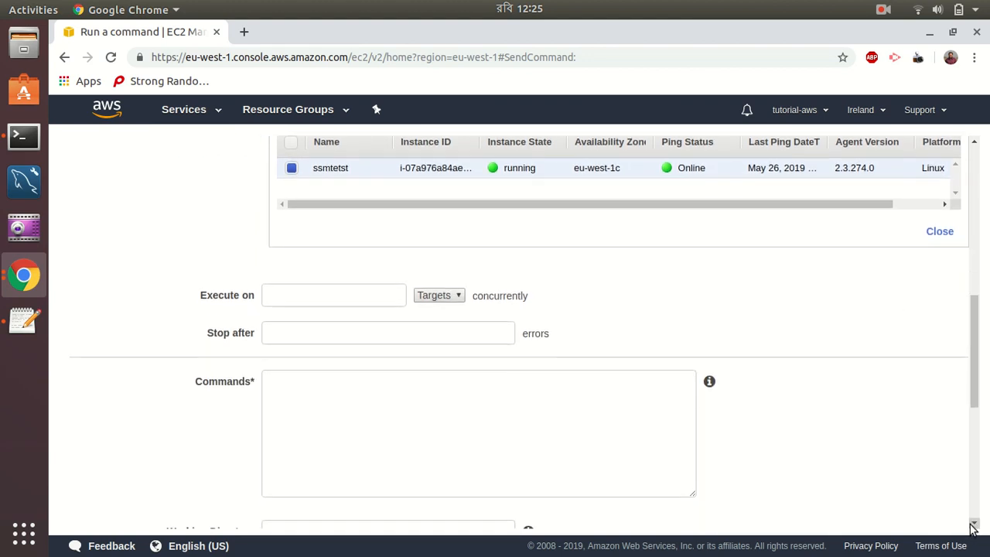
{"action": "scroll", "scroll_direction": "down", "scroll_amount": 3}
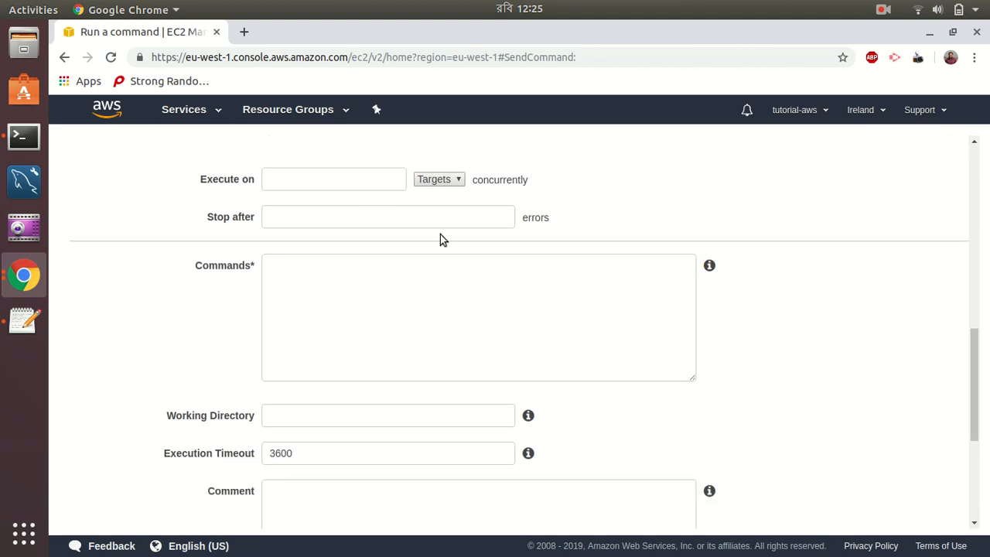
{"action": "left_click", "coordinate": [478, 318]}
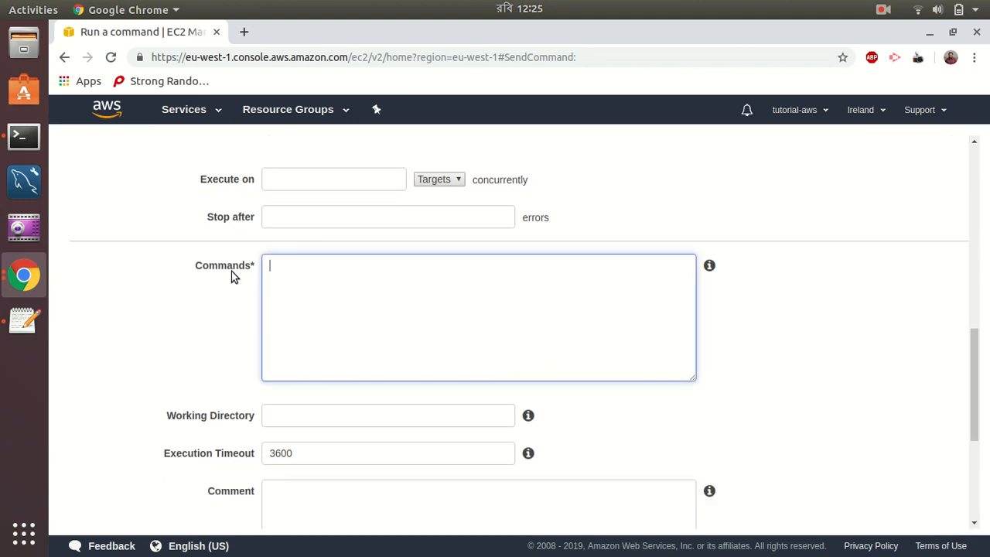
- Select all the httpd24/PHP 7.2 install commands in the notes document for copying
{"action": "left_click", "coordinate": [23, 320]}
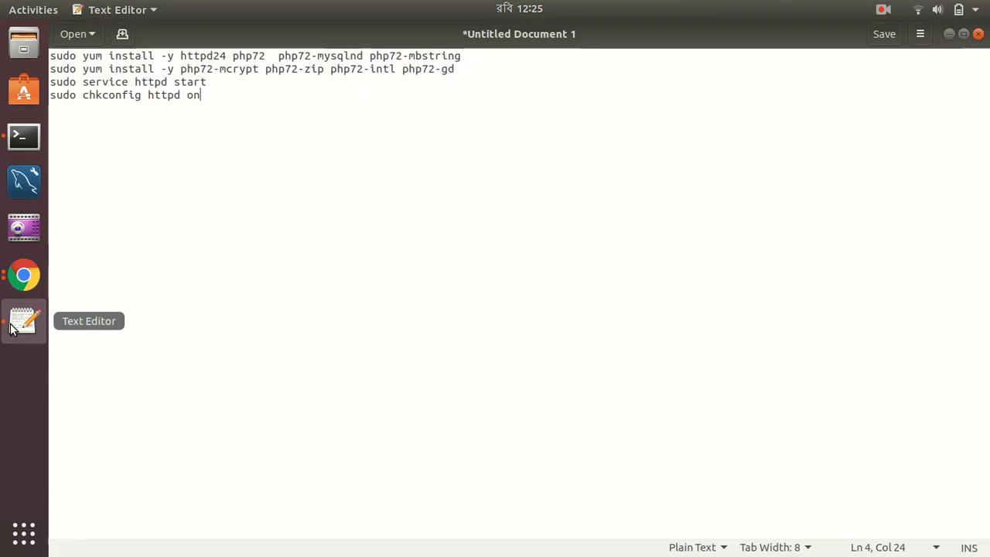
{"action": "left_click", "coordinate": [133, 68]}
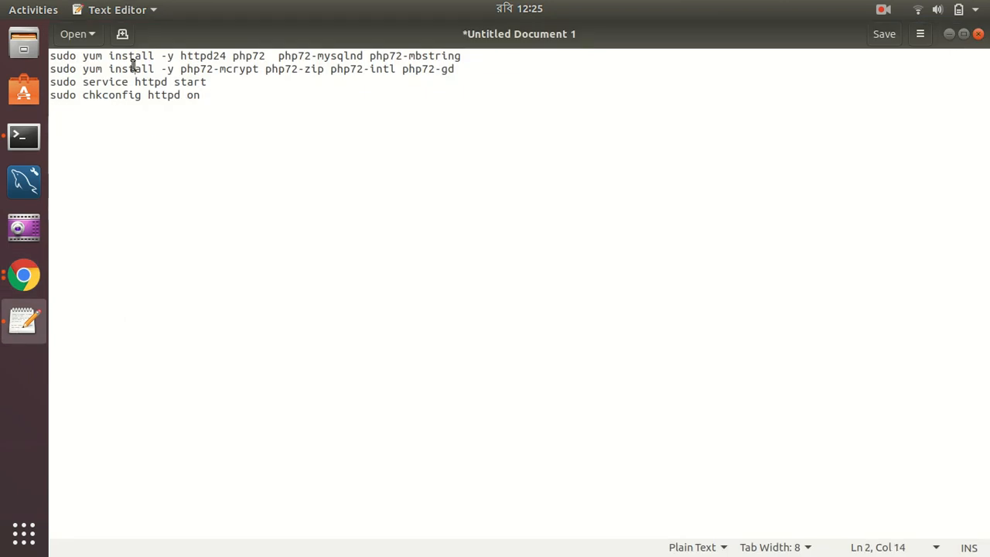
{"action": "key", "text": "ctrl+a"}
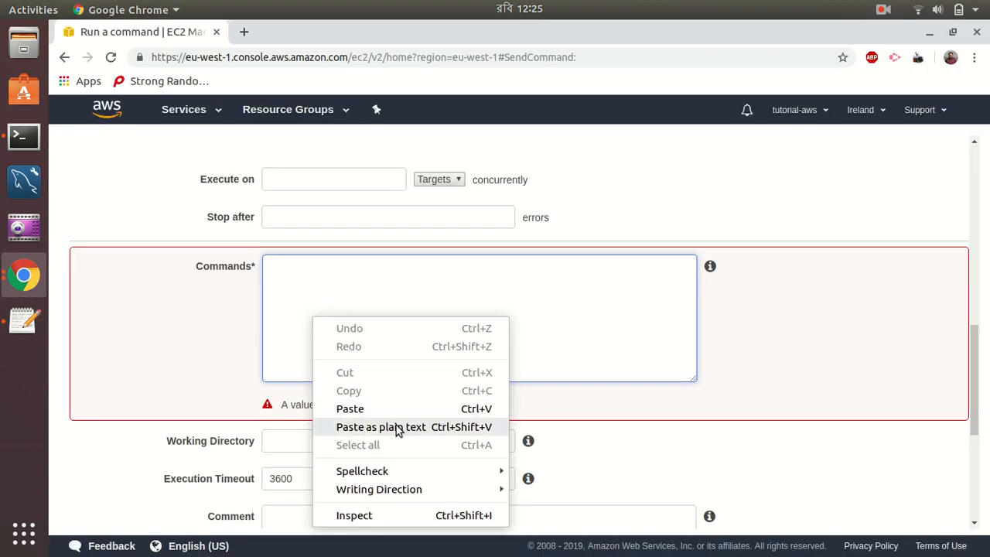
- Paste the install commands as plain text and prepend 'sudo yum update -y'
{"action": "left_click", "coordinate": [380, 427]}
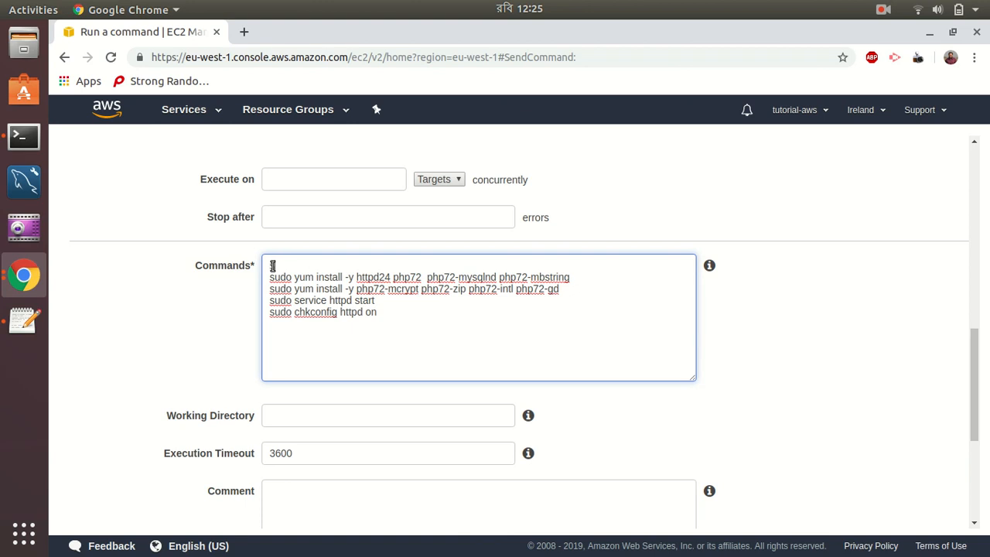
{"action": "type", "text": "sudo yum"}
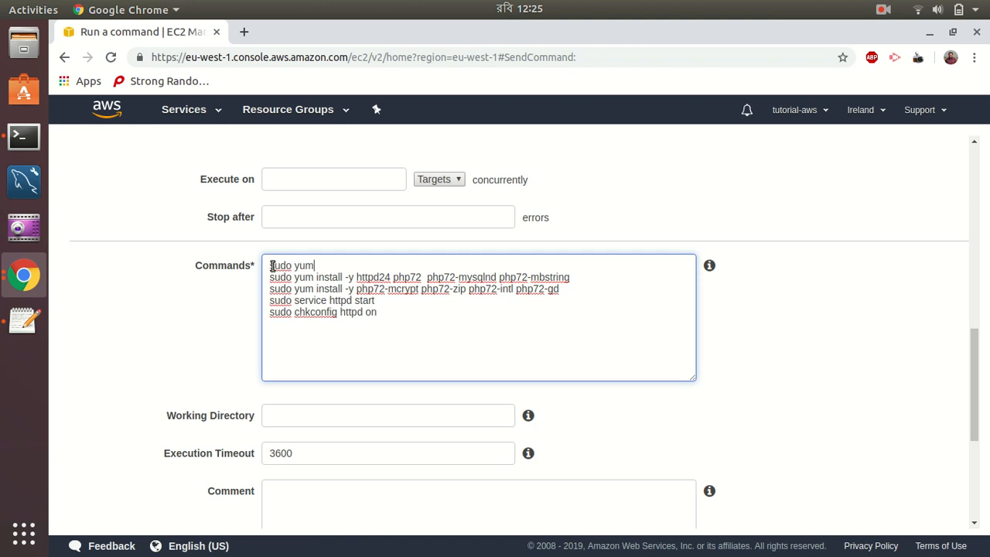
{"action": "type", "text": "update"}
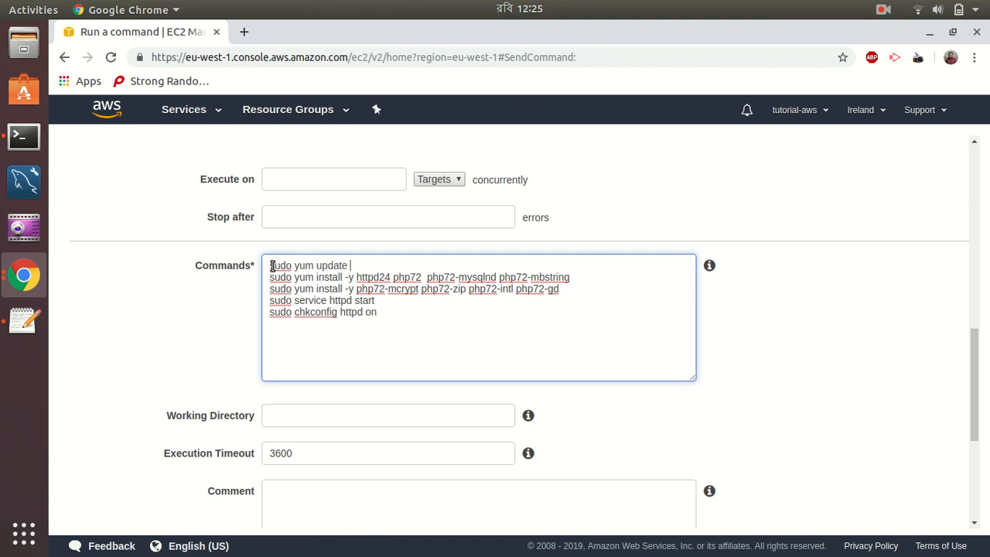
{"action": "type", "text": "-y"}
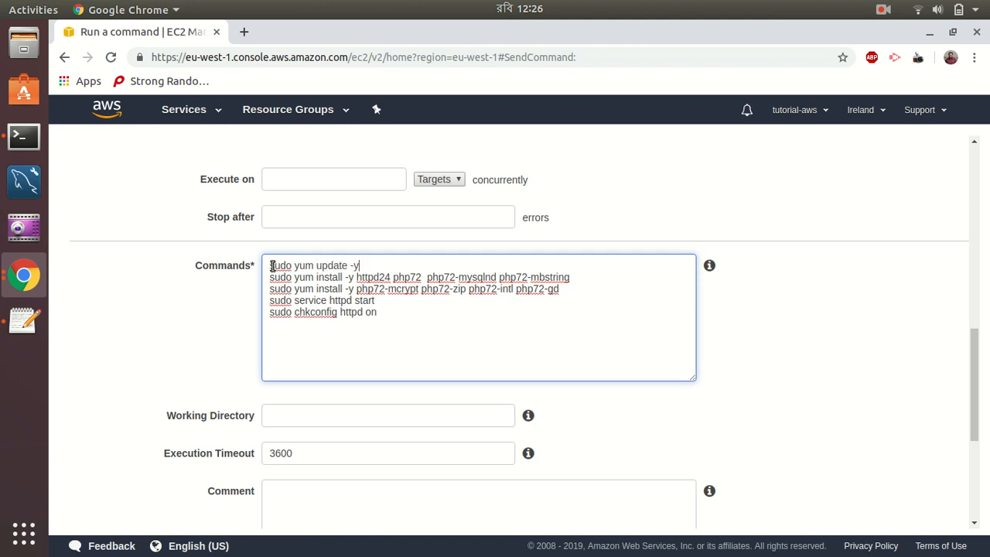
{"action": "mouse_move", "coordinate": [740, 412]}
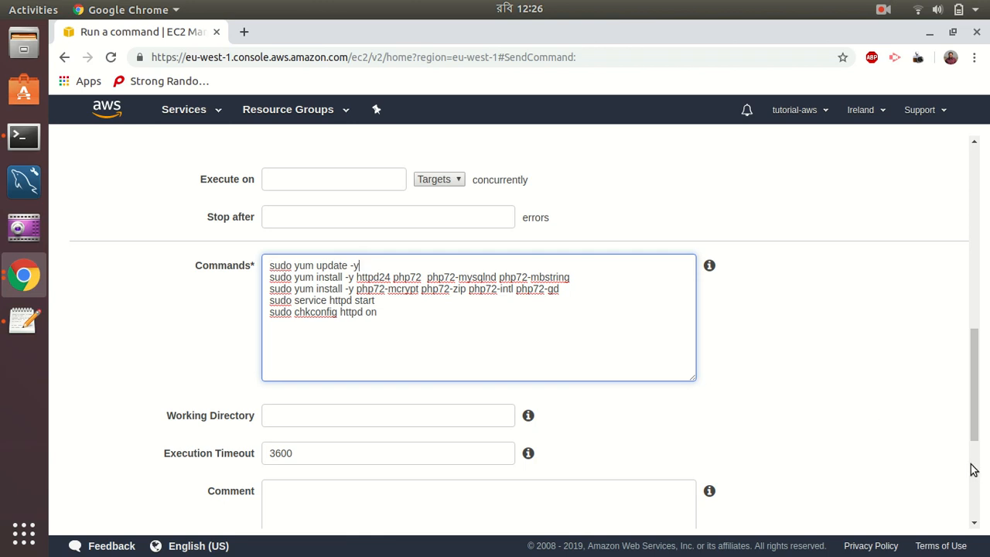
{"action": "scroll", "scroll_direction": "down", "scroll_amount": 3}
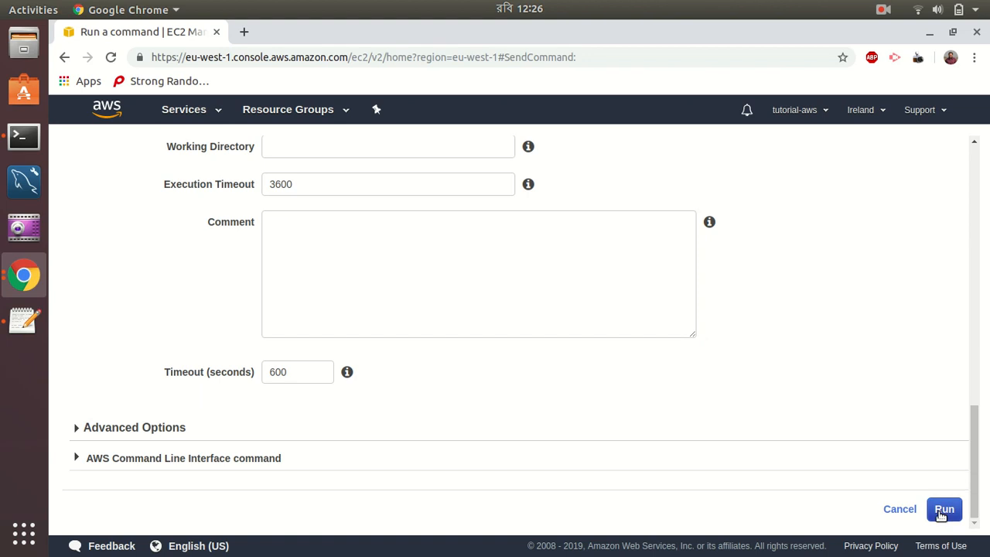
- Run the shell script on ssmtest and view the Success invocation's output
{"action": "left_click", "coordinate": [944, 508]}
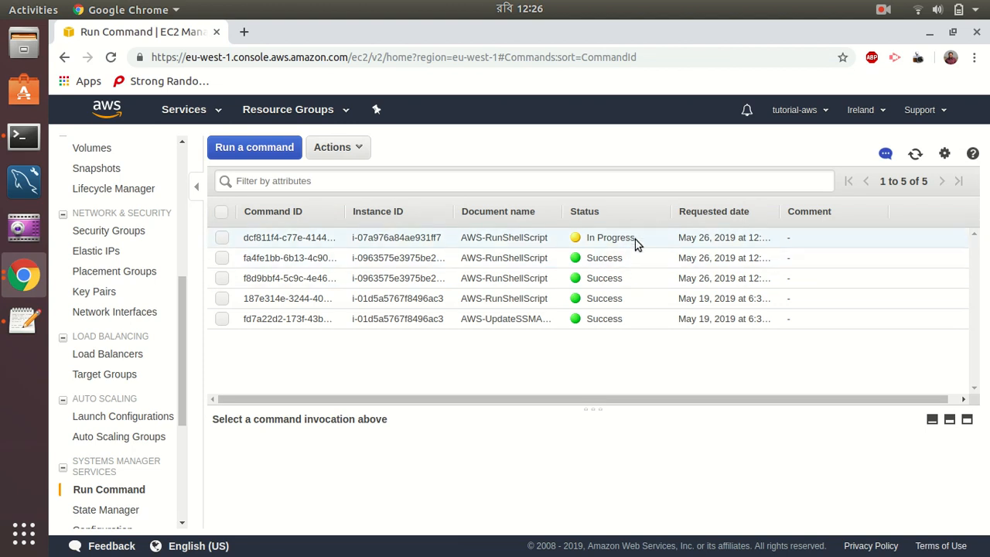
{"action": "mouse_move", "coordinate": [581, 246]}
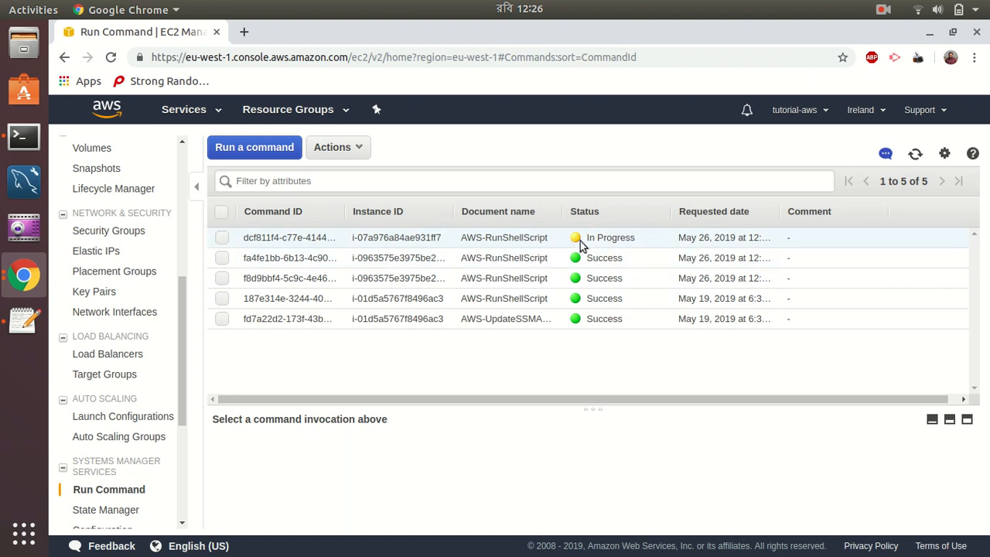
{"action": "mouse_move", "coordinate": [563, 263]}
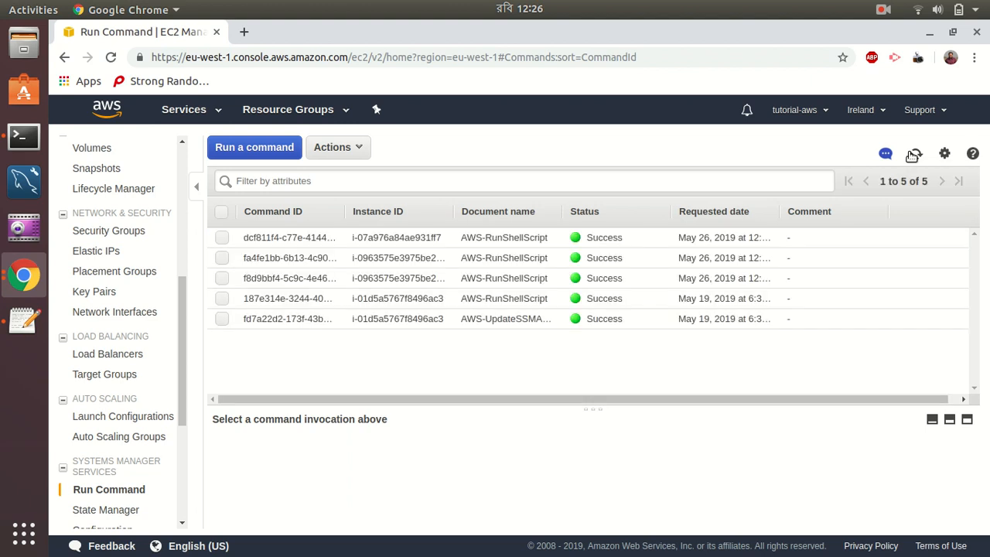
{"action": "mouse_move", "coordinate": [353, 247]}
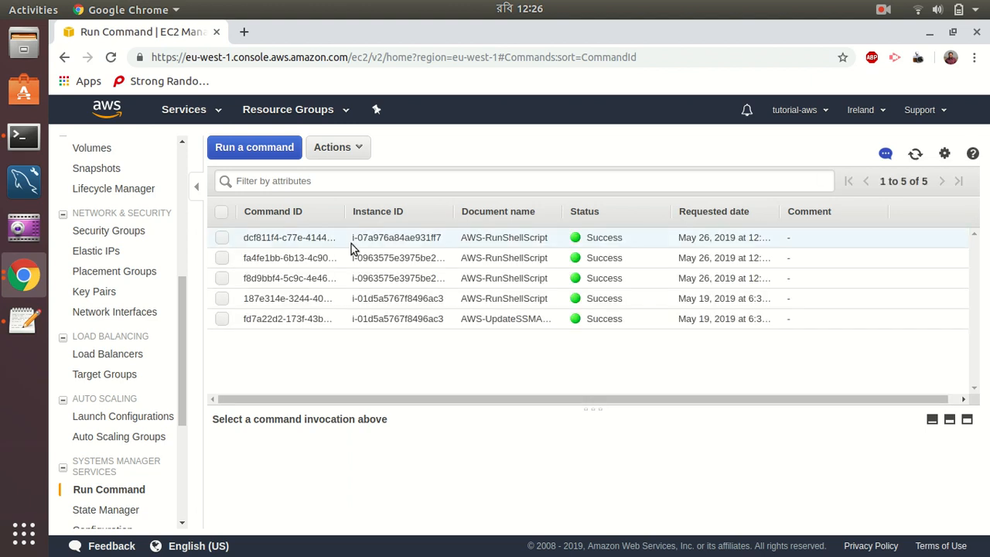
{"action": "left_click", "coordinate": [221, 238]}
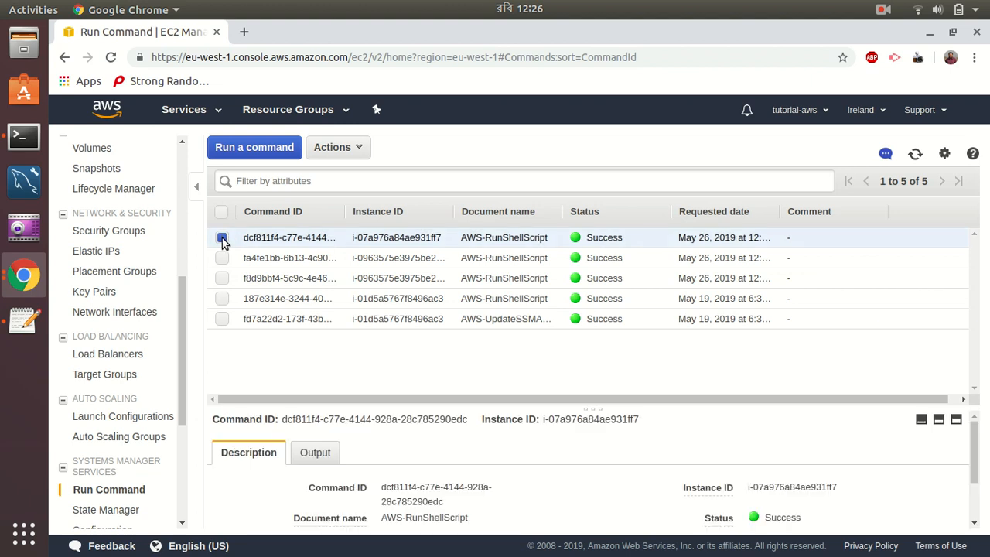
{"action": "left_click", "coordinate": [314, 452]}
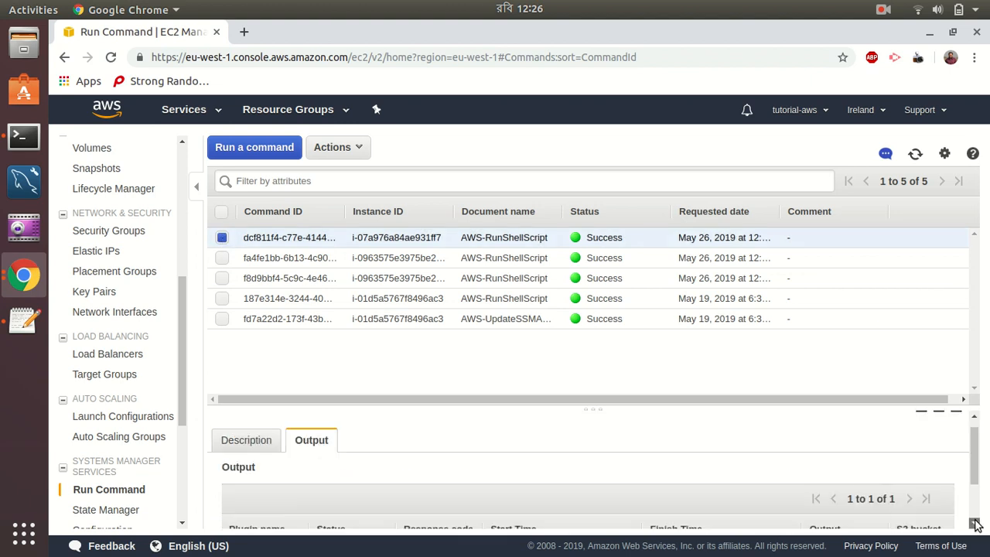
{"action": "scroll", "scroll_direction": "down", "scroll_amount": 3}
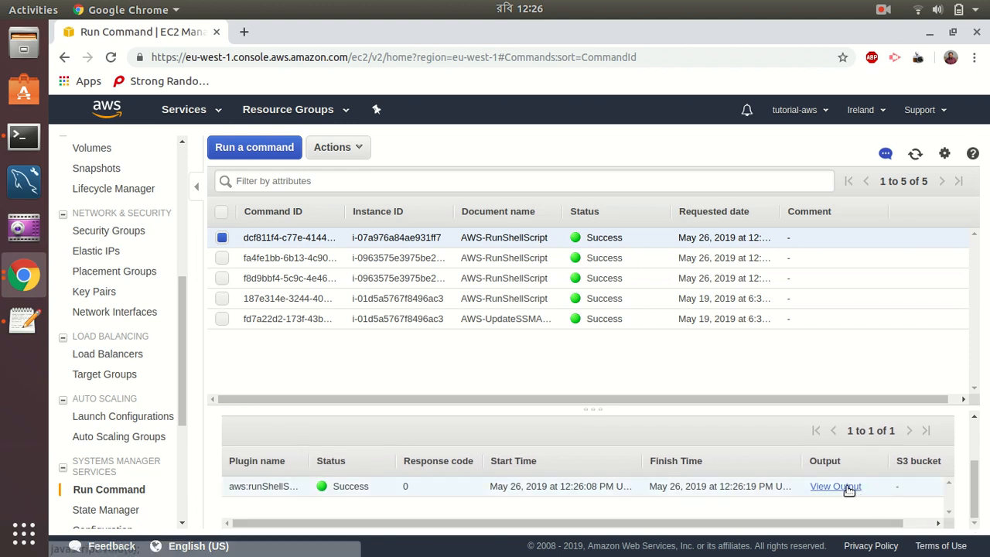
{"action": "left_click", "coordinate": [835, 485]}
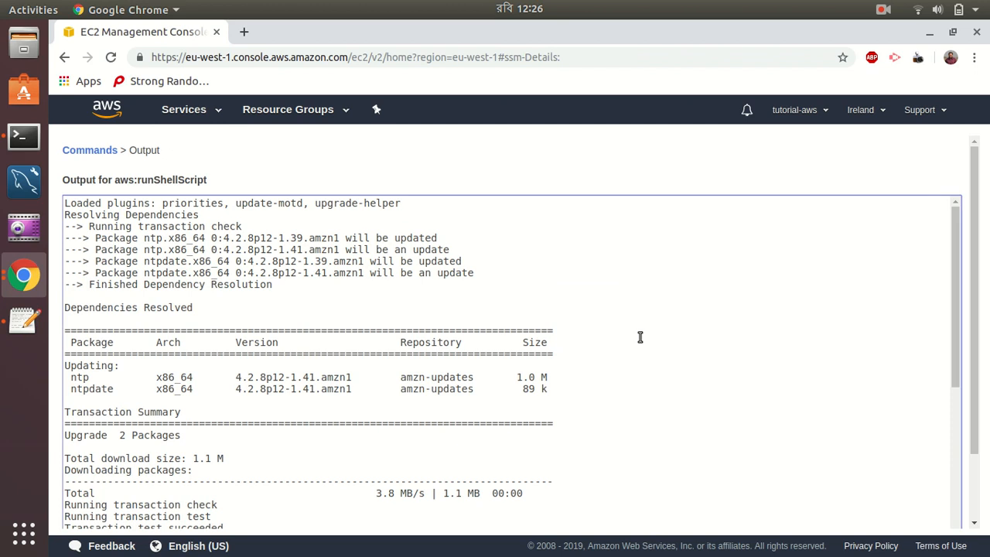
{"action": "scroll", "scroll_direction": "down", "scroll_amount": 3}
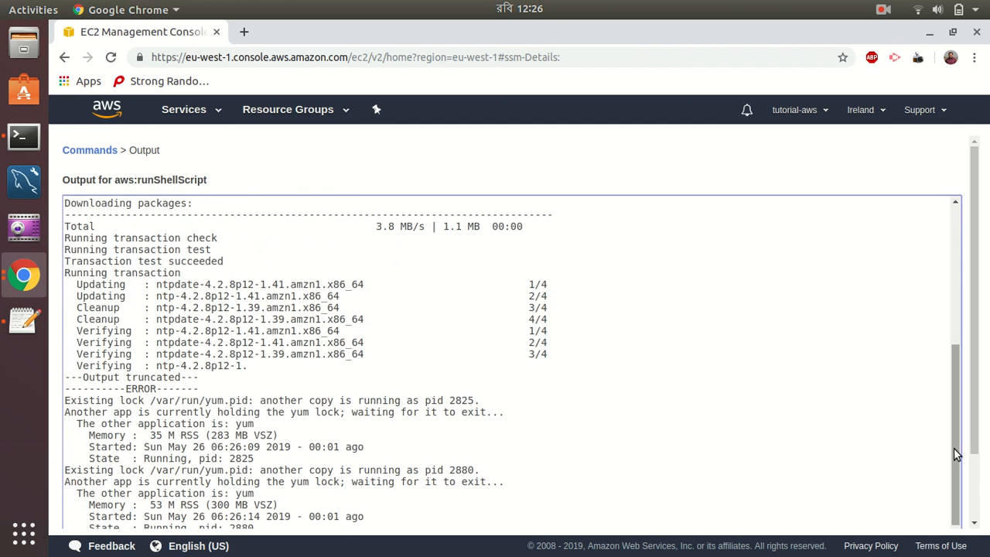
{"action": "scroll", "scroll_direction": "down", "scroll_amount": 3}
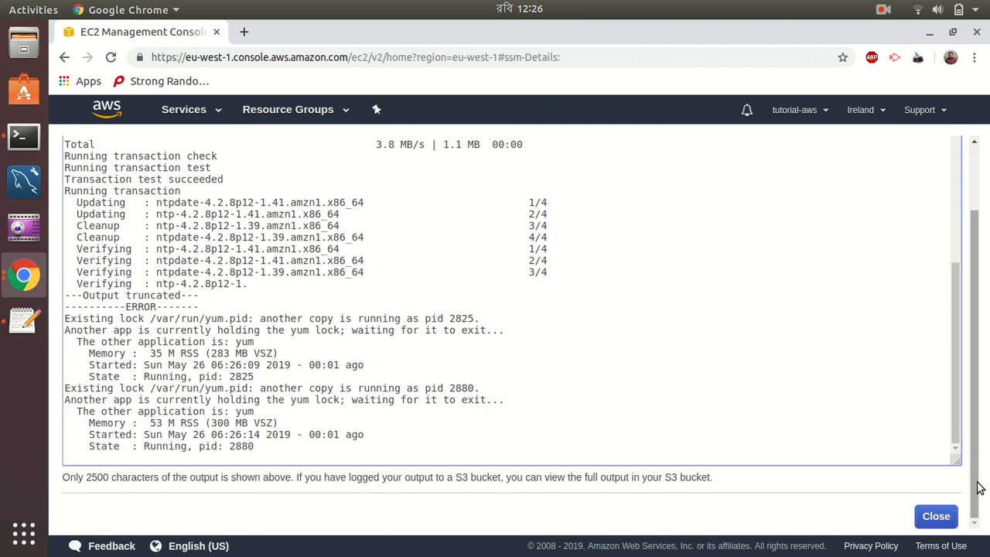
{"action": "mouse_move", "coordinate": [170, 481]}
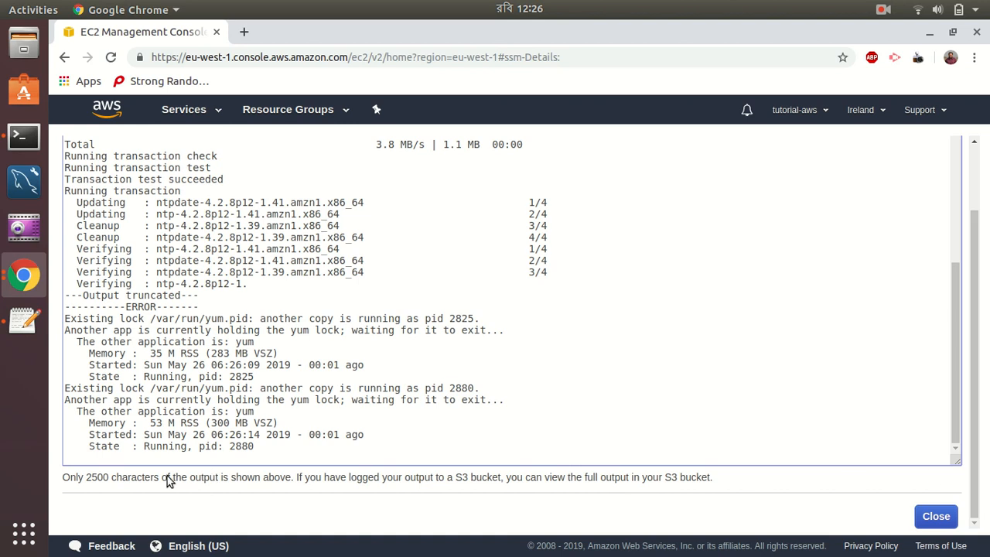
{"action": "mouse_move", "coordinate": [451, 479]}
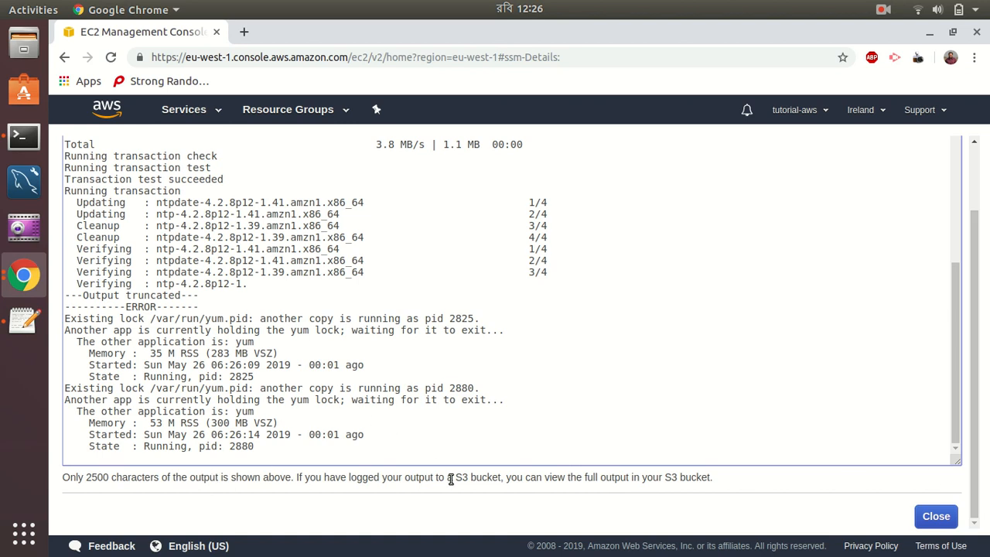
{"action": "mouse_move", "coordinate": [457, 476]}
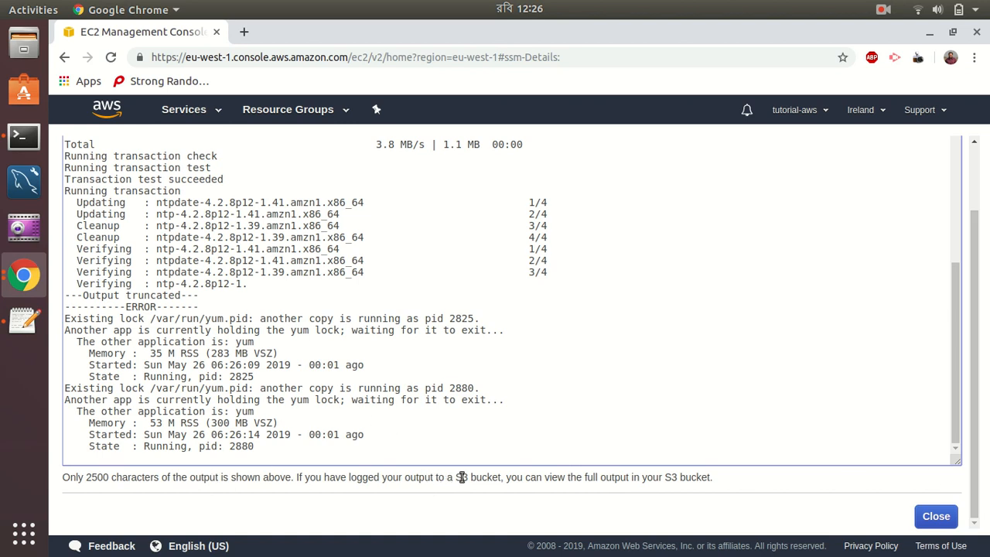
{"action": "mouse_move", "coordinate": [905, 229]}
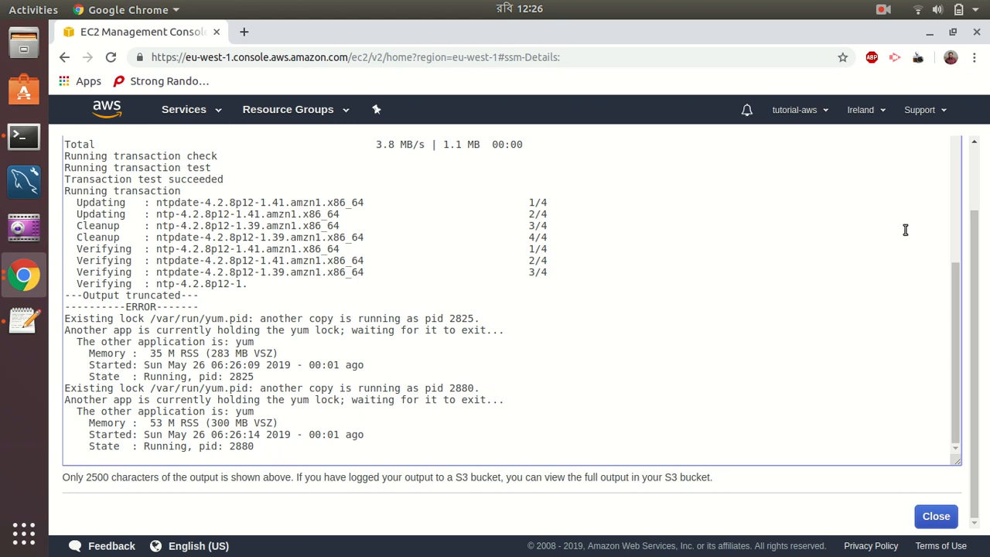
{"action": "mouse_move", "coordinate": [956, 204]}
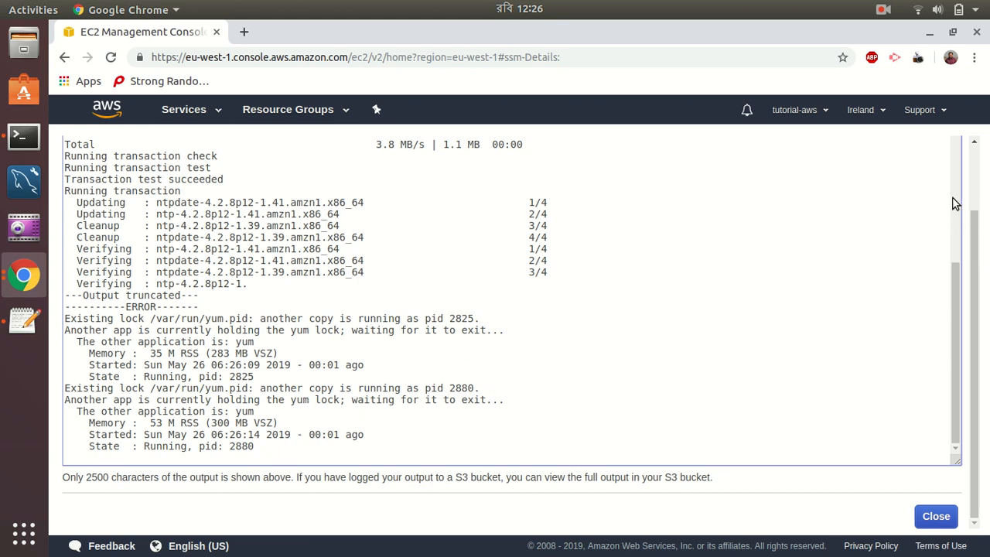
{"action": "scroll", "scroll_direction": "up", "scroll_amount": 3}
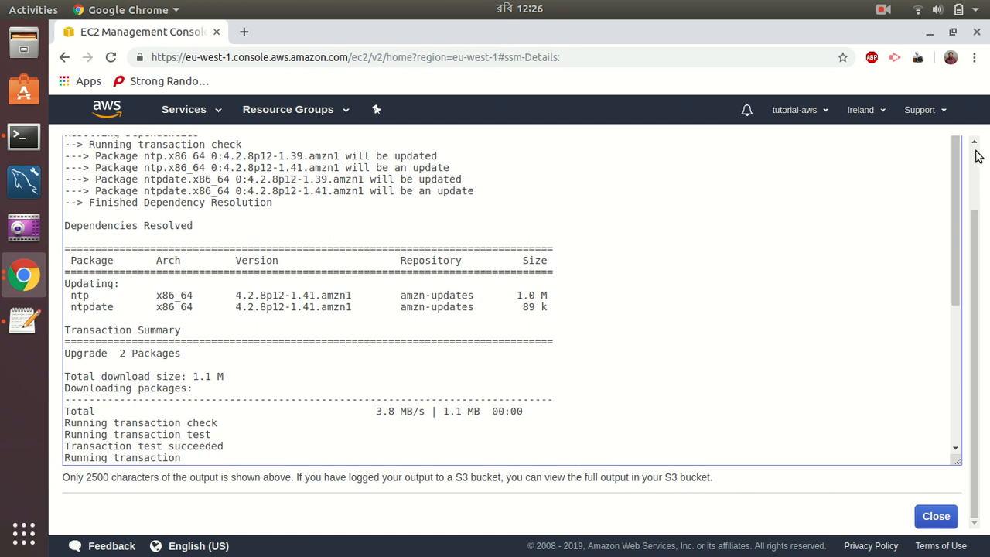
{"action": "scroll", "scroll_direction": "up", "scroll_amount": 3}
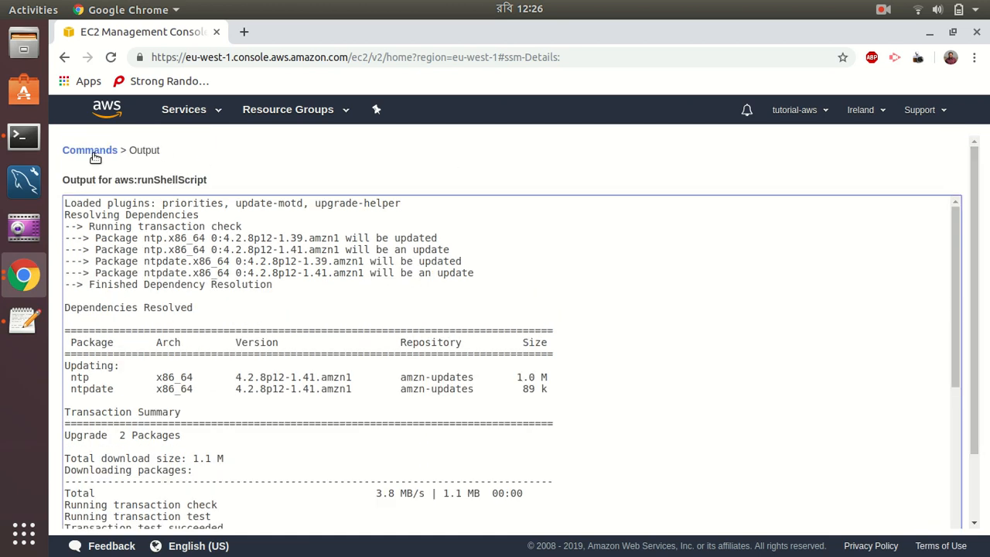
- Leave Run Command and bring up the EC2 instances list with ssmtetst
{"action": "left_click", "coordinate": [89, 150]}
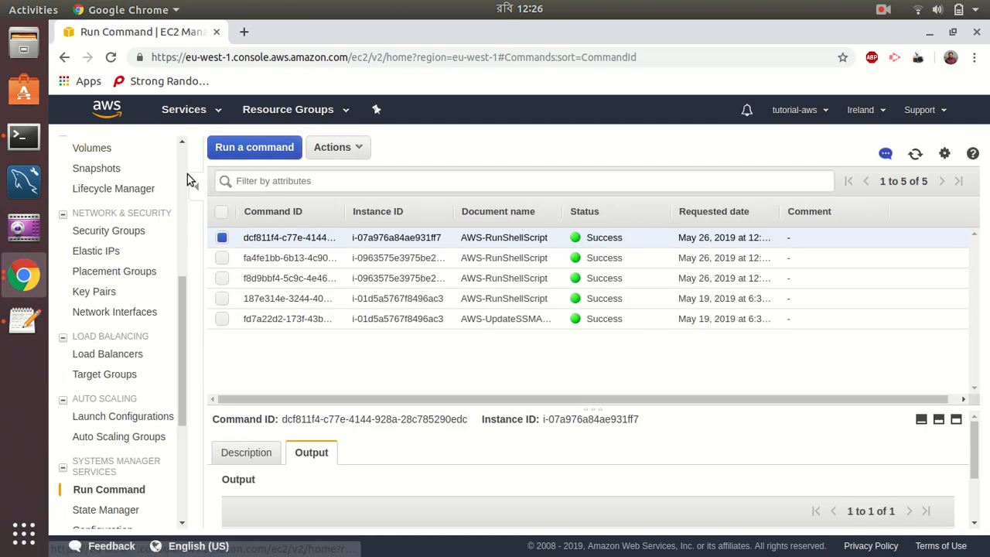
{"action": "scroll", "scroll_direction": "up", "scroll_amount": 3}
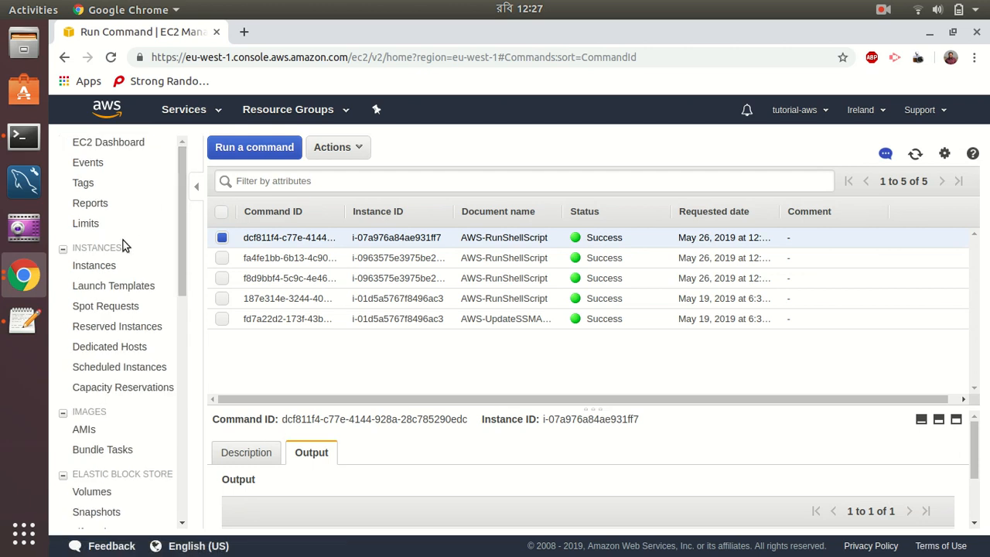
{"action": "left_click", "coordinate": [96, 266]}
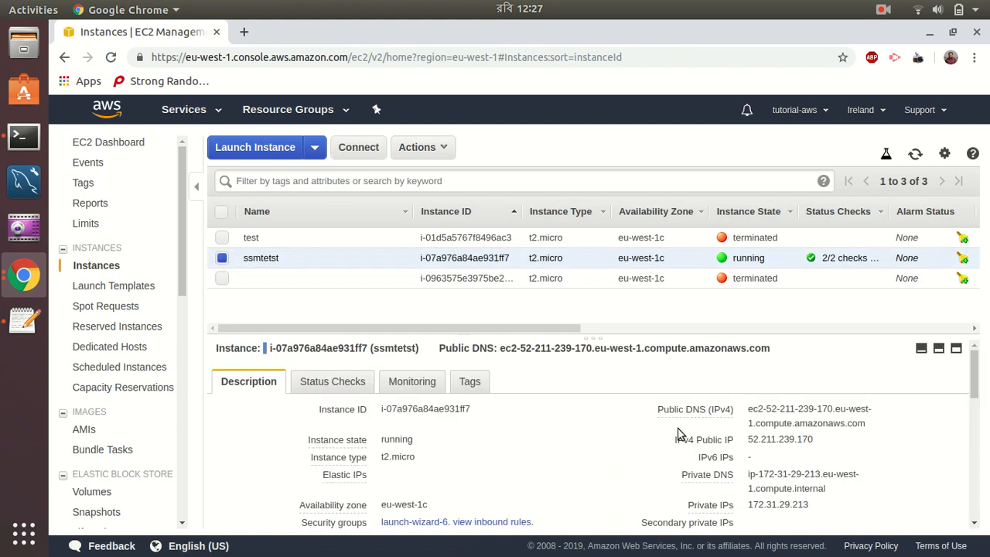
{"action": "mouse_move", "coordinate": [876, 424]}
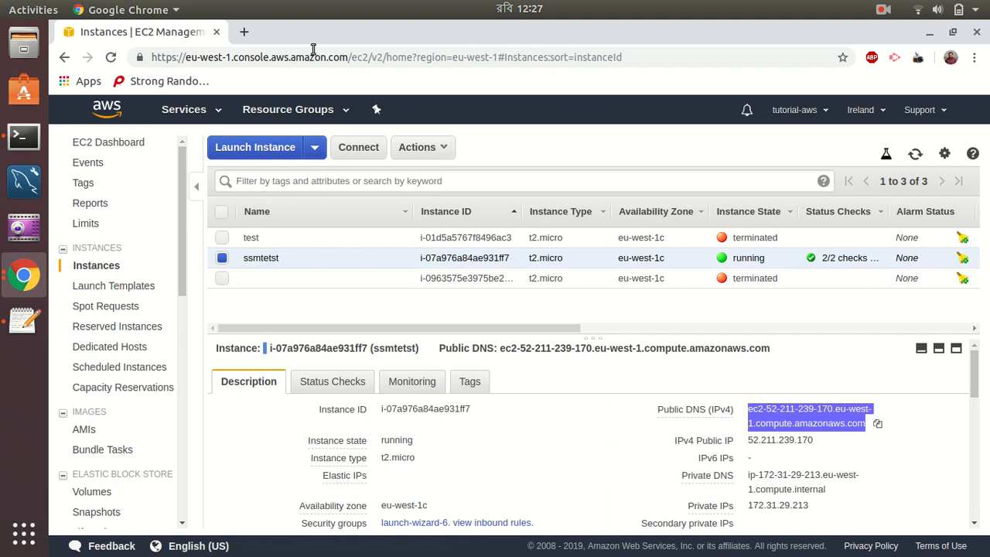
- Load the instance's public DNS in a new tab to show the Amazon Linux AMI Apache test page
{"action": "left_click", "coordinate": [245, 31]}
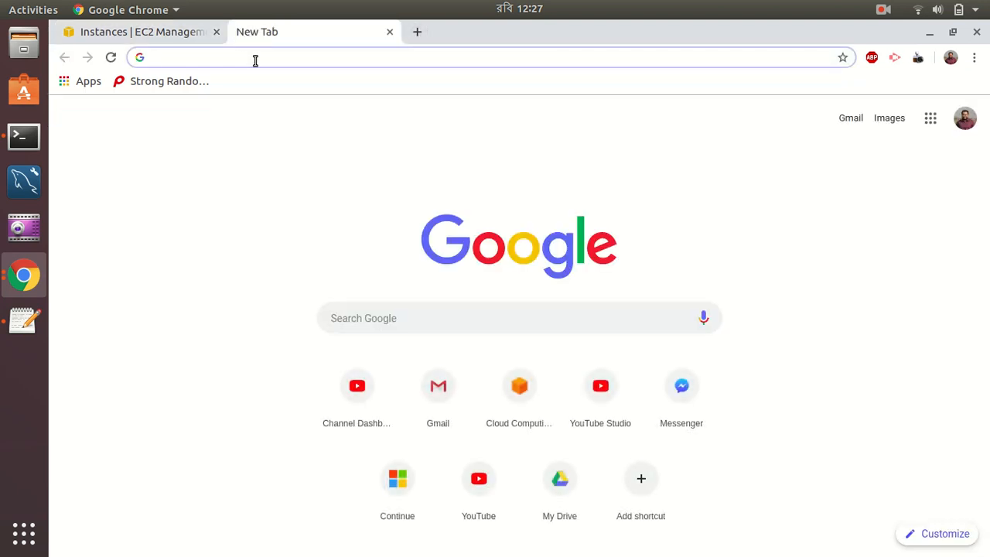
{"action": "right_click", "coordinate": [256, 57]}
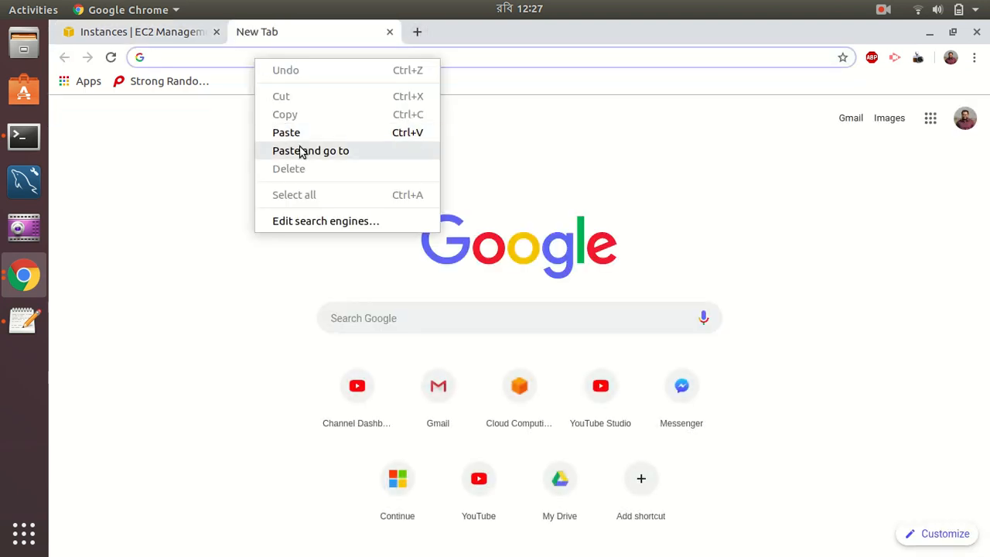
{"action": "left_click", "coordinate": [309, 150]}
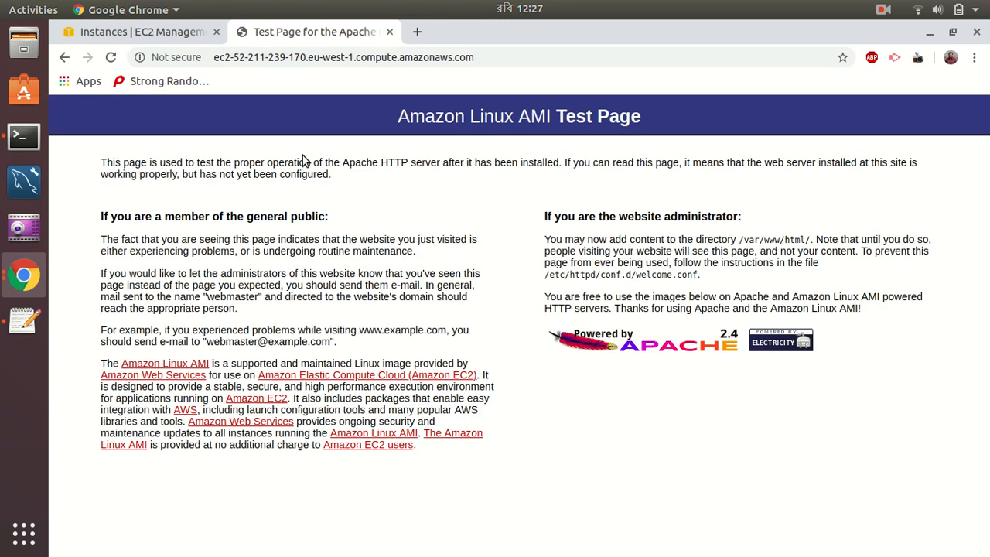
{"action": "mouse_move", "coordinate": [415, 275]}
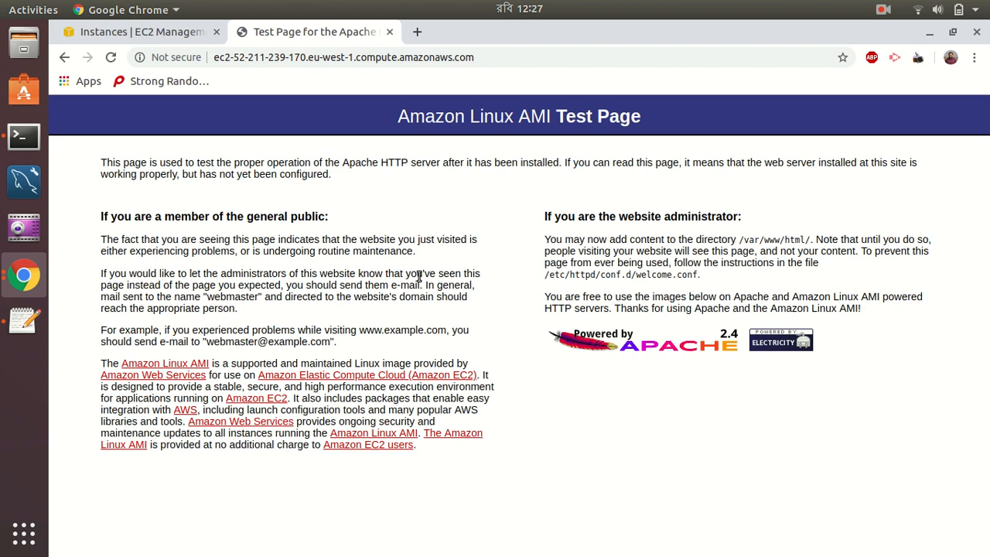
- Over SSH run 'sudo service httpd status' and 'php -v' to verify Apache and PHP 7.2.17
{"action": "left_click", "coordinate": [23, 136]}
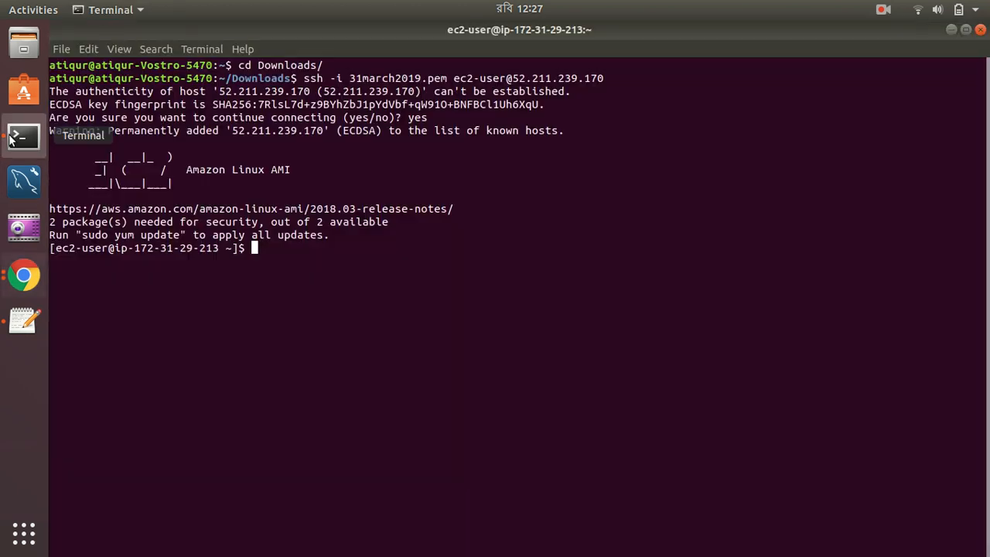
{"action": "mouse_move", "coordinate": [292, 349]}
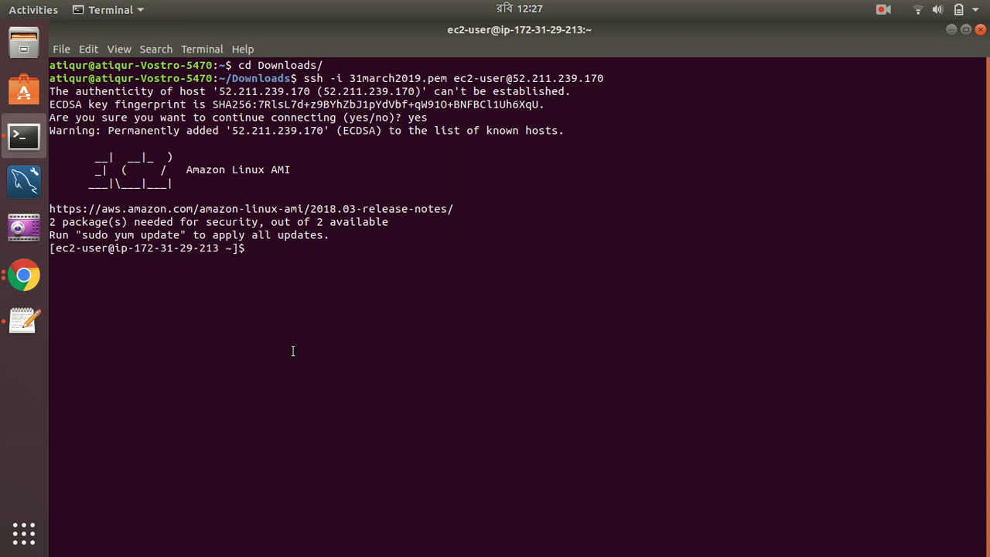
{"action": "type", "text": "sudo"}
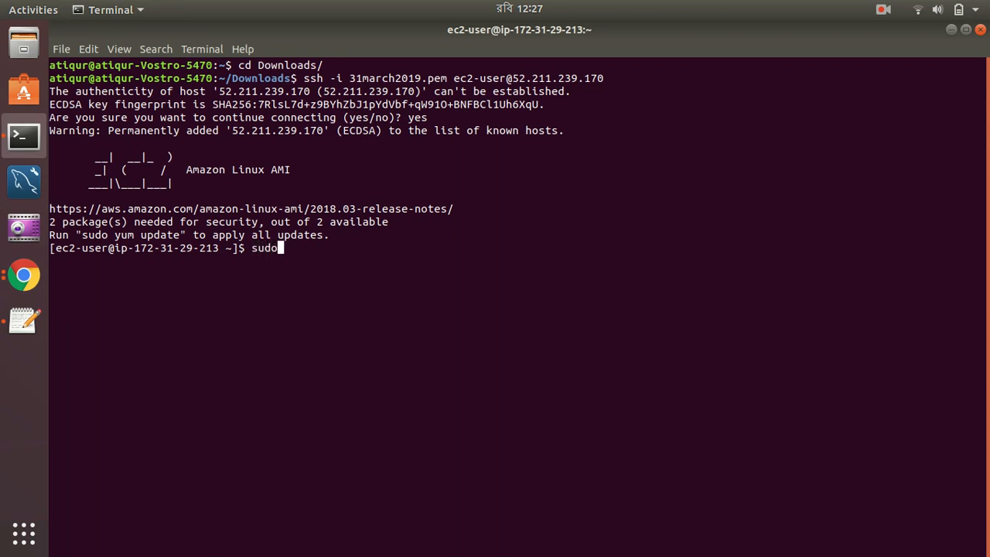
{"action": "type", "text": "servi"}
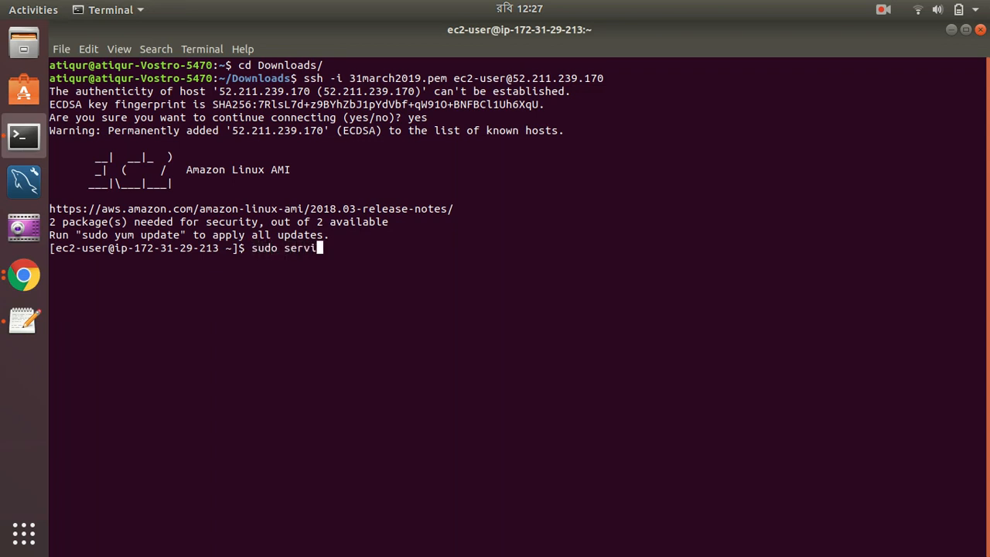
{"action": "type", "text": "ce http"}
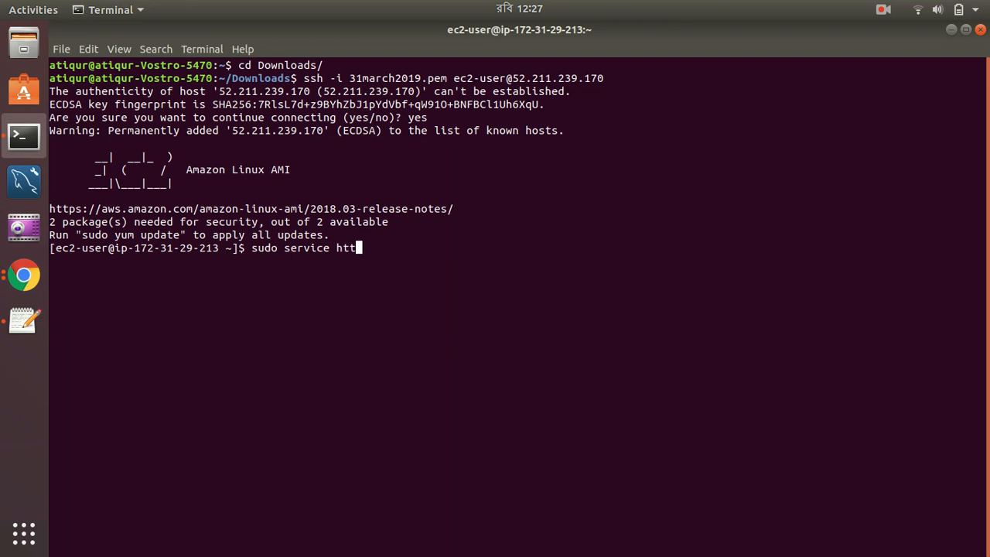
{"action": "type", "text": "p"}
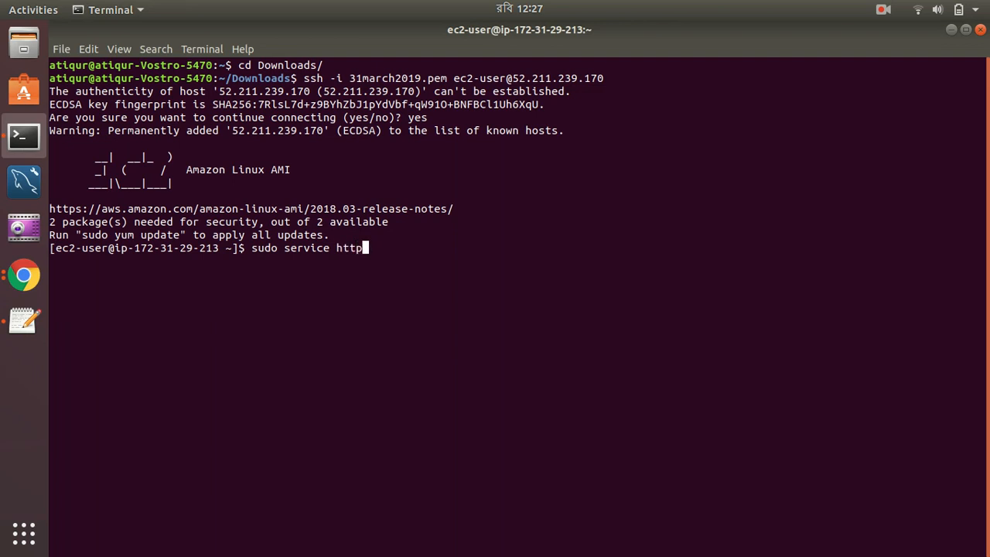
{"action": "type", "text": "d st"}
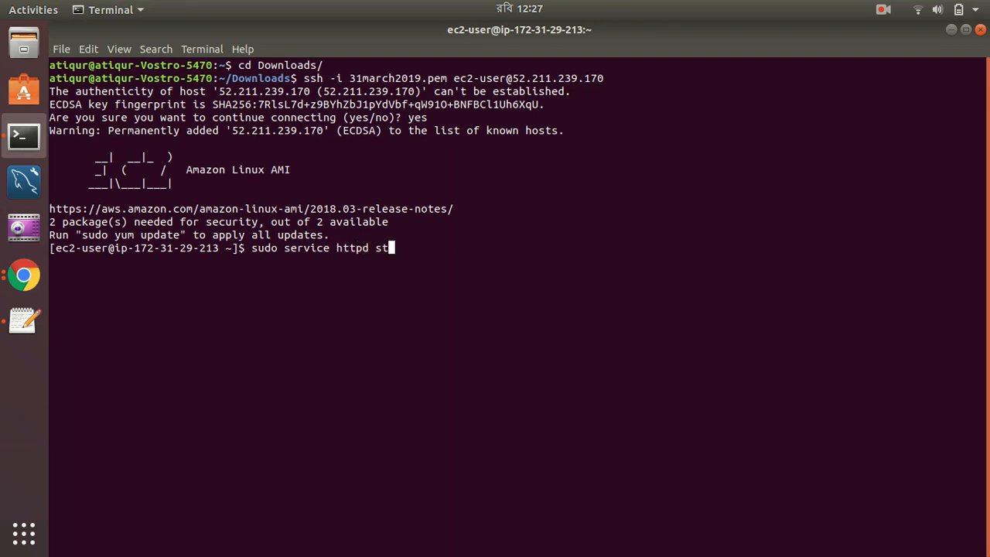
{"action": "key", "text": "Return"}
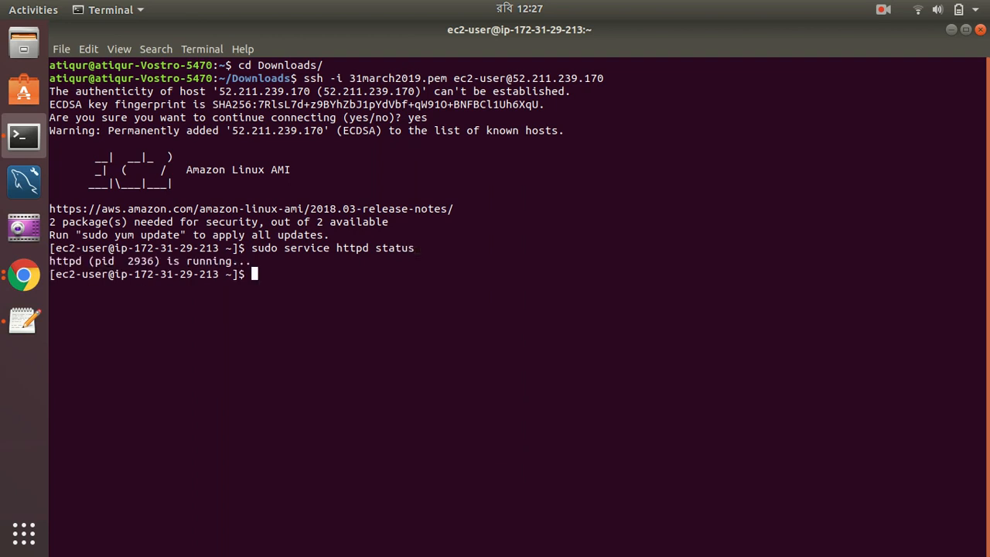
{"action": "type", "text": "php -v"}
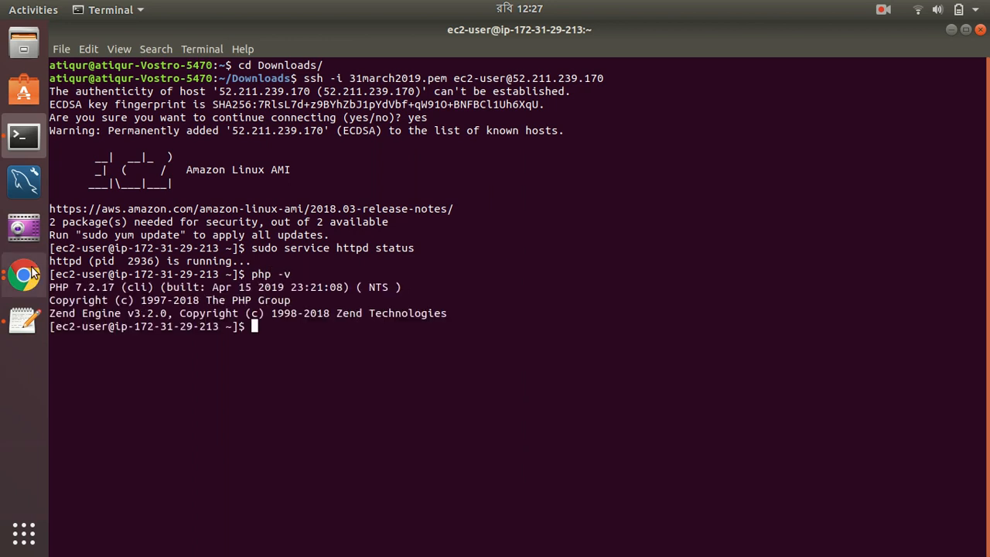
- Review the Apache test page, then return to the EC2 Instances tab showing ssmtetst
{"action": "left_click", "coordinate": [23, 276]}
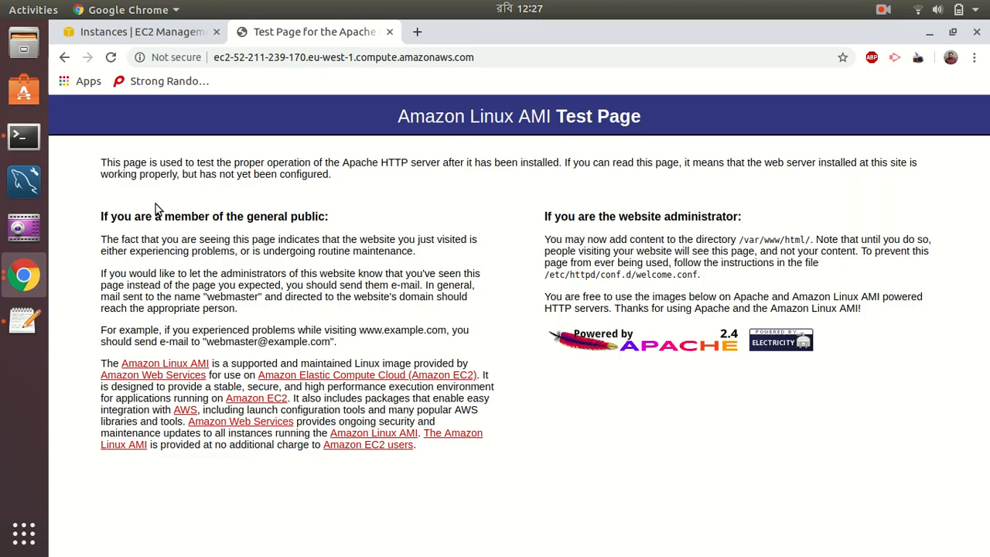
{"action": "mouse_move", "coordinate": [325, 229]}
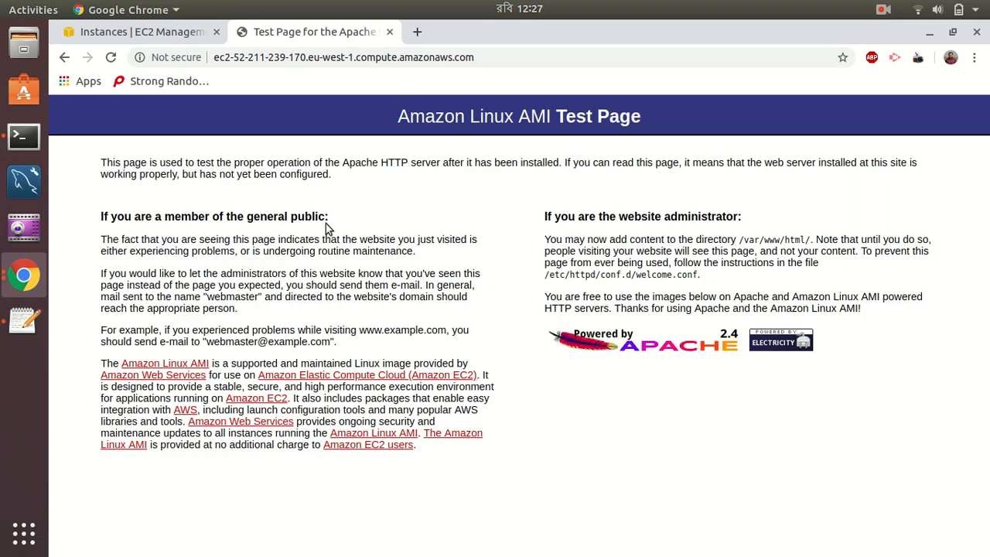
{"action": "mouse_move", "coordinate": [290, 174]}
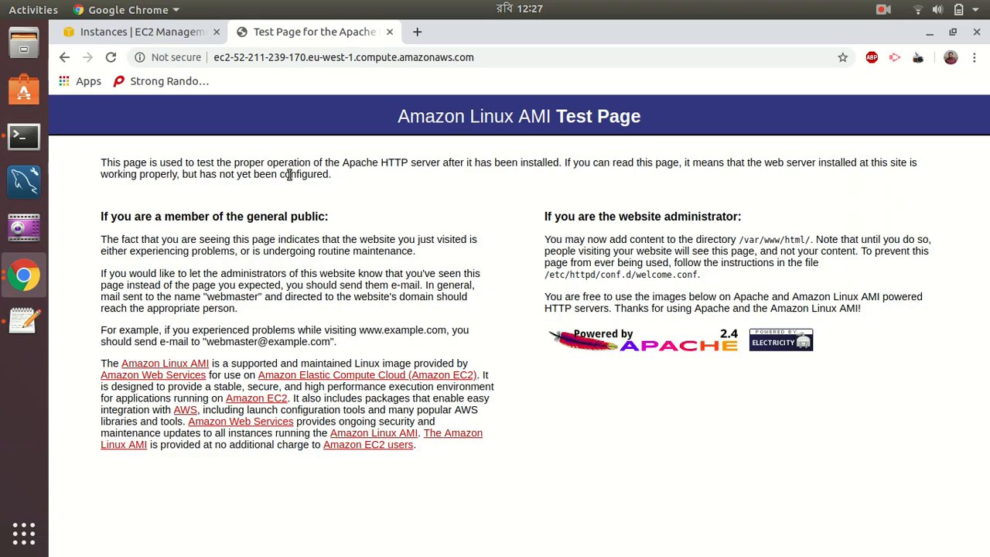
{"action": "left_click", "coordinate": [140, 31]}
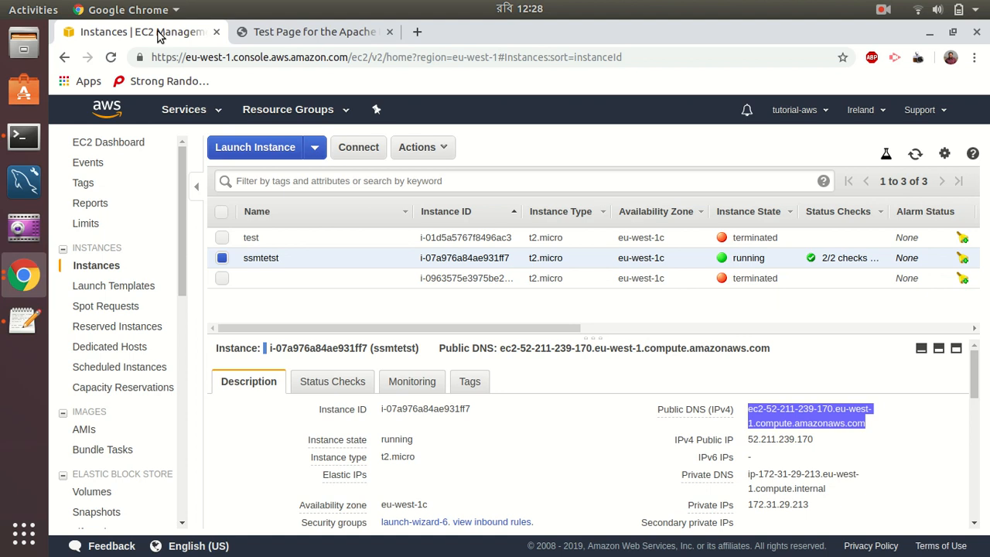
{"action": "mouse_move", "coordinate": [756, 17]}
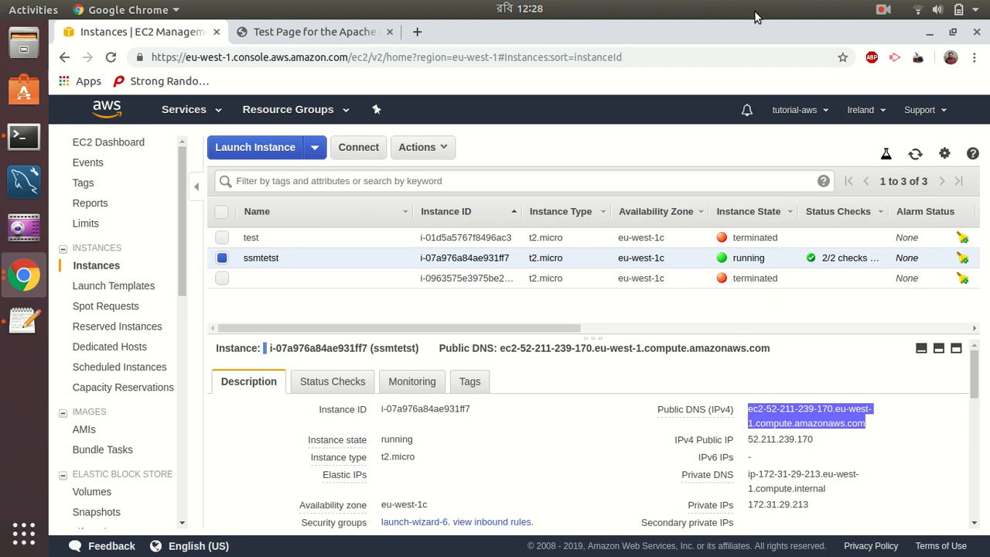
{"action": "left_click", "coordinate": [884, 9]}
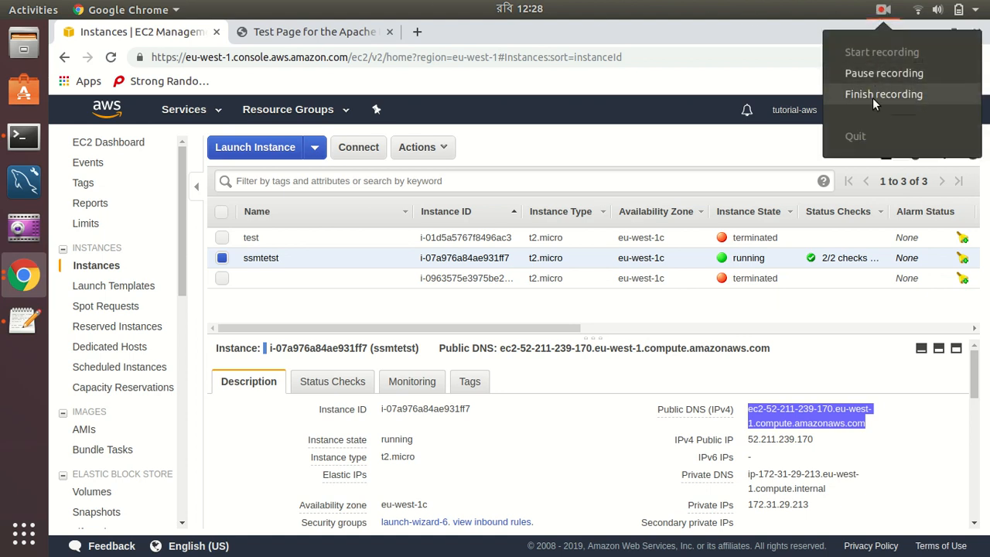